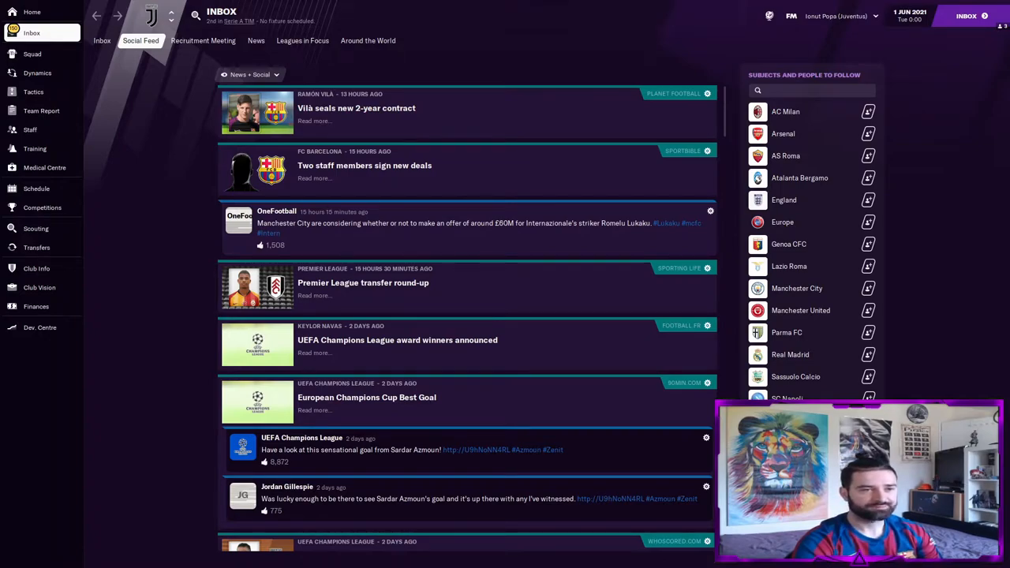
mouse_move(239, 21)
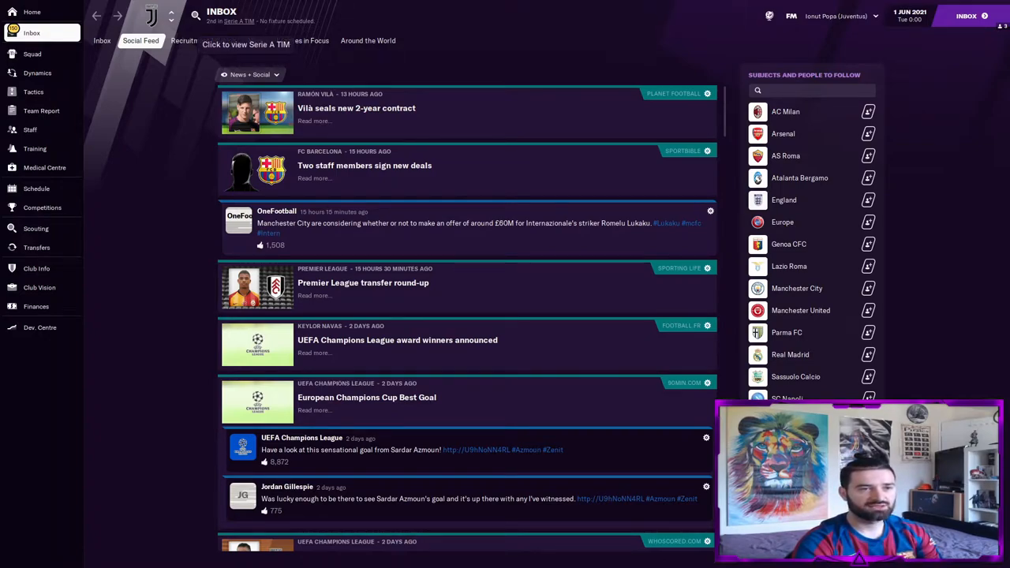
Open the Serie A TIM overview showing AC Milan as champions ahead of Juventus.
click(246, 32)
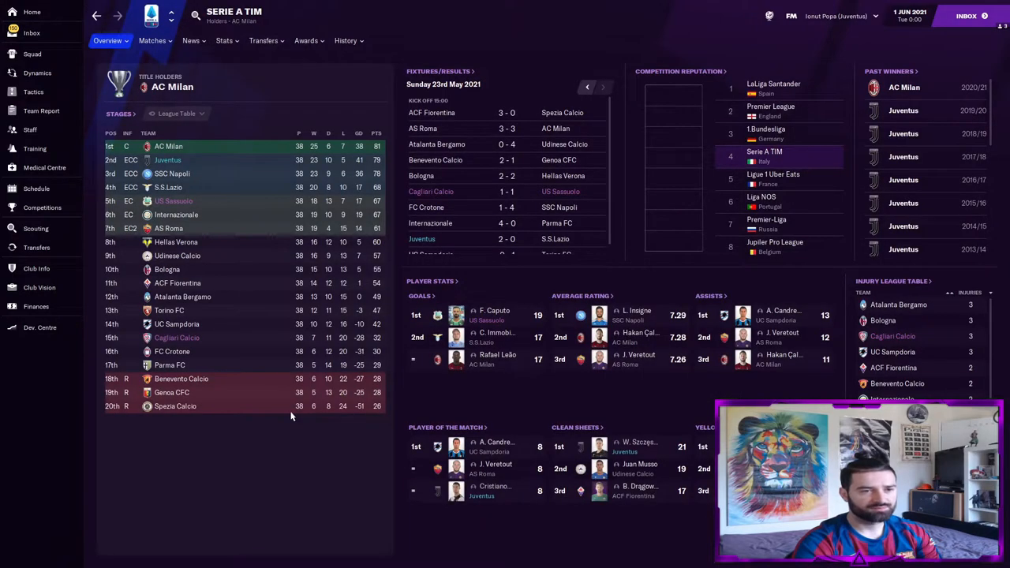
mouse_move(208, 148)
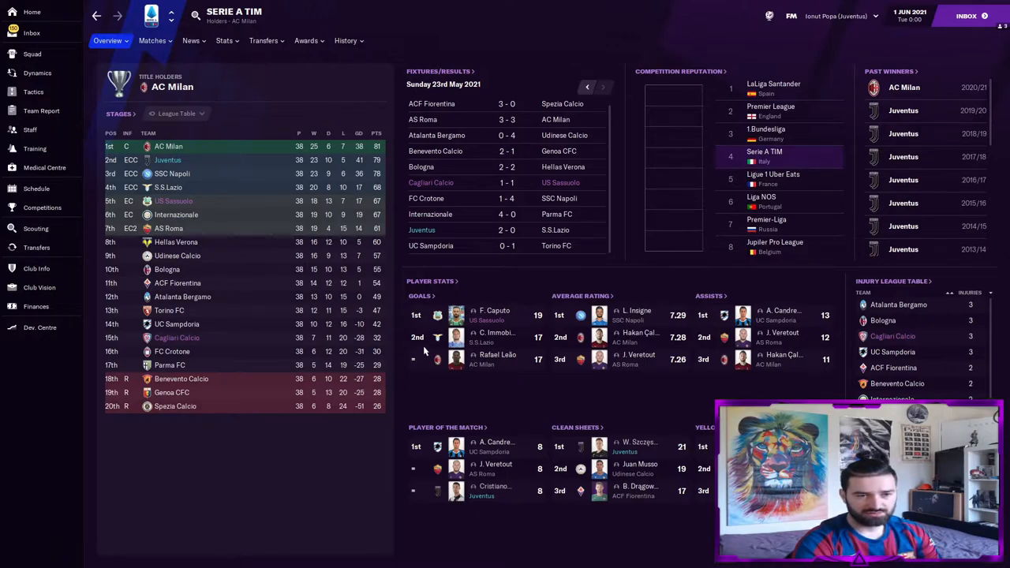
Open the Serie A player stats and browse the goals leaderboard.
click(225, 40)
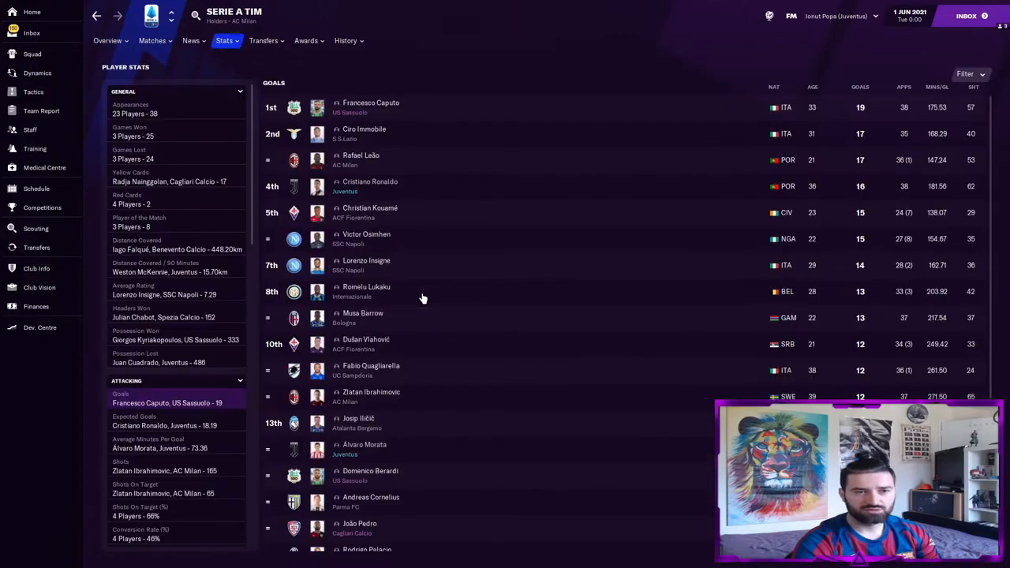
mouse_move(416, 204)
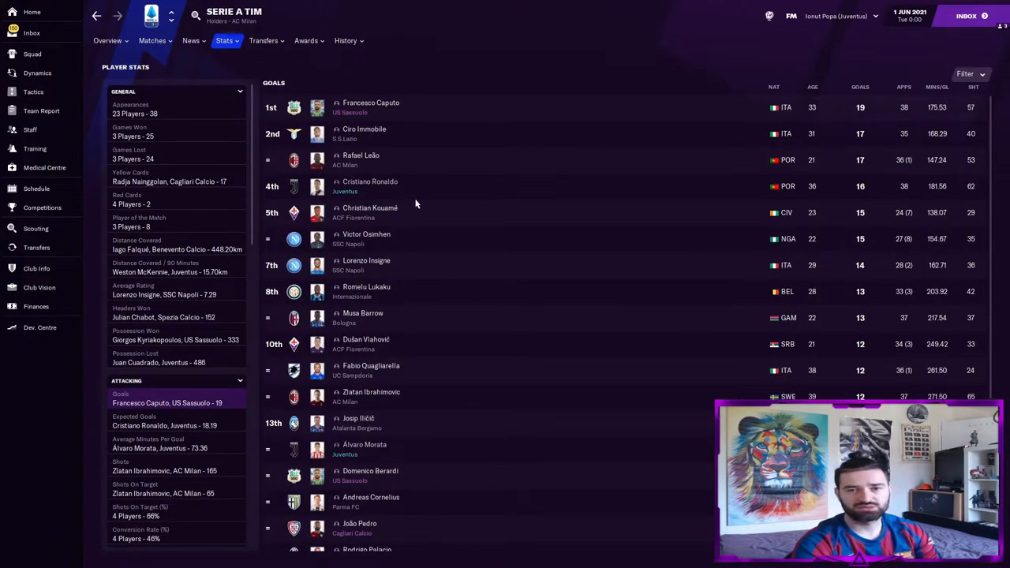
mouse_move(721, 196)
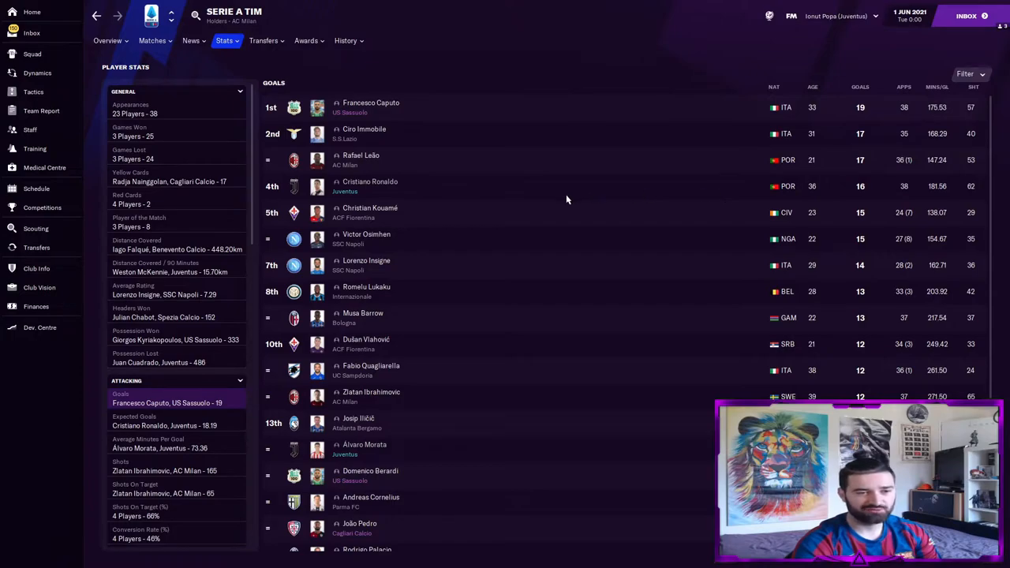
mouse_move(453, 447)
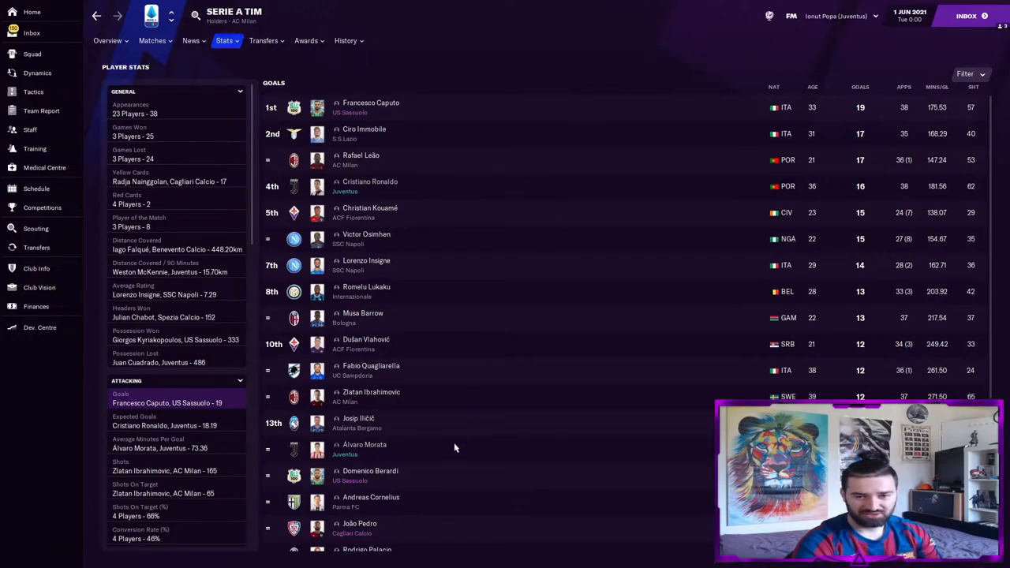
scroll(down, 3)
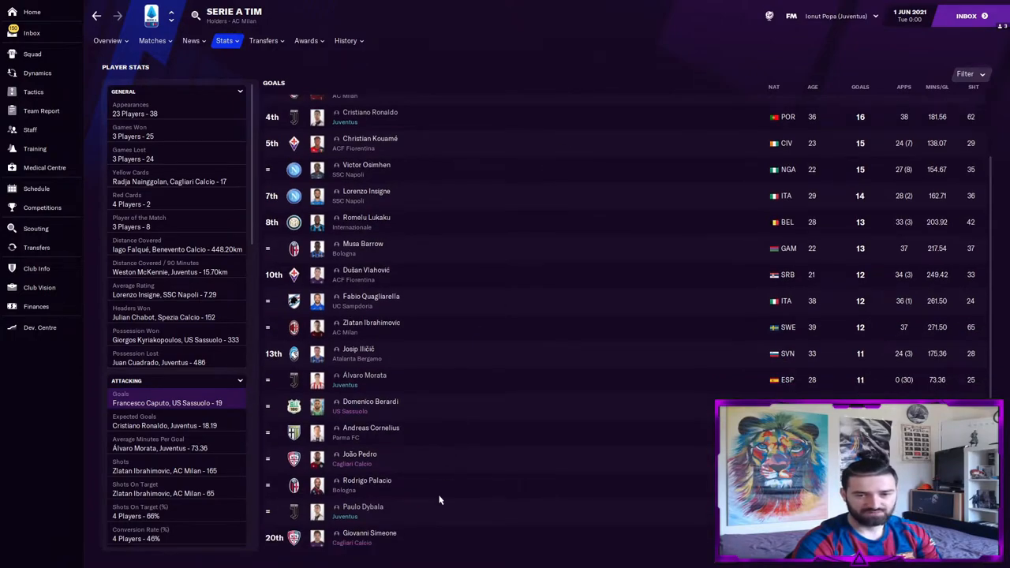
scroll(up, 3)
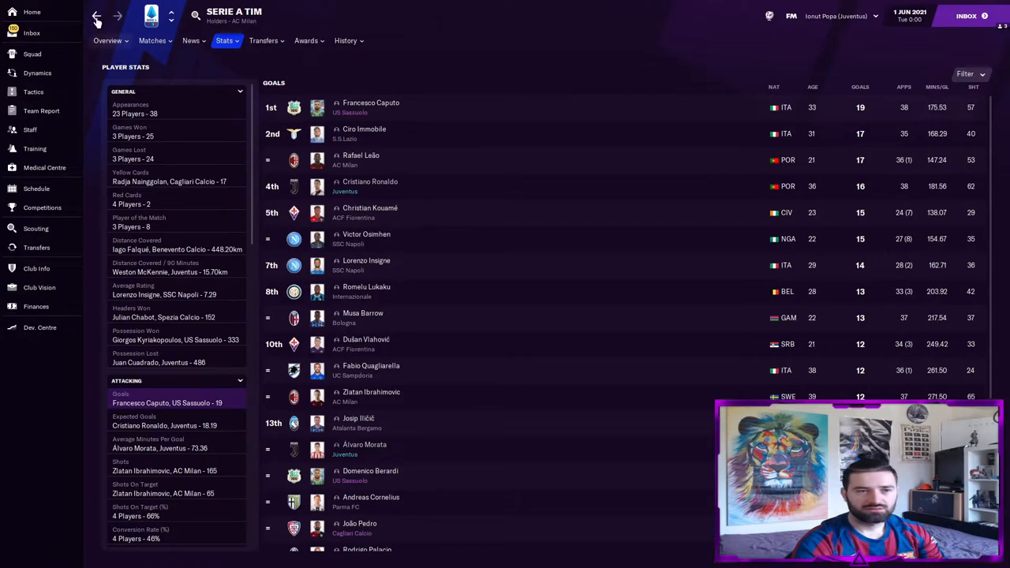
scroll(down, 3)
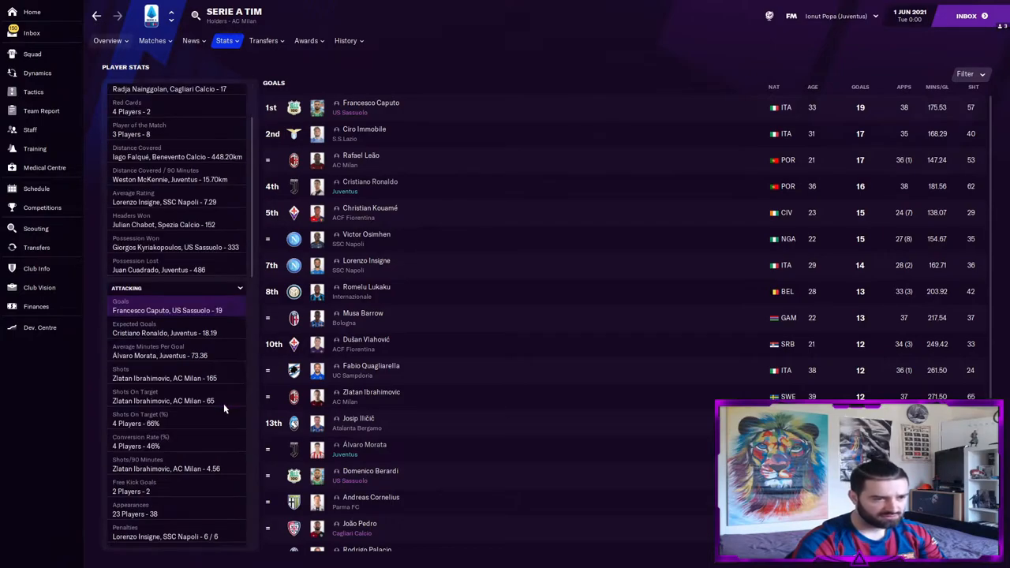
mouse_move(185, 451)
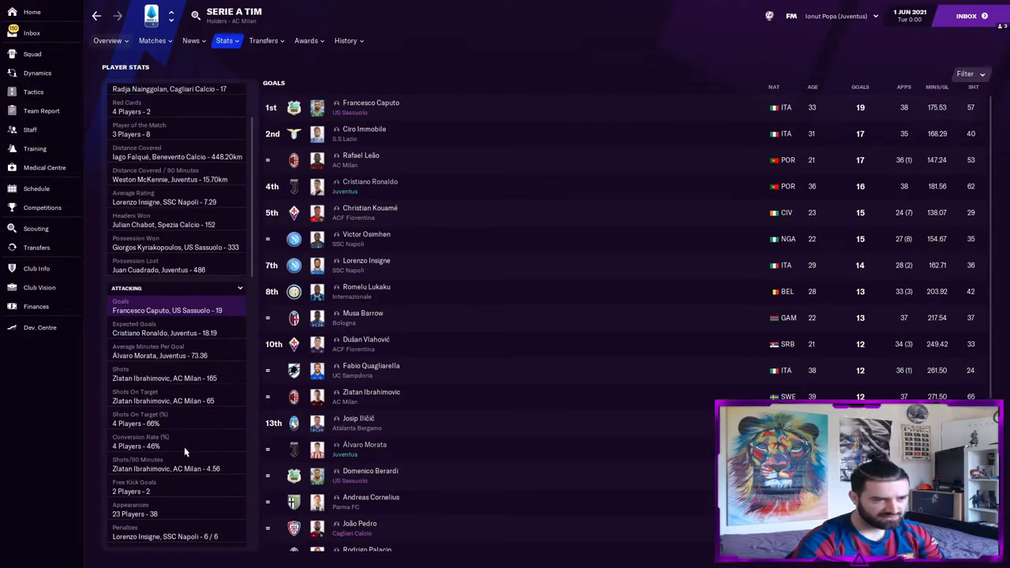
scroll(down, 3)
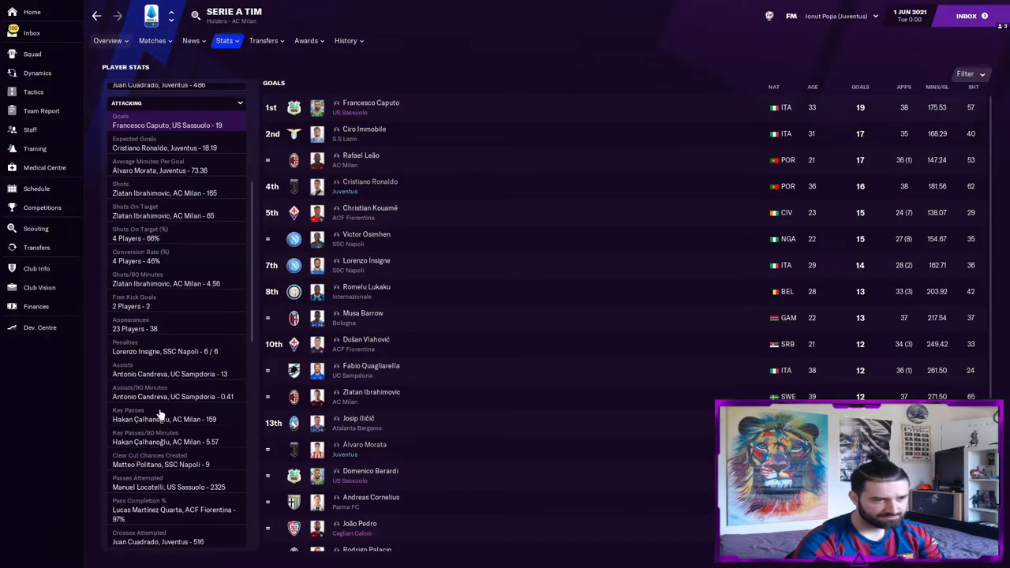
Show the assists ranking, led by Antonio Candreva with 13, and scroll through it.
click(140, 388)
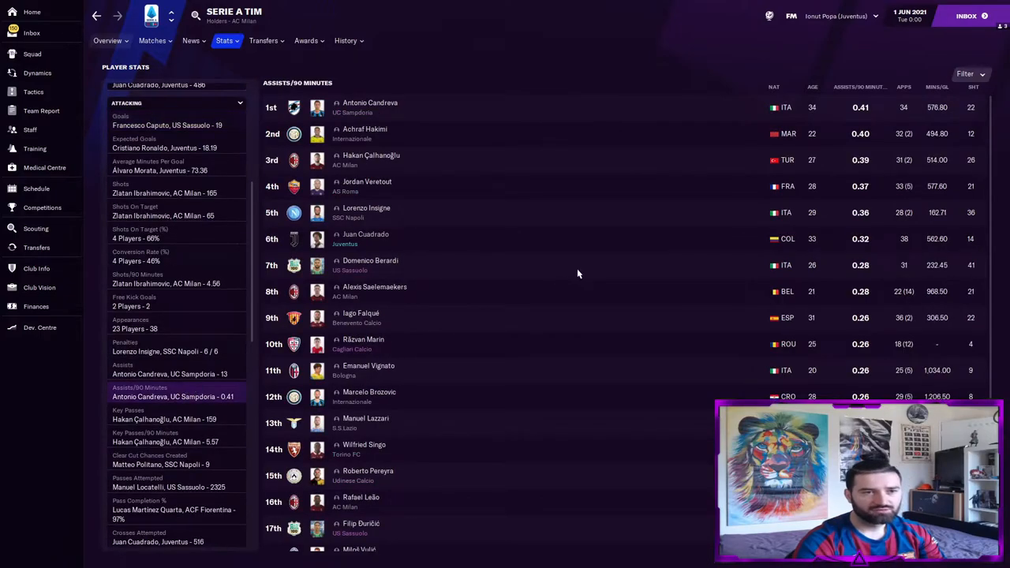
mouse_move(426, 239)
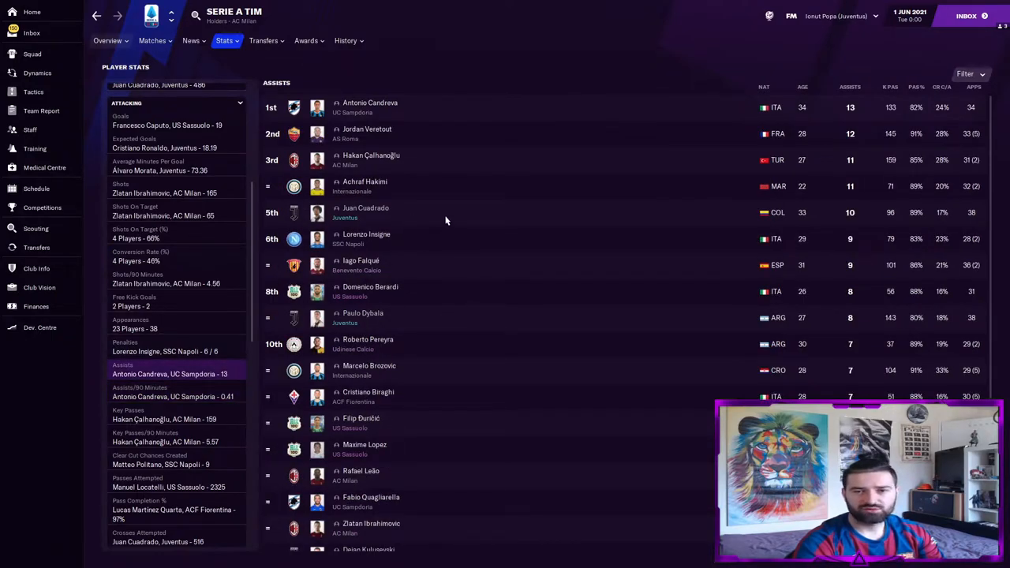
mouse_move(407, 319)
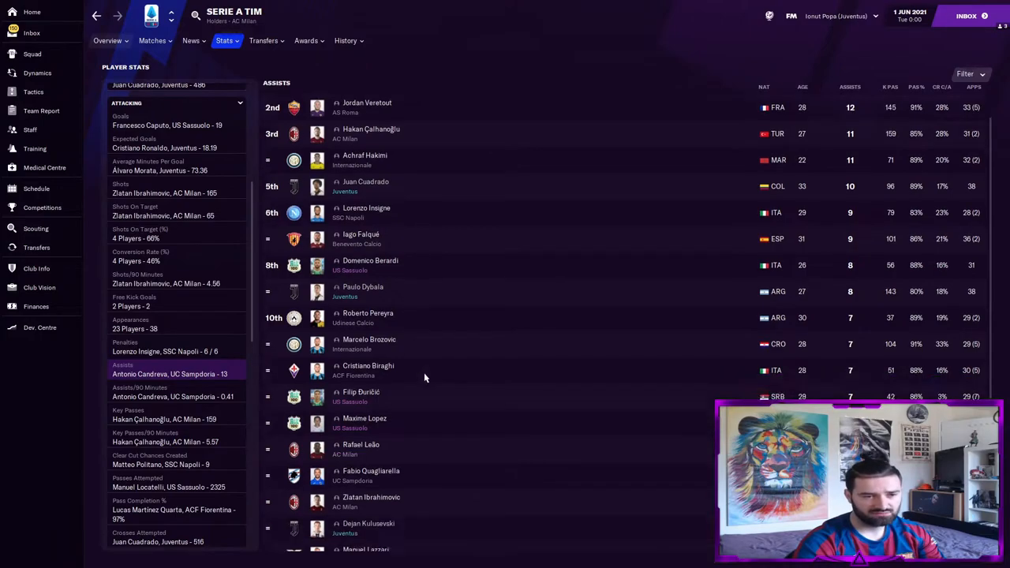
scroll(down, 3)
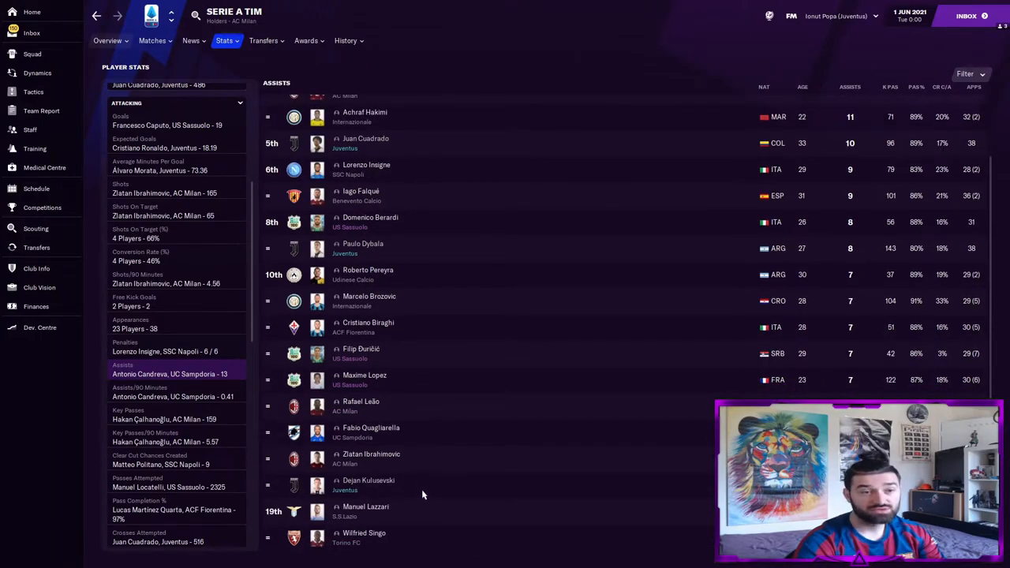
scroll(up, 3)
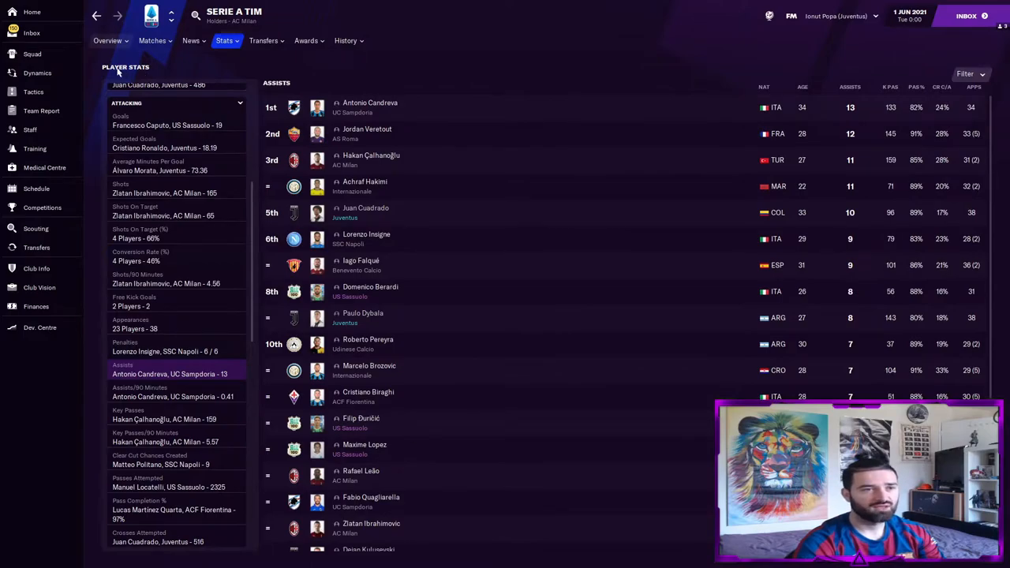
mouse_move(195, 288)
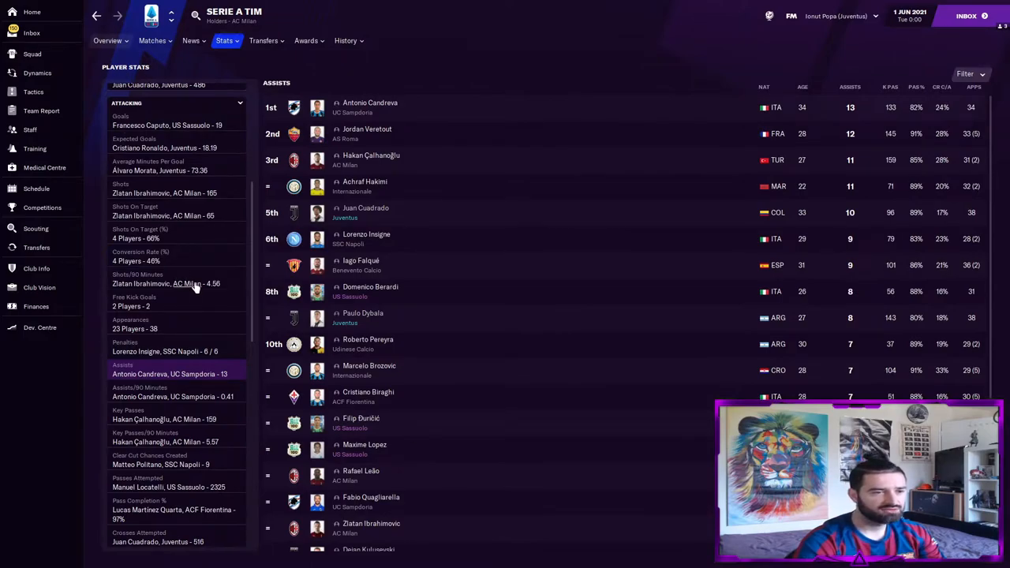
scroll(down, 3)
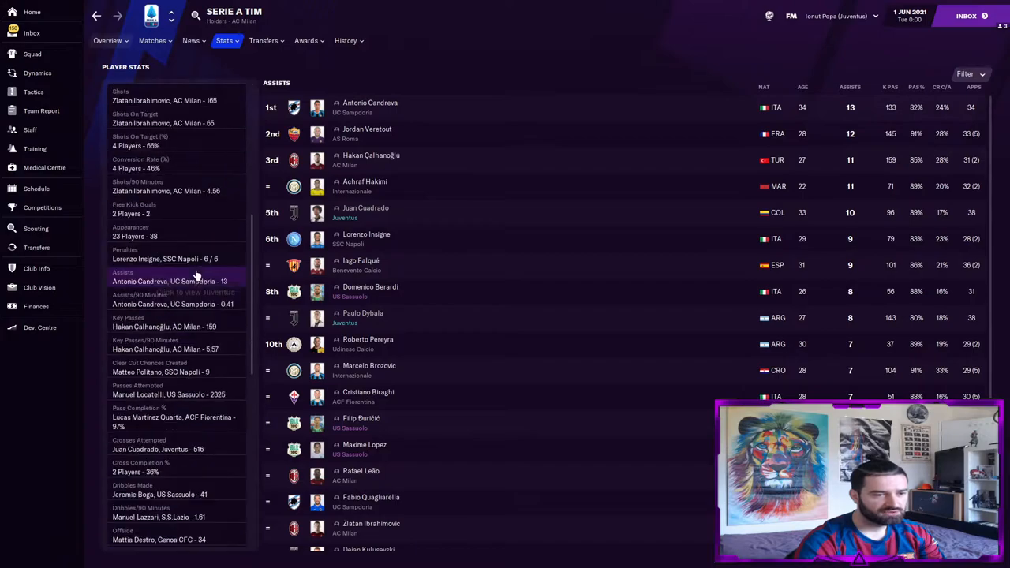
scroll(down, 3)
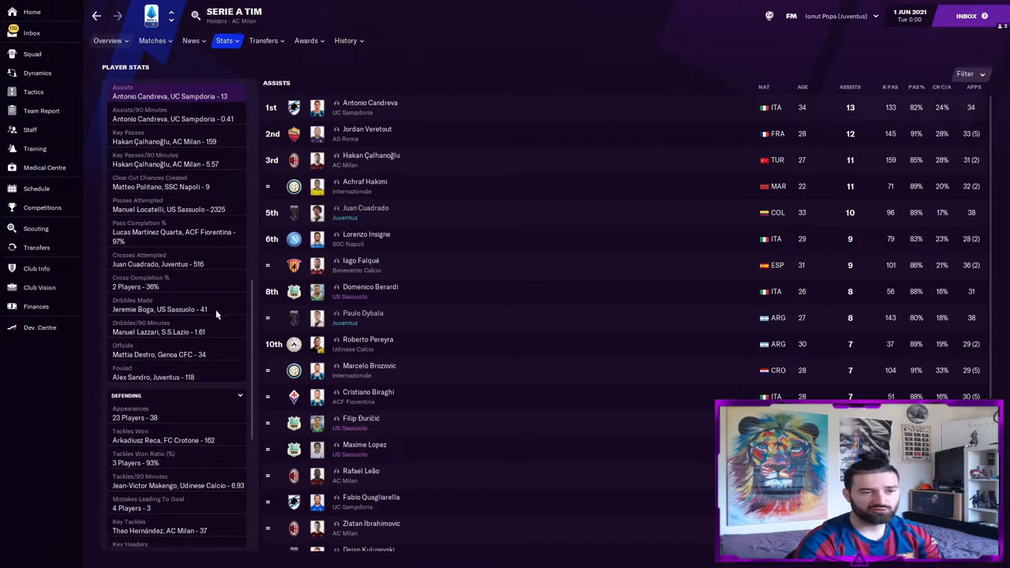
scroll(down, 3)
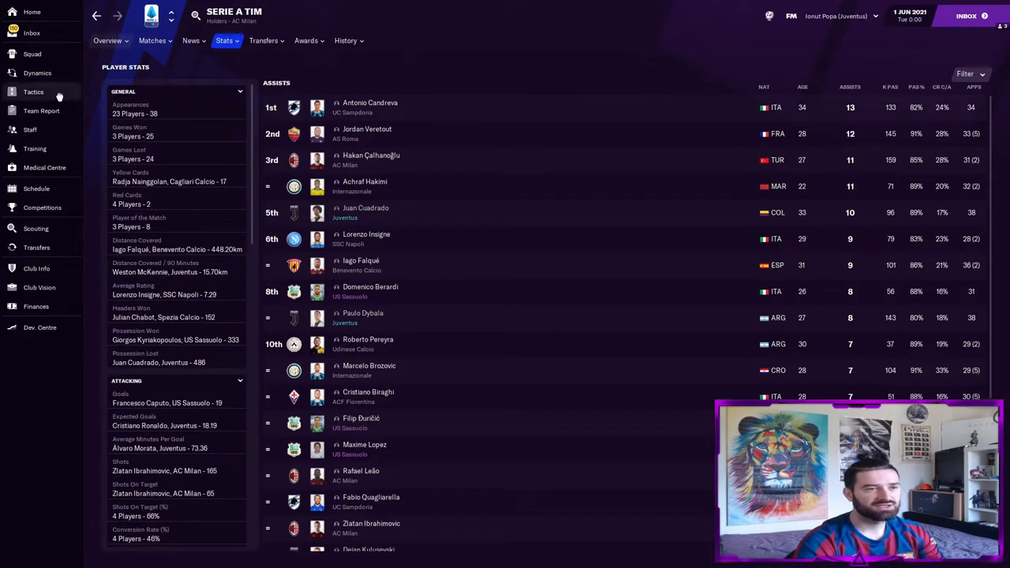
Open the 'testing juve' tactic overview and scroll to its recent match analysis.
click(34, 92)
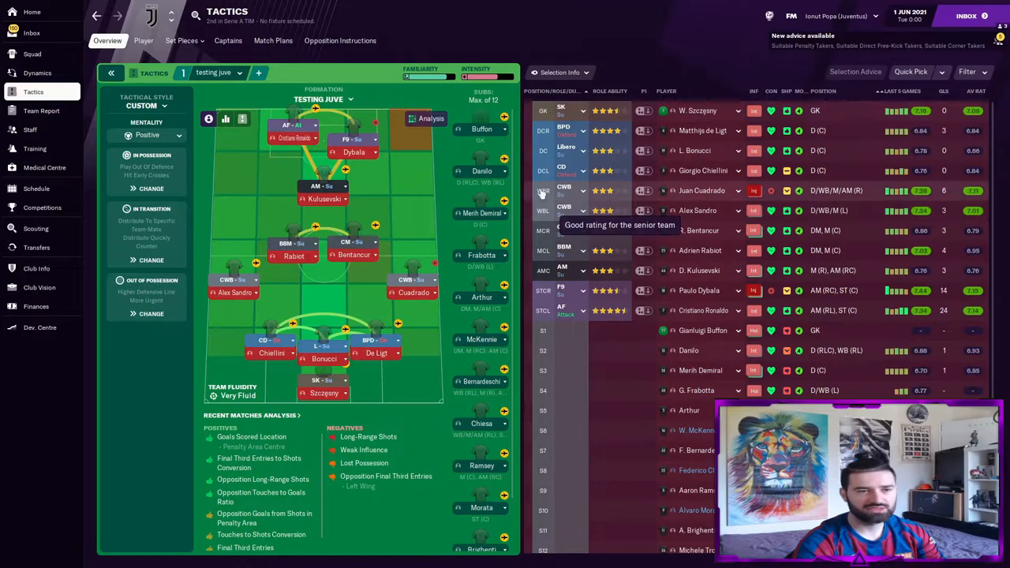
mouse_move(387, 402)
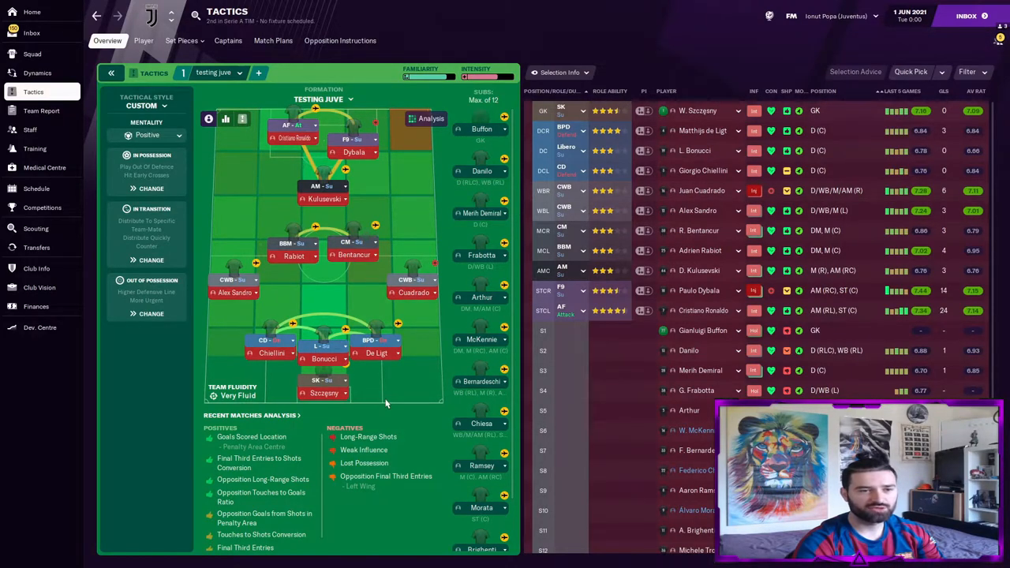
mouse_move(347, 355)
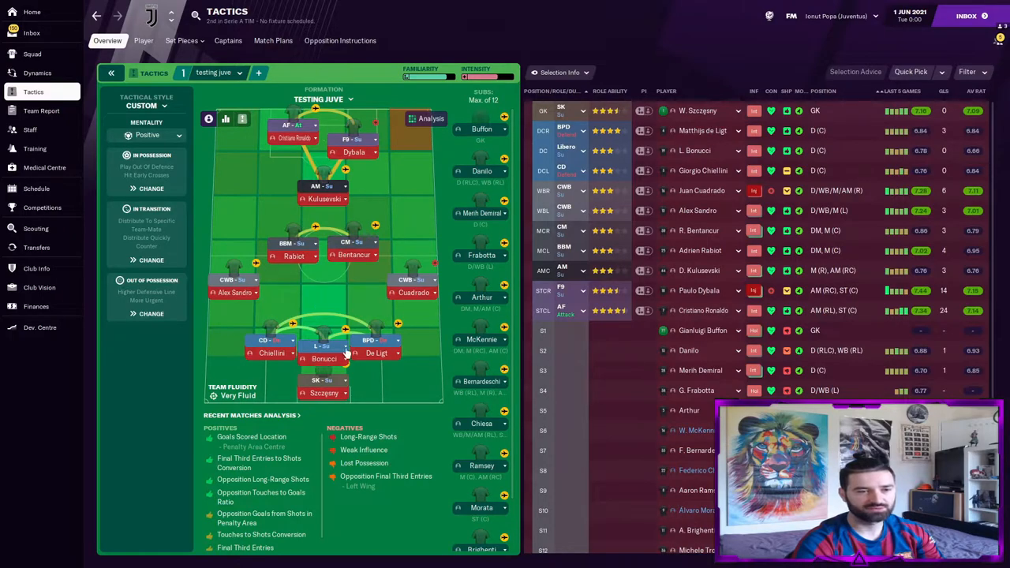
mouse_move(377, 368)
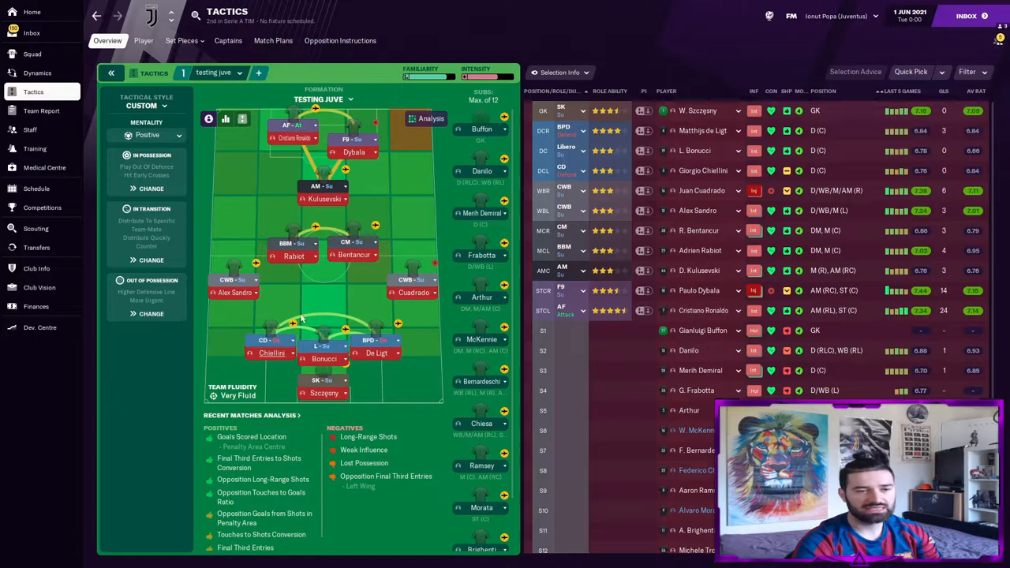
mouse_move(324, 271)
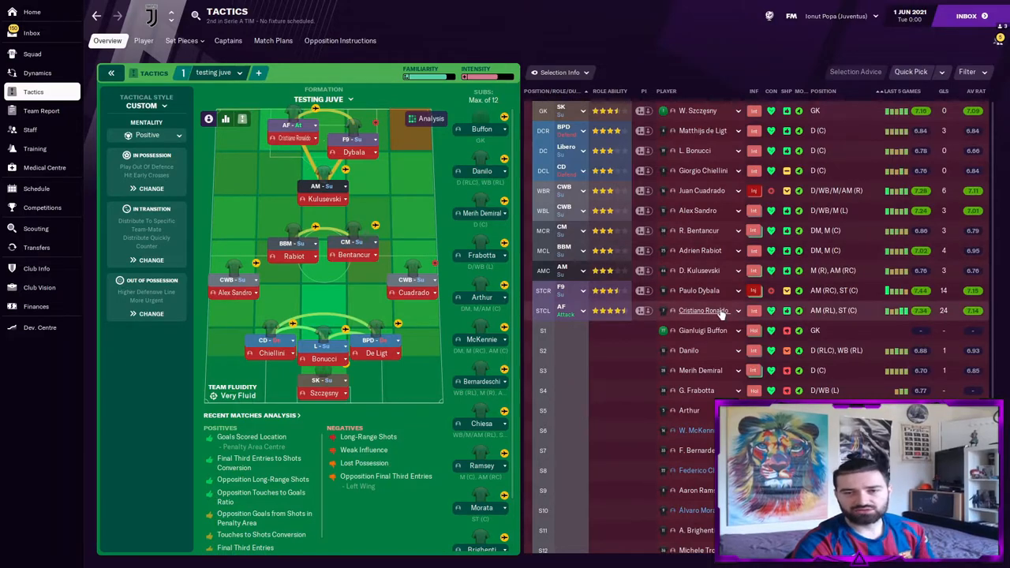
mouse_move(702, 310)
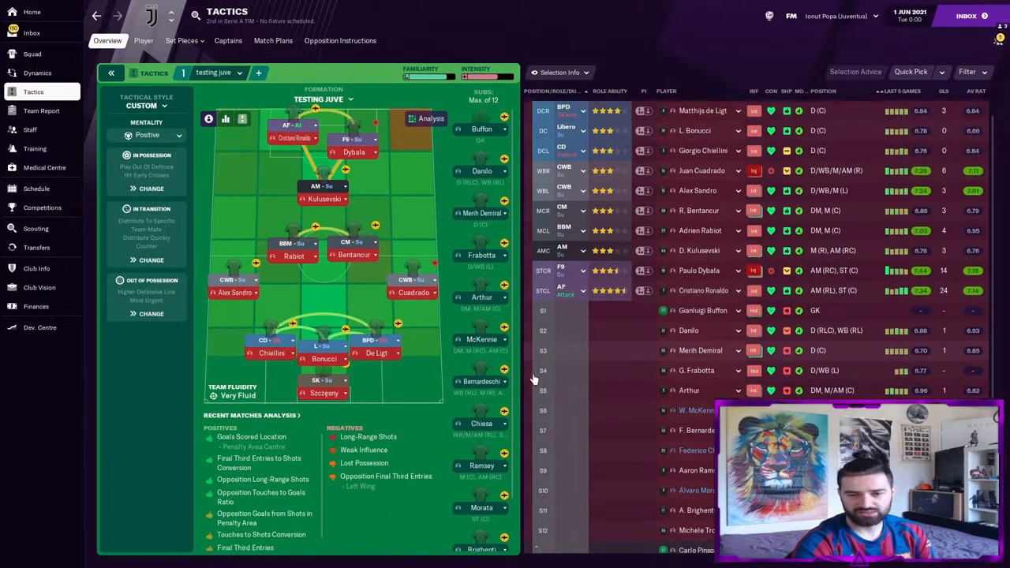
scroll(down, 3)
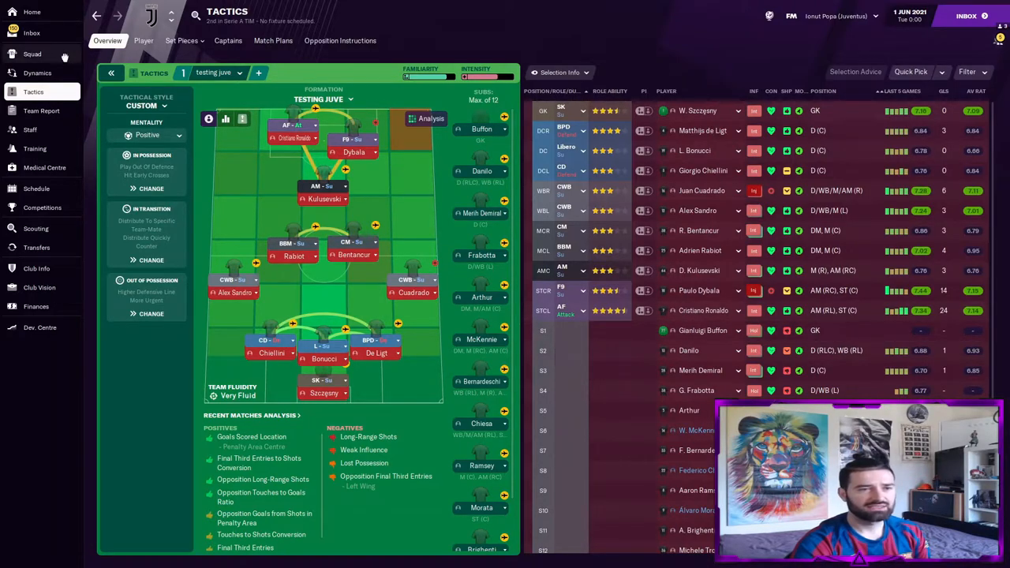
Show Juventus's squad with the Selection Info report: morale, appearances and average ratings.
click(33, 53)
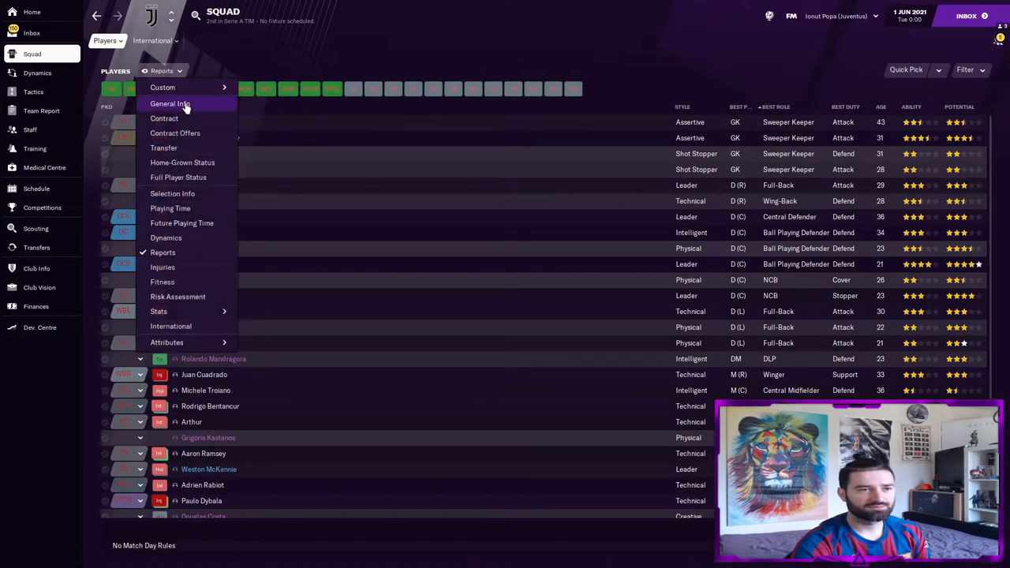
click(172, 193)
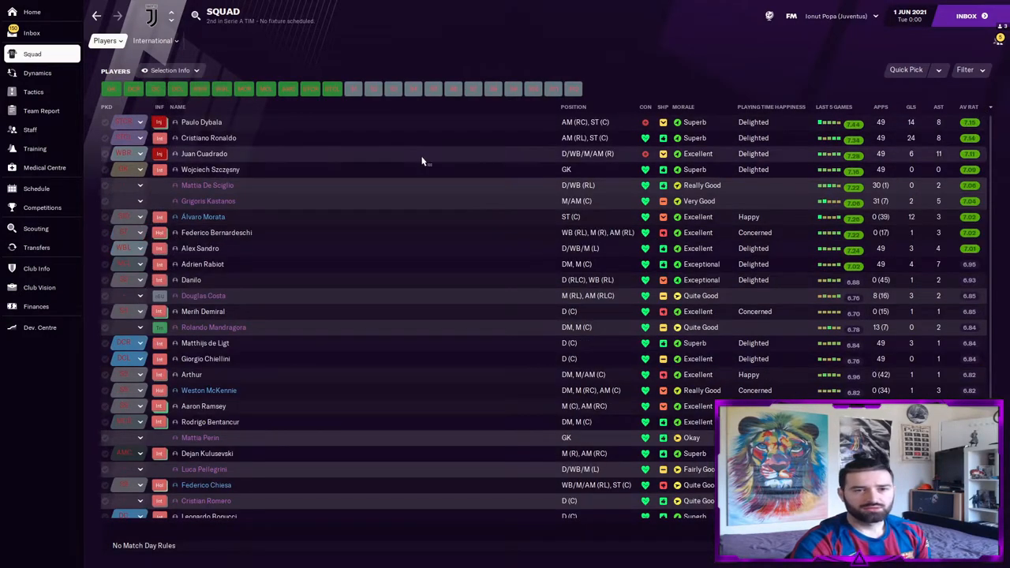
mouse_move(262, 138)
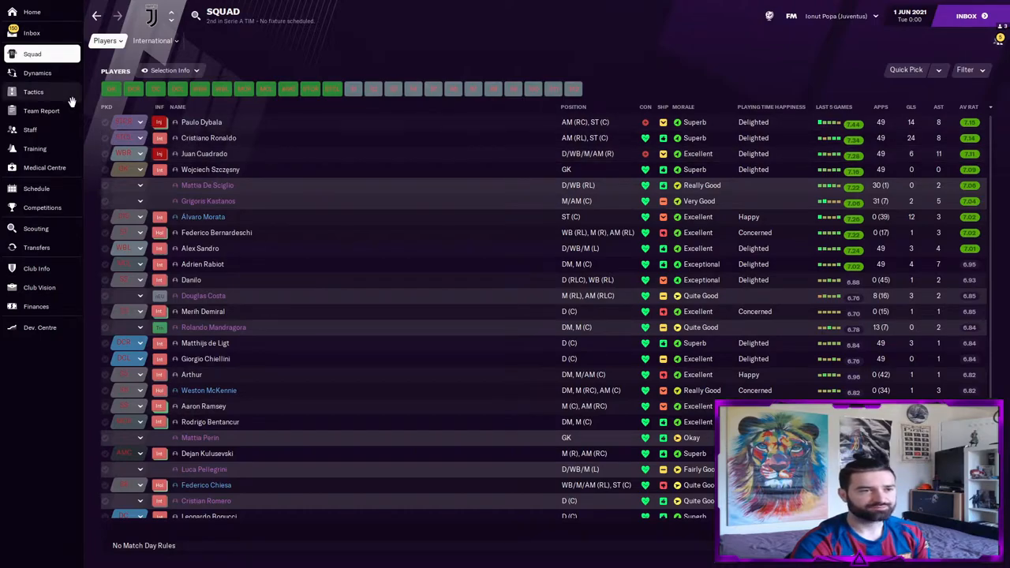
Review the 'testing juve' team instructions, ending on the Out of Possession settings.
click(33, 92)
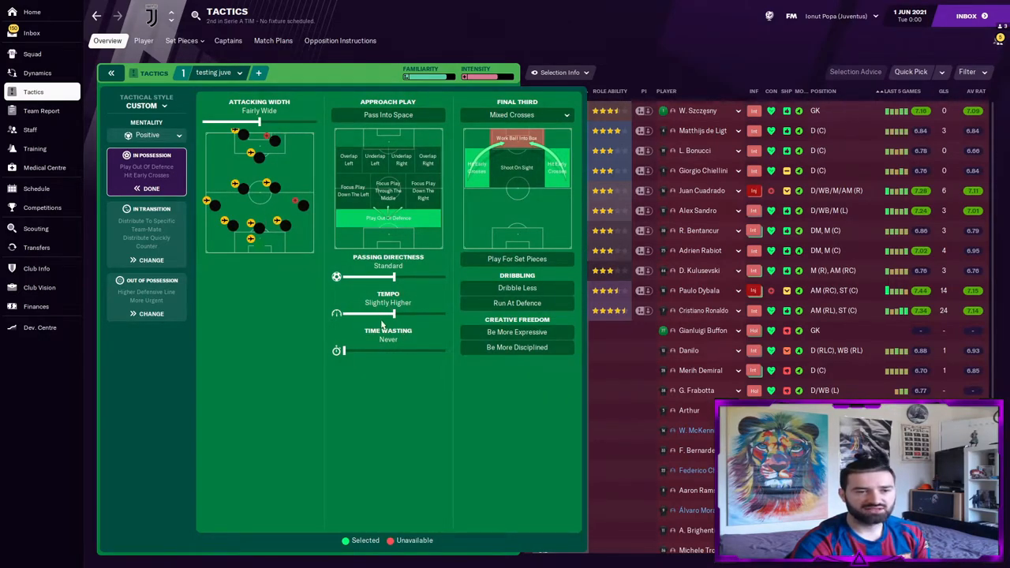
mouse_move(303, 258)
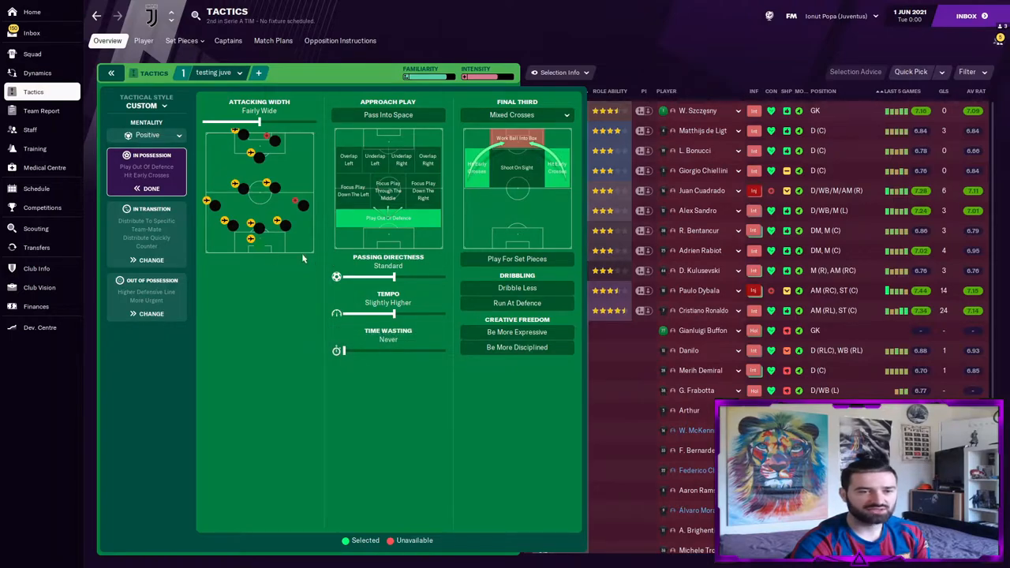
mouse_move(279, 197)
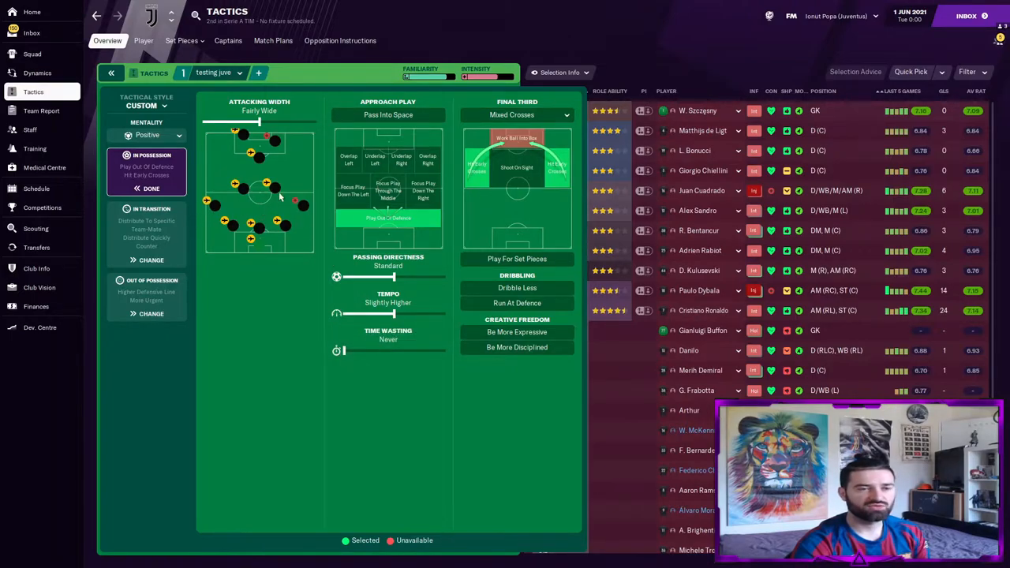
mouse_move(232, 204)
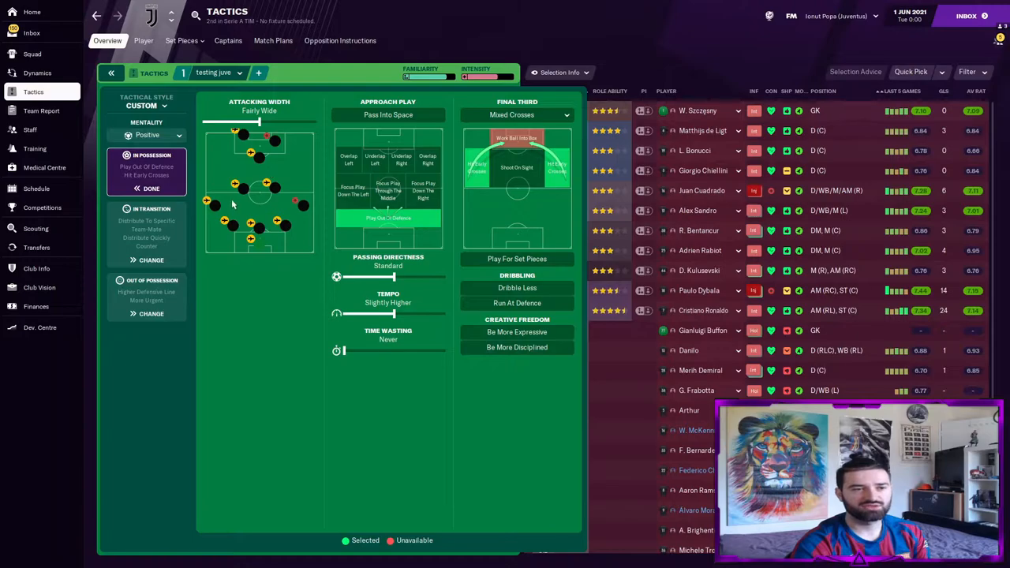
mouse_move(130, 224)
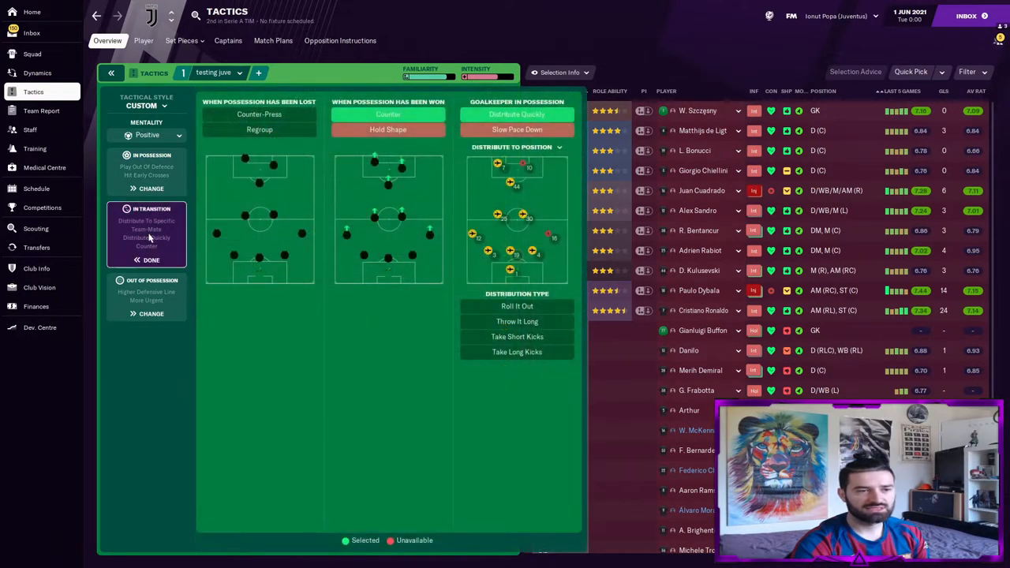
mouse_move(408, 302)
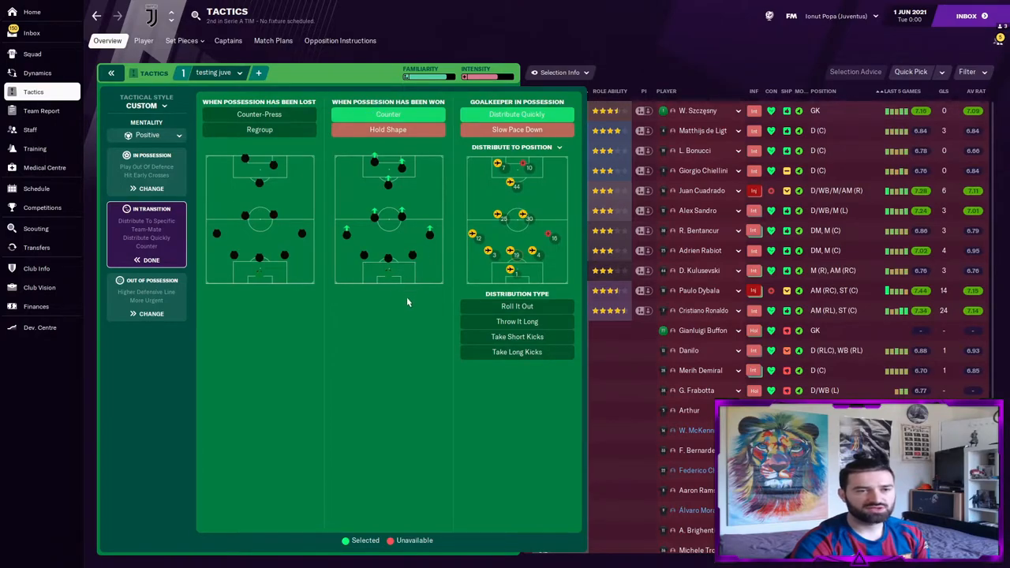
mouse_move(432, 316)
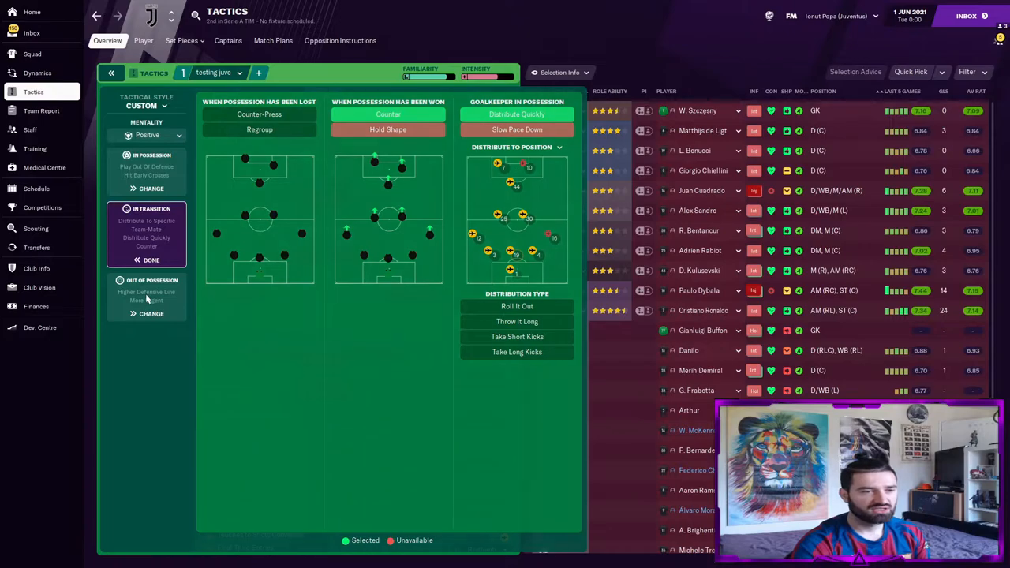
click(147, 314)
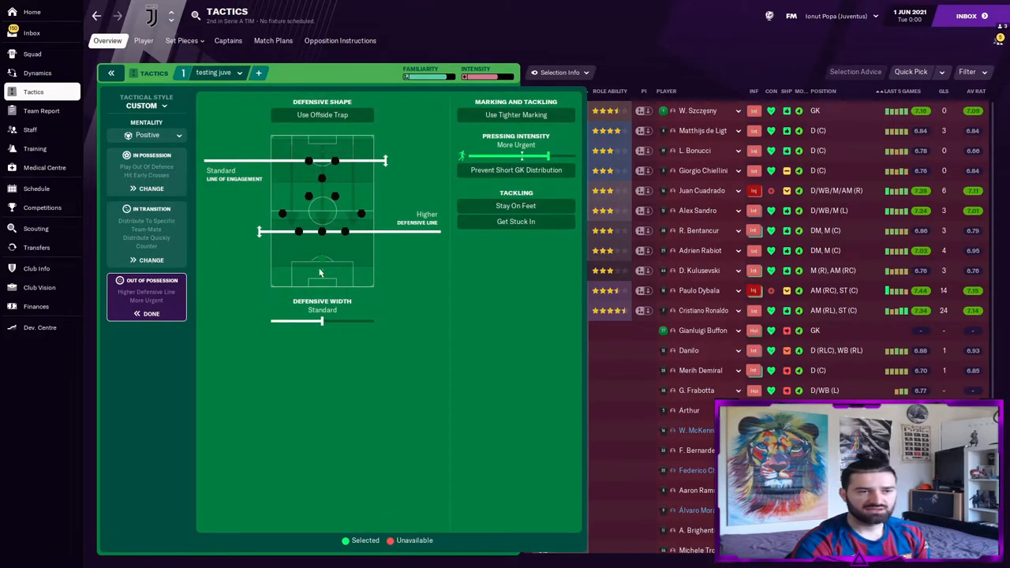
mouse_move(576, 465)
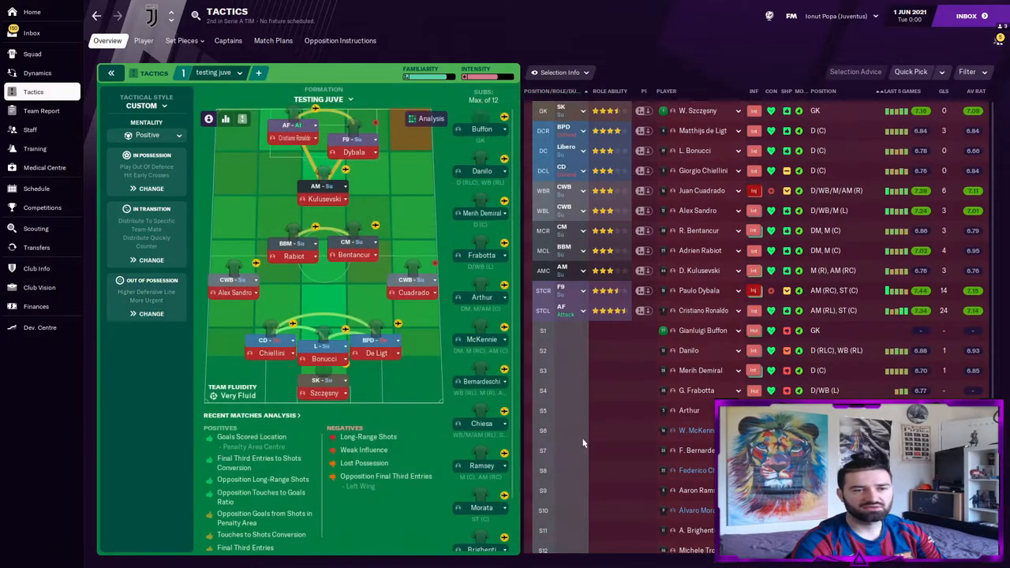
mouse_move(392, 500)
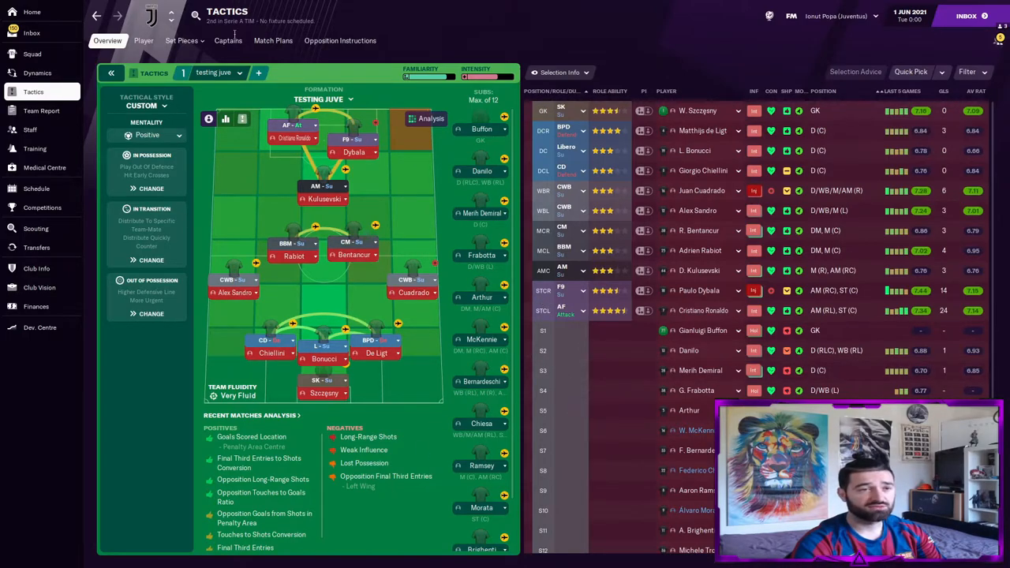
Scroll through Juventus's season fixtures and results, then return to the squad list.
click(36, 189)
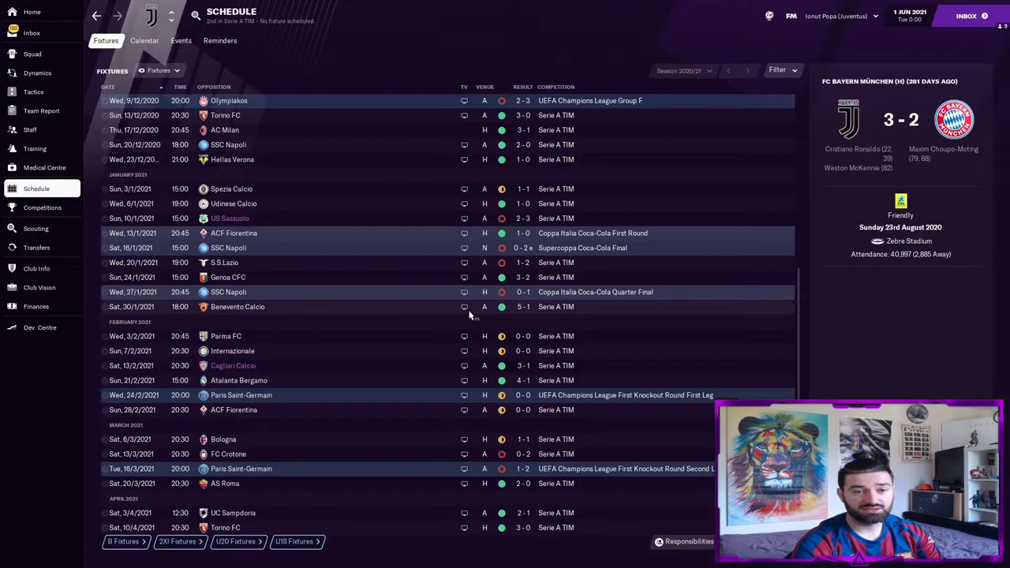
scroll(down, 3)
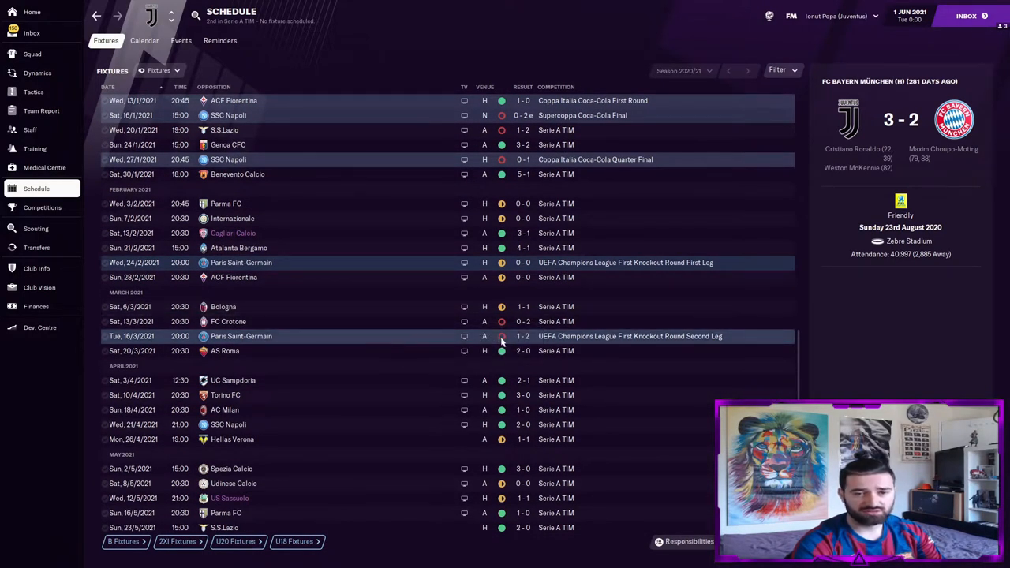
mouse_move(616, 341)
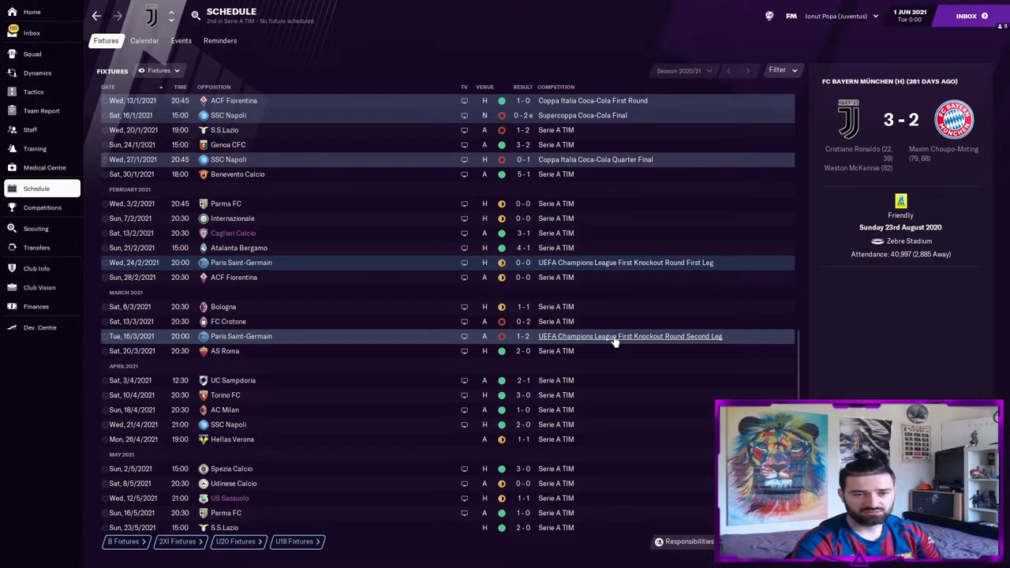
mouse_move(576, 213)
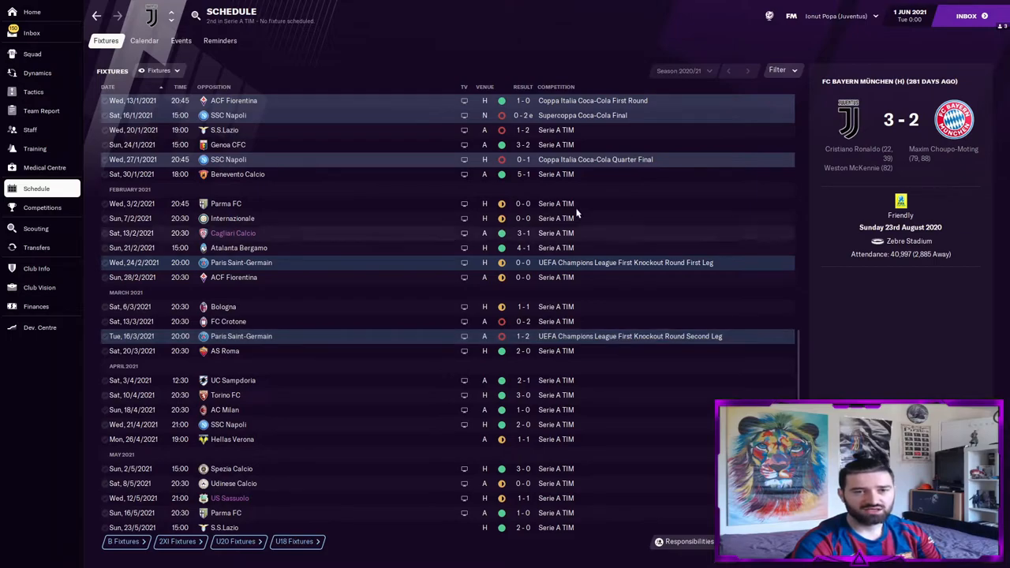
mouse_move(355, 165)
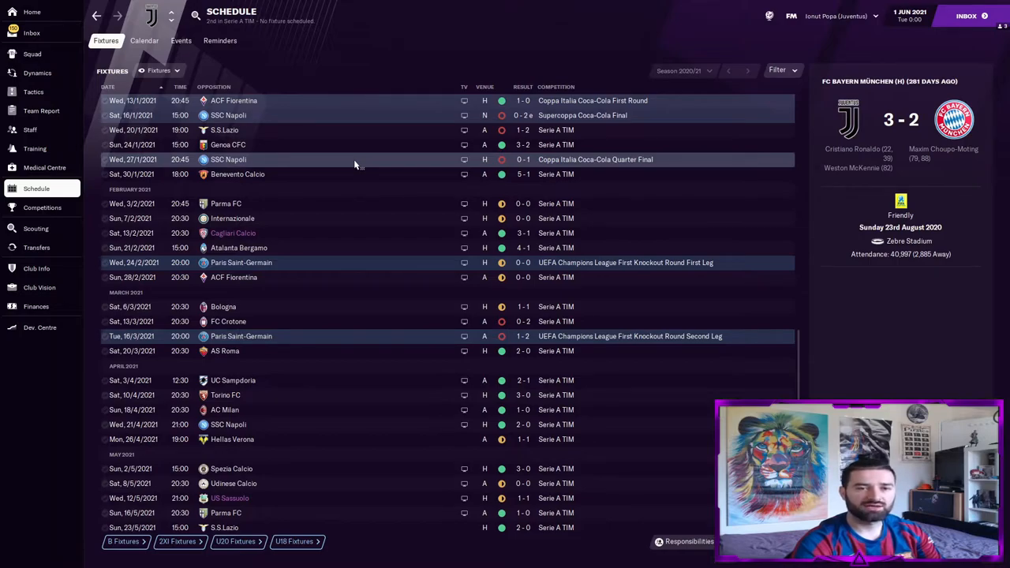
scroll(up, 3)
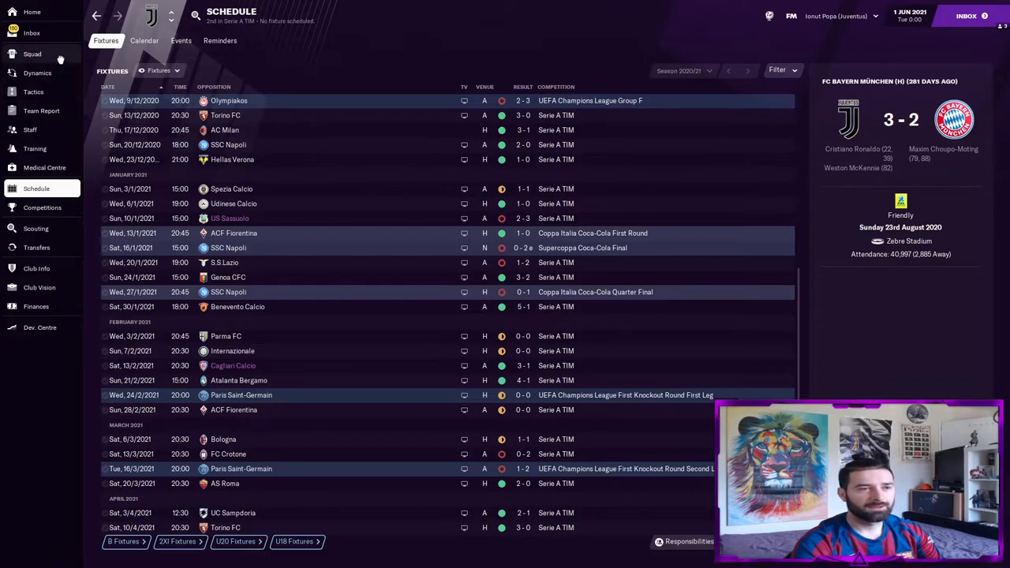
click(32, 54)
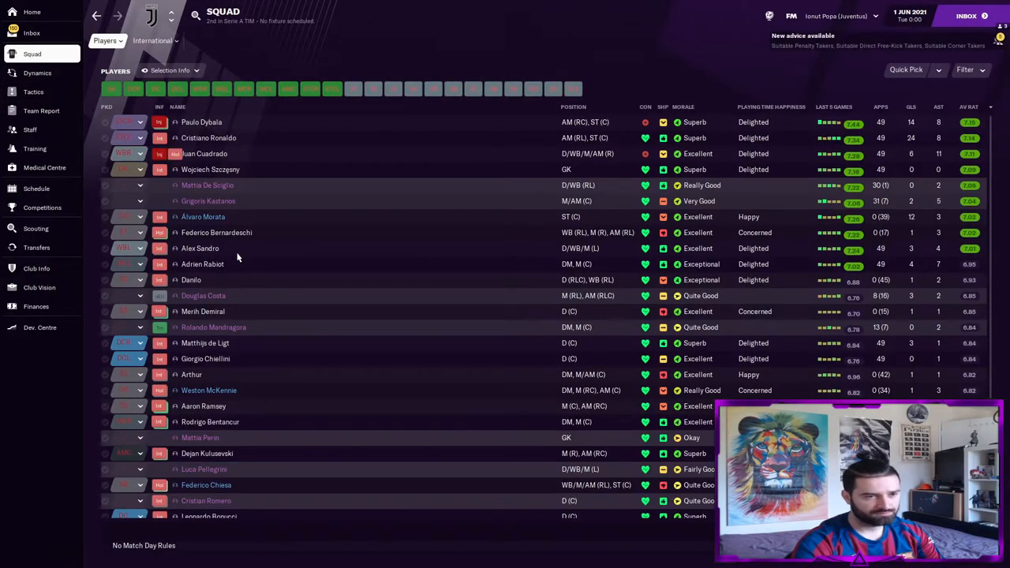
mouse_move(225, 355)
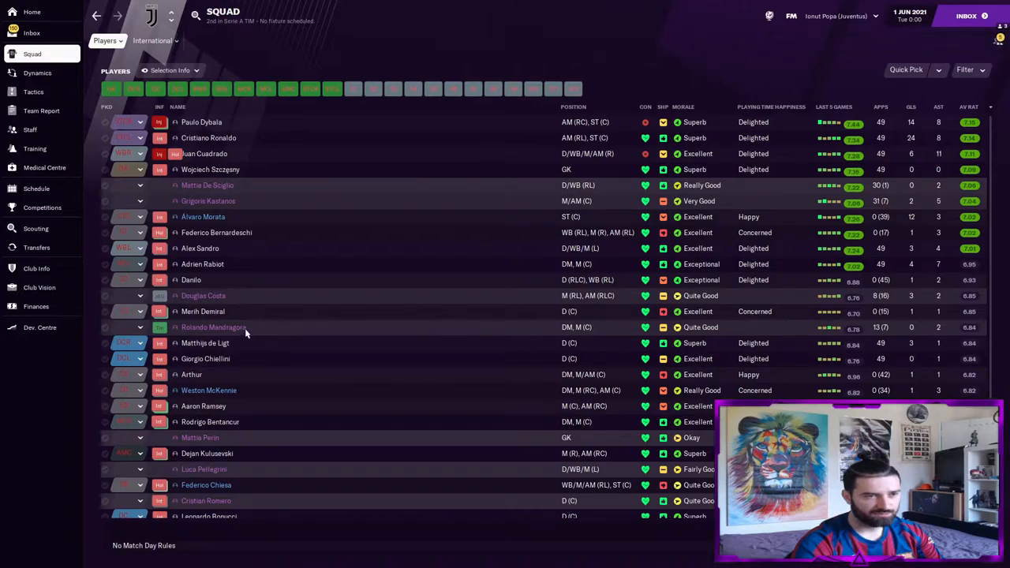
Check Bonucci's career history and positional abilities, then switch the save to Liverpool.
scroll(down, 3)
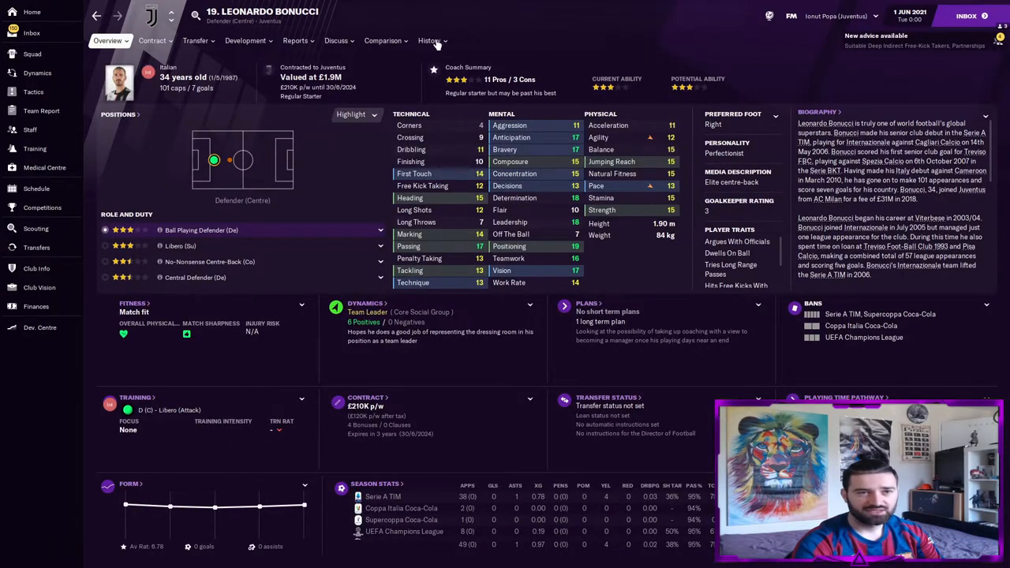
click(429, 40)
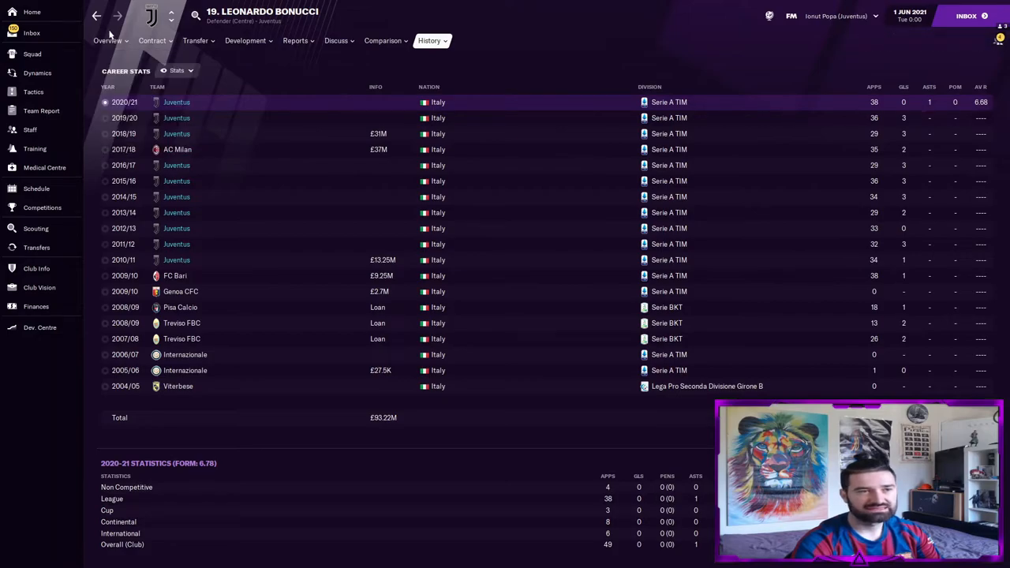
click(108, 40)
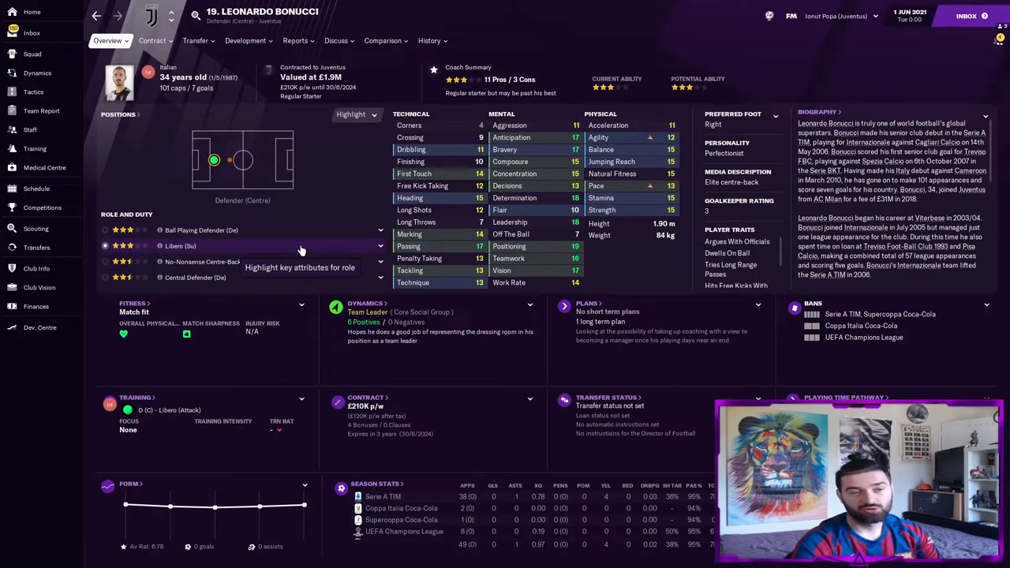
click(245, 40)
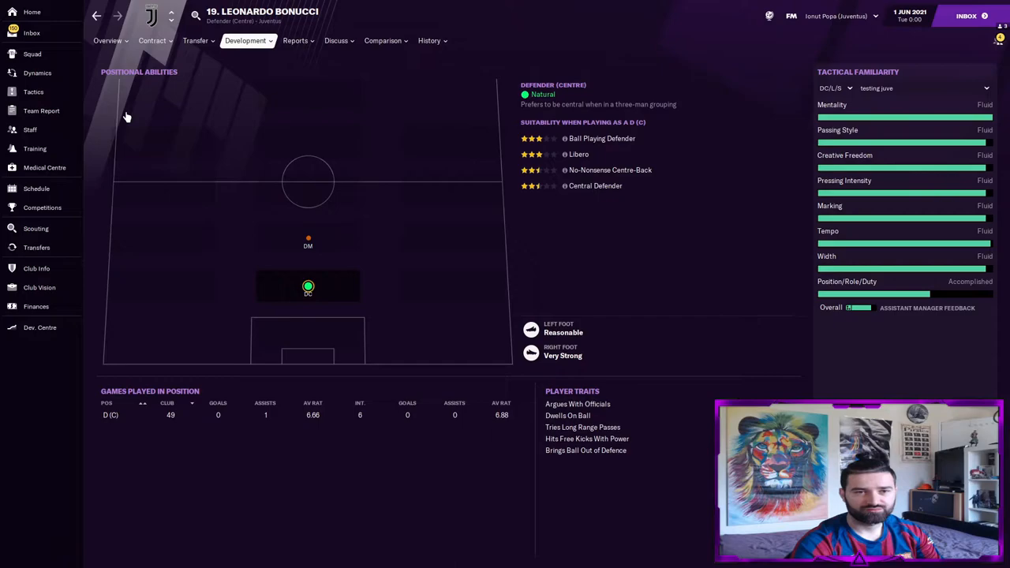
click(836, 16)
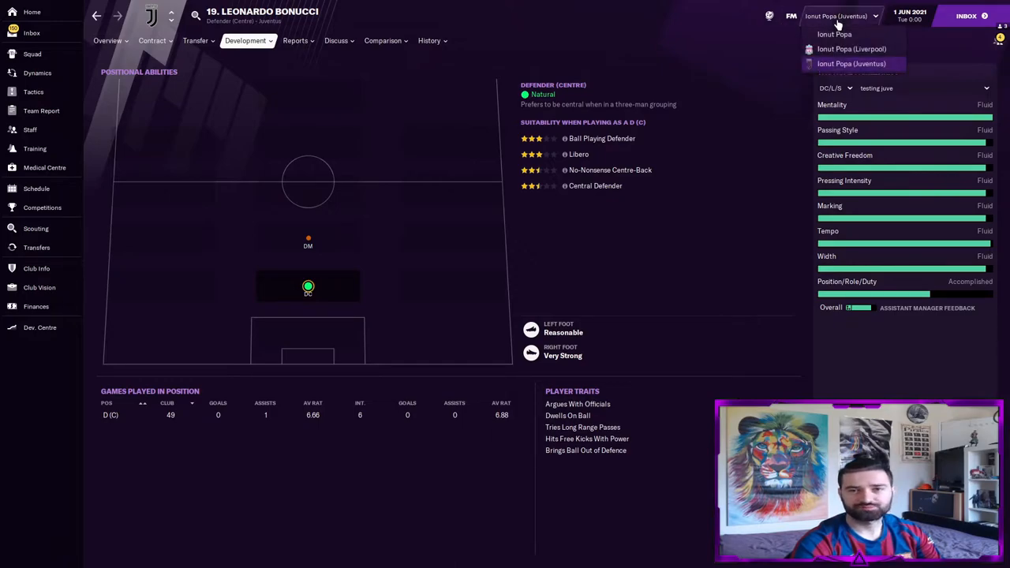
click(851, 49)
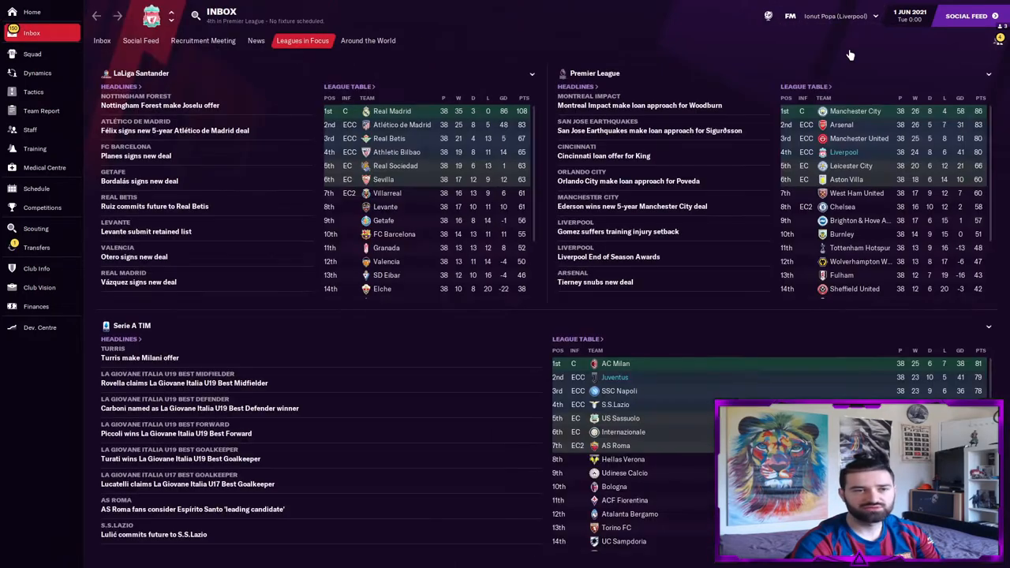
mouse_move(191, 9)
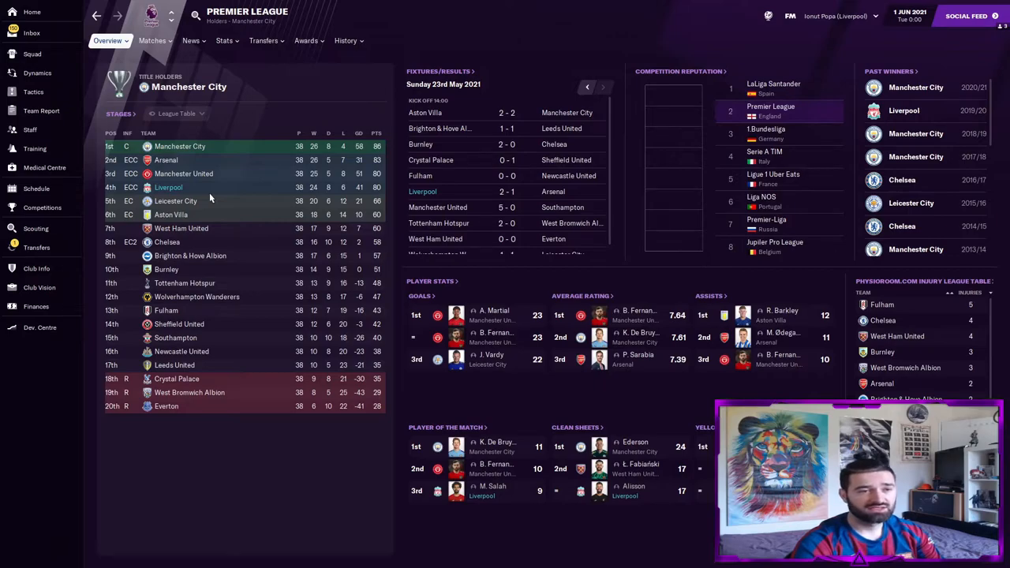
mouse_move(211, 196)
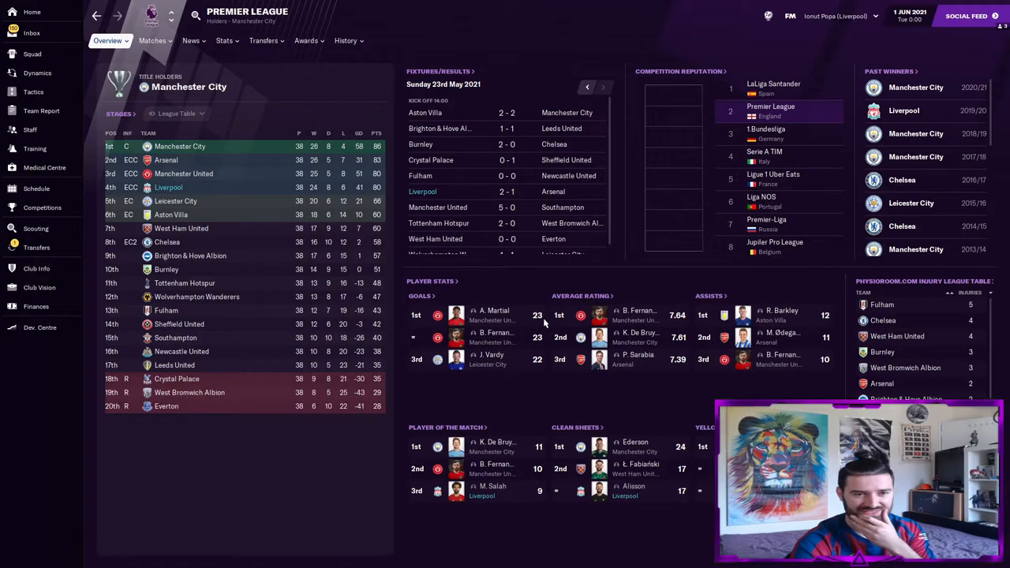
Browse the Premier League goals rankings, then the assists leaderboard led by Ross Barkley (12).
click(224, 41)
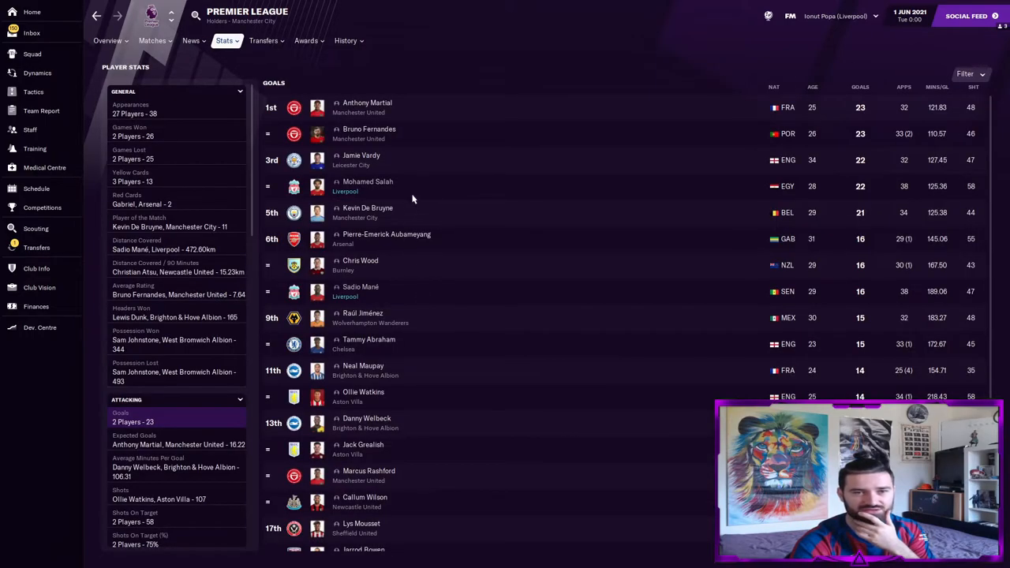
mouse_move(416, 195)
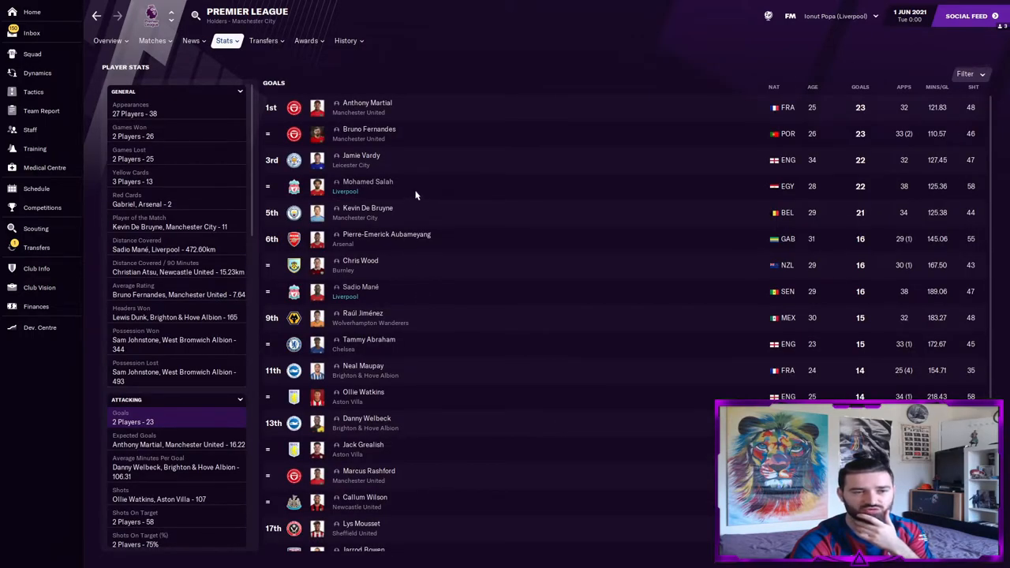
scroll(down, 3)
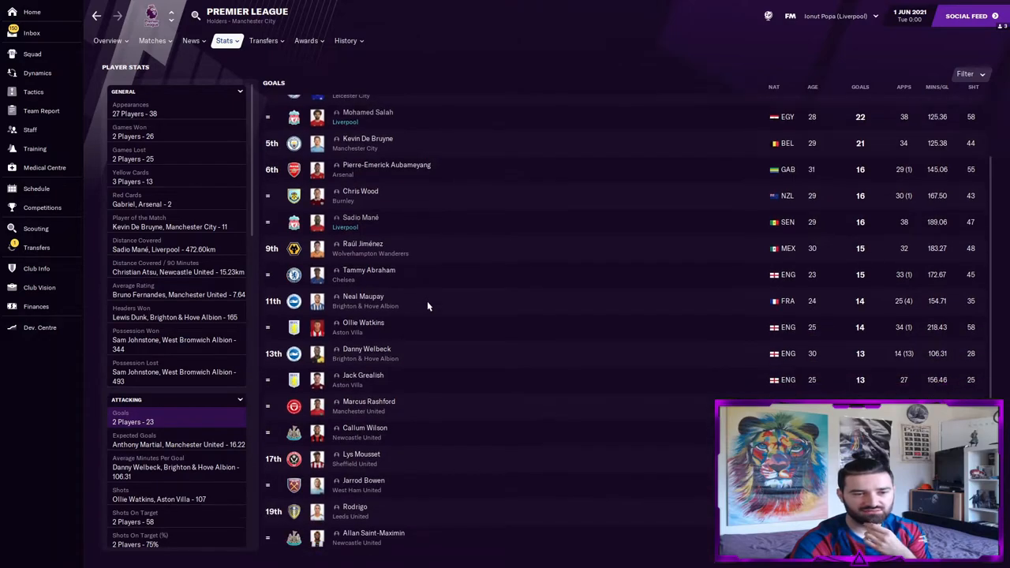
scroll(up, 3)
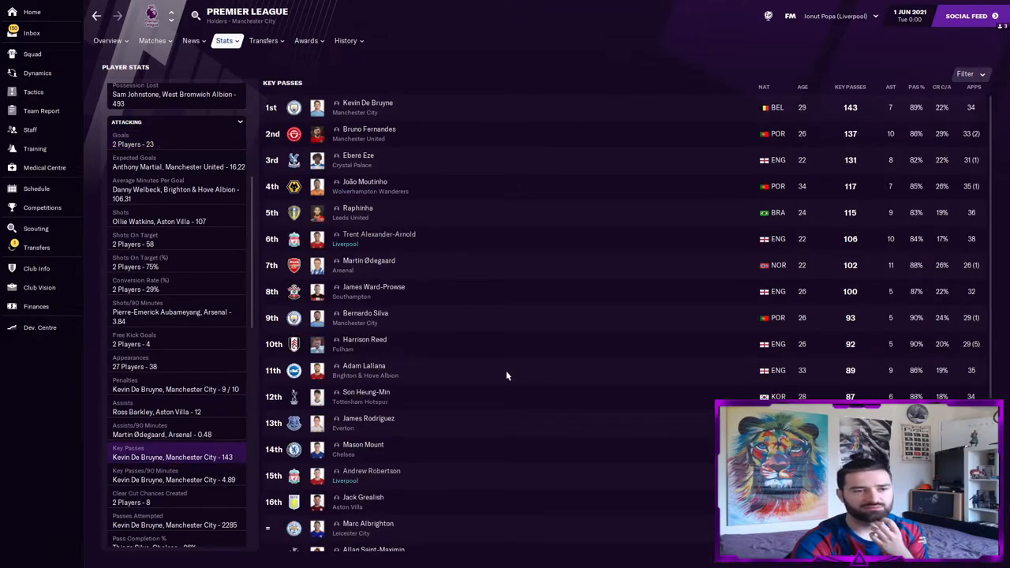
mouse_move(190, 434)
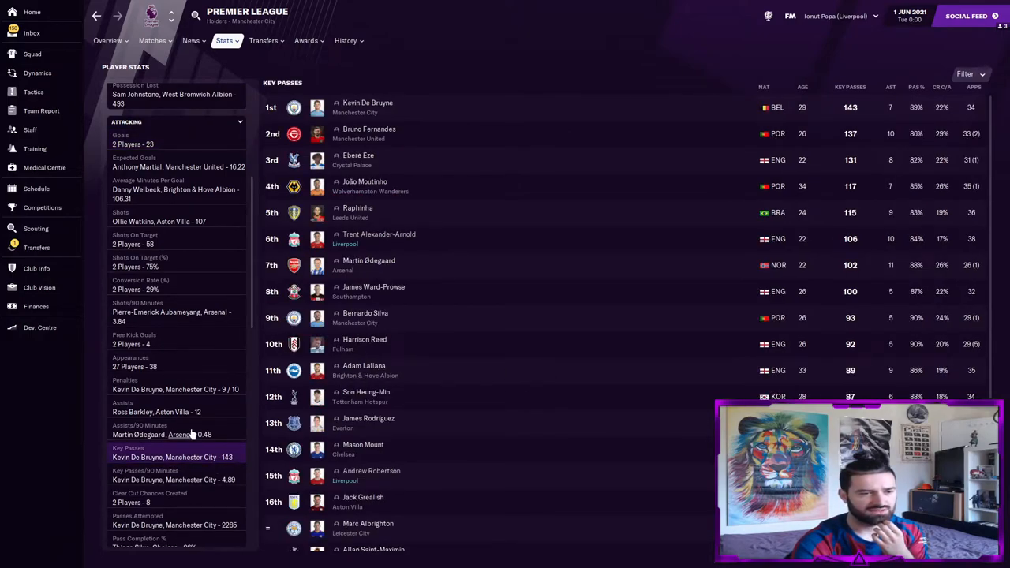
click(156, 406)
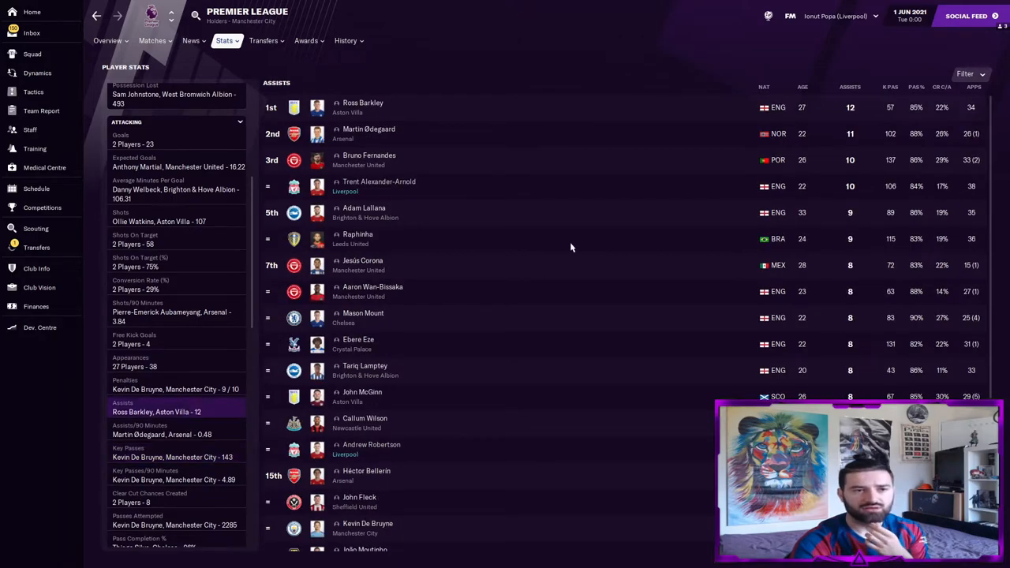
mouse_move(517, 174)
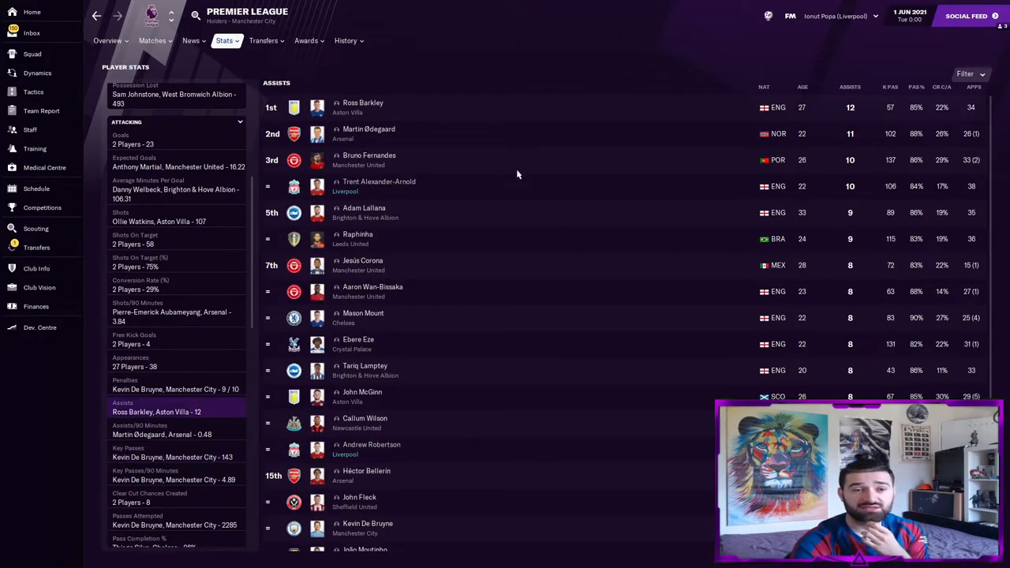
mouse_move(512, 281)
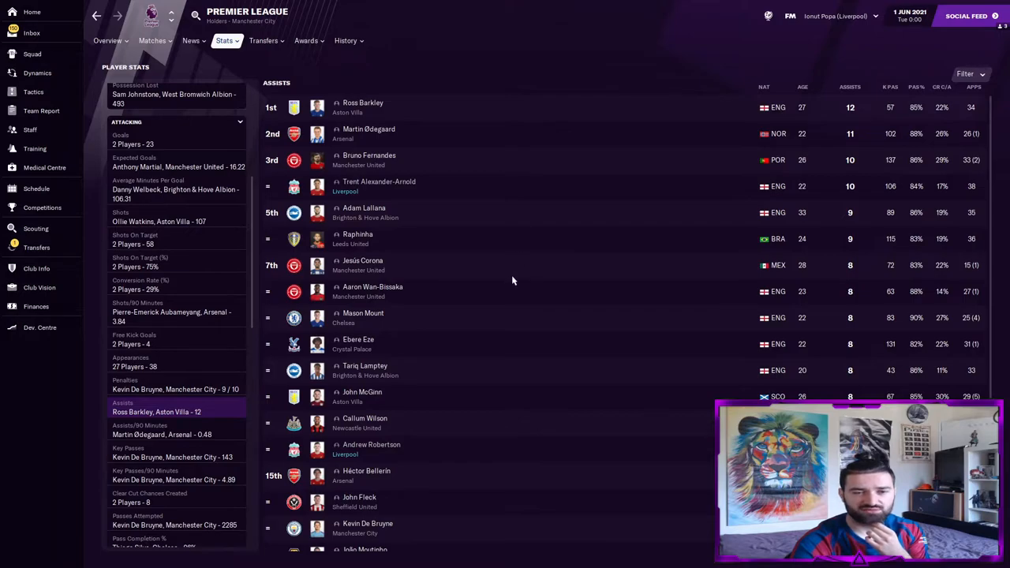
scroll(down, 3)
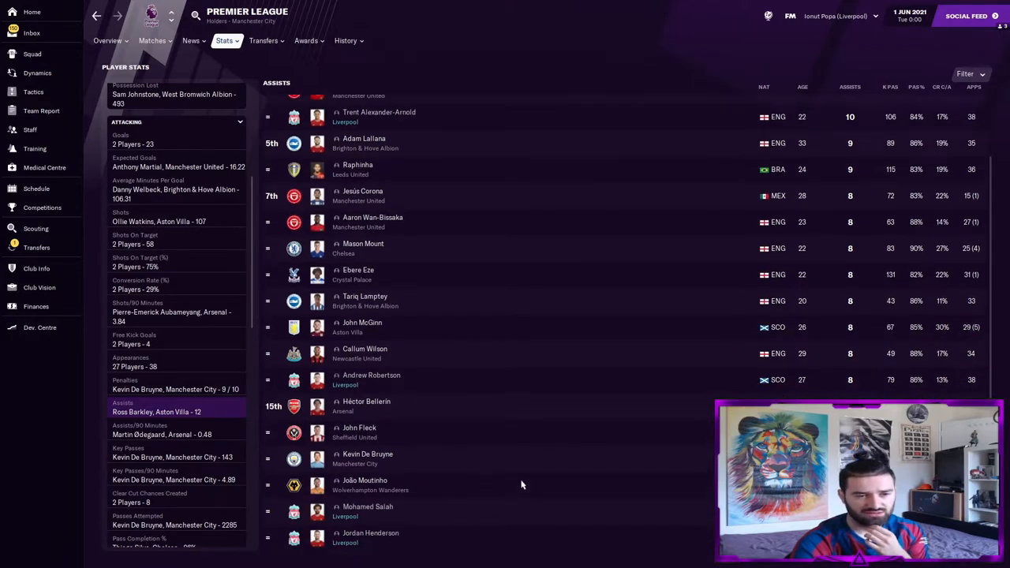
mouse_move(130, 111)
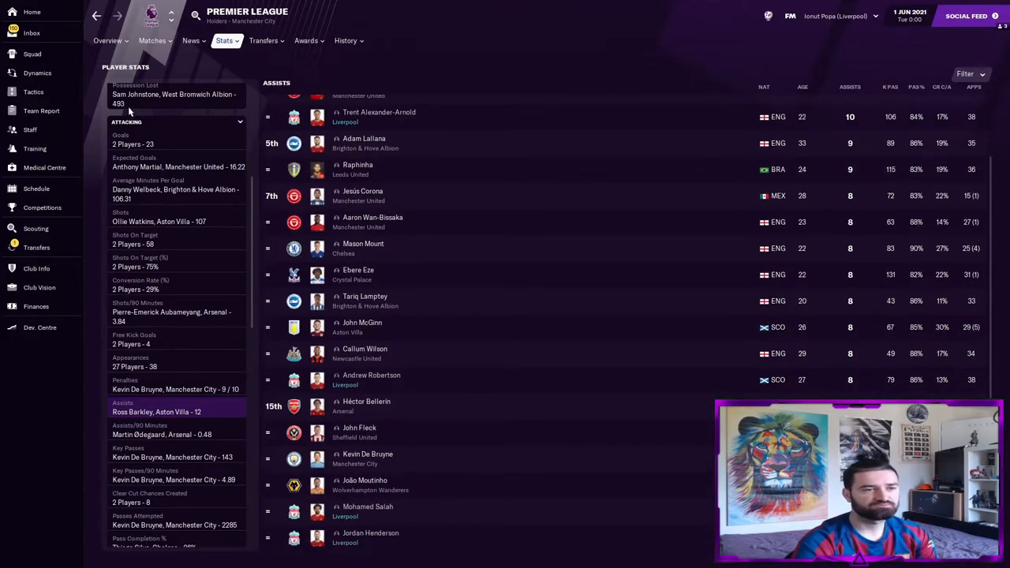
mouse_move(75, 103)
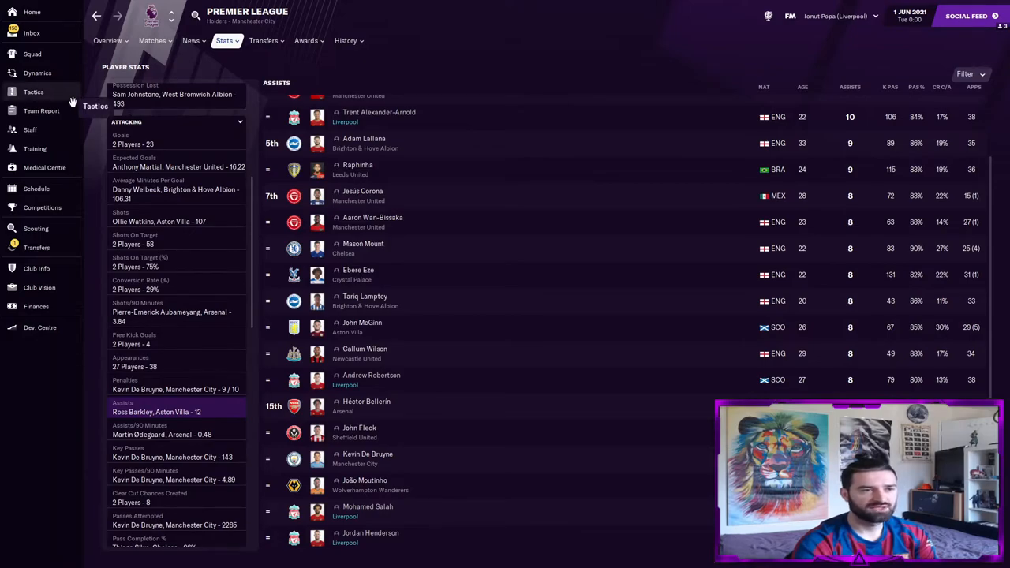
Open Liverpool's 'testing lpool' tactic and view its In Transition instructions.
click(33, 92)
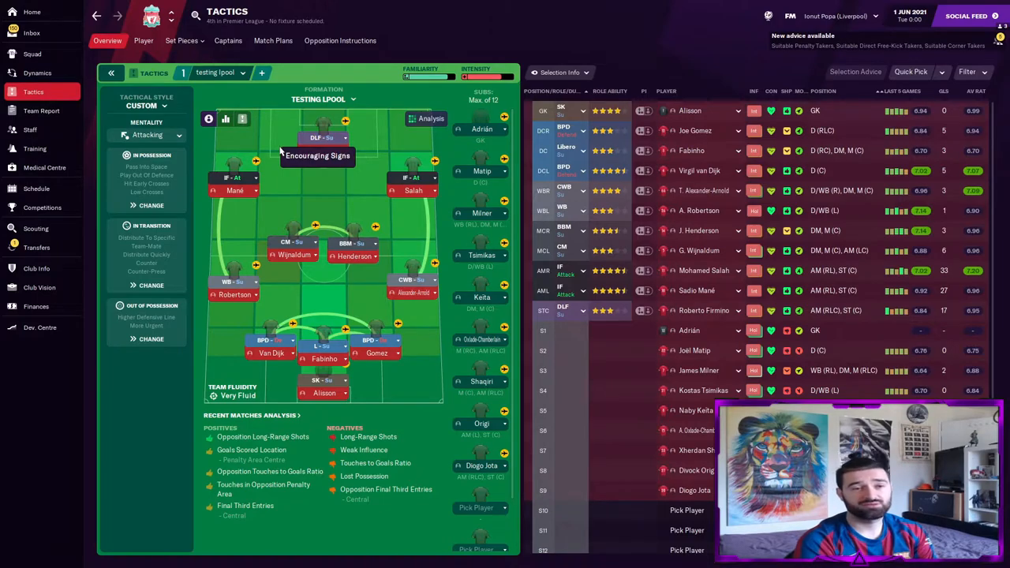
mouse_move(402, 162)
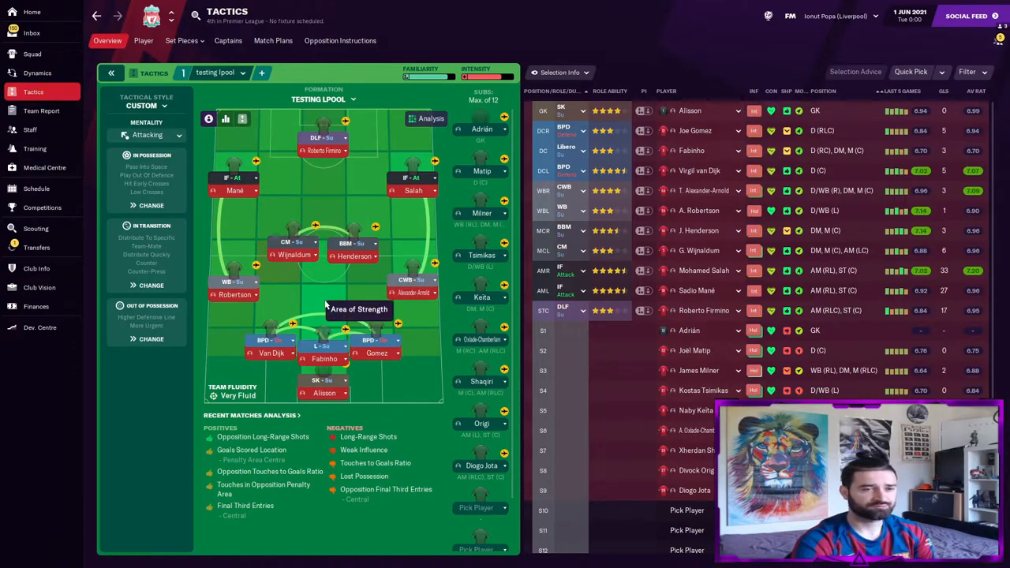
mouse_move(283, 303)
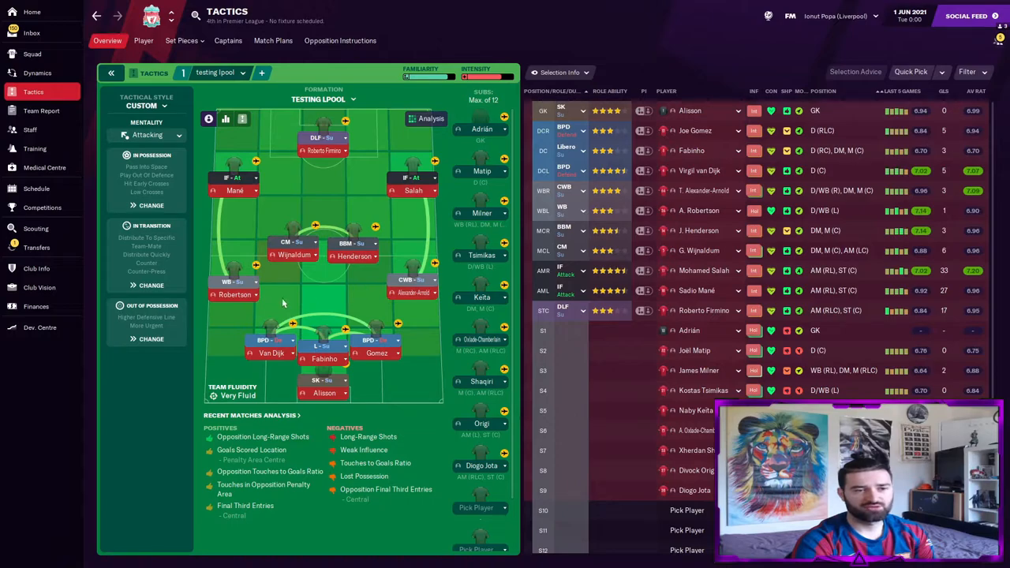
mouse_move(282, 334)
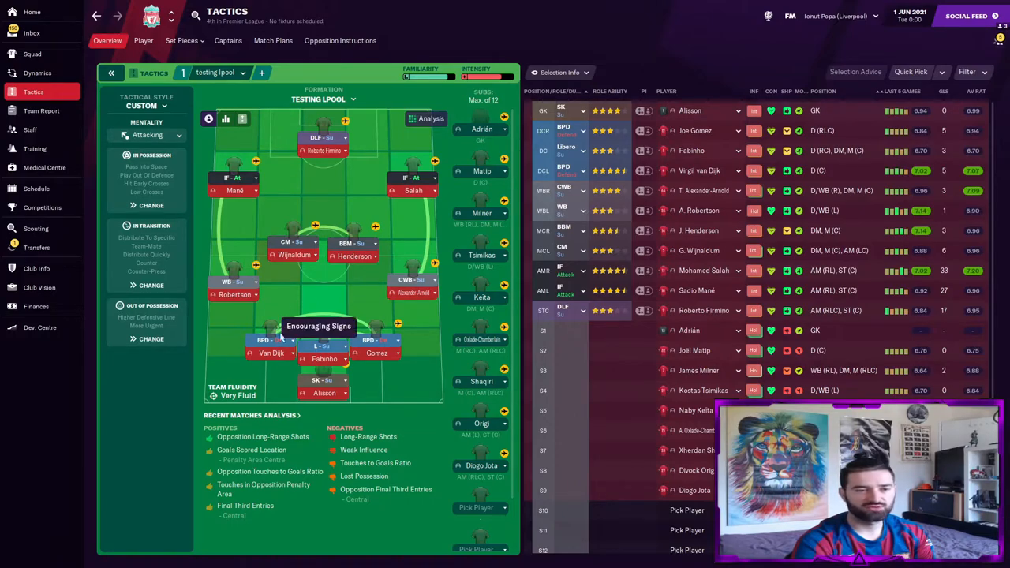
mouse_move(328, 366)
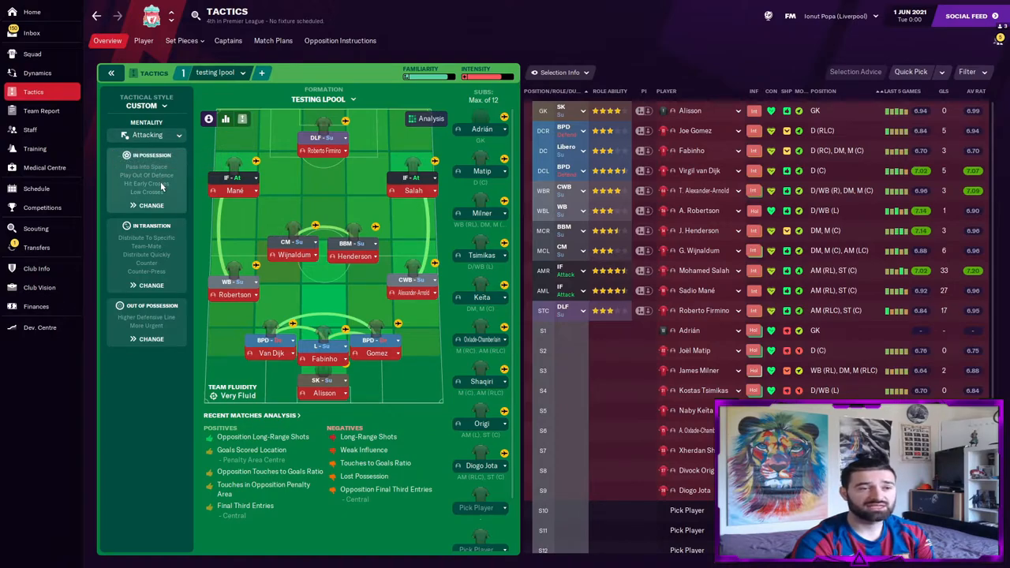
click(147, 206)
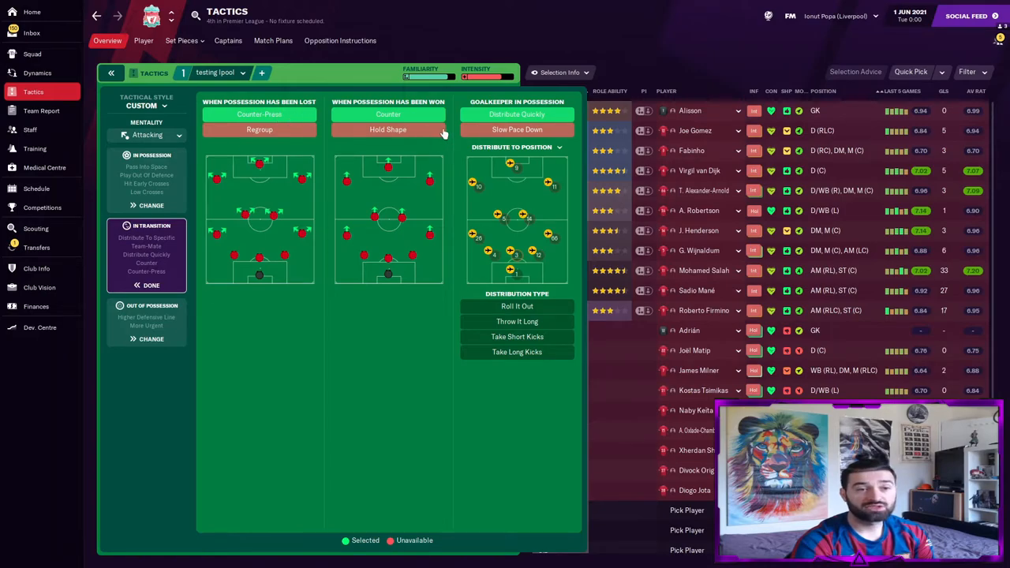
mouse_move(344, 346)
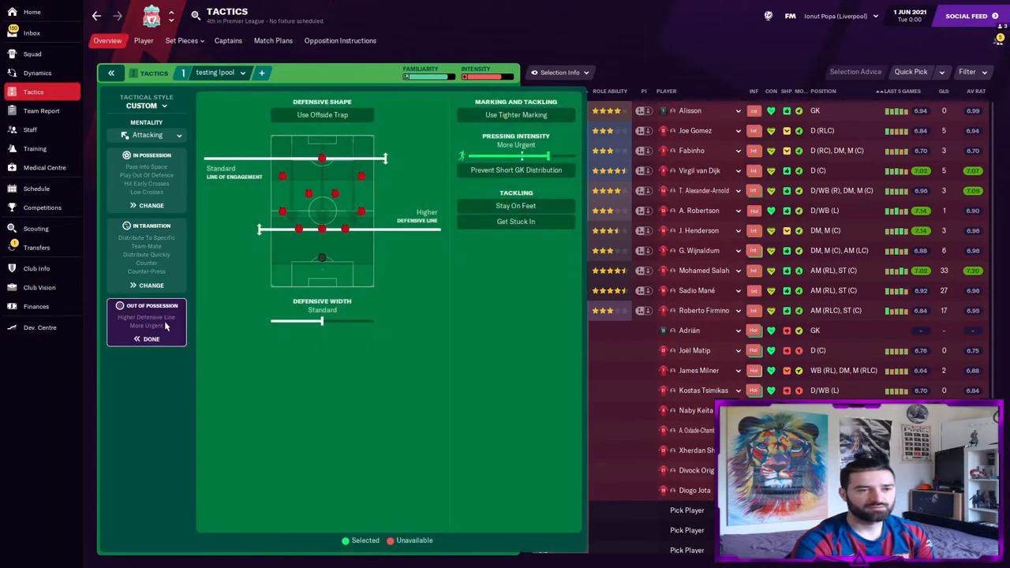
mouse_move(520, 480)
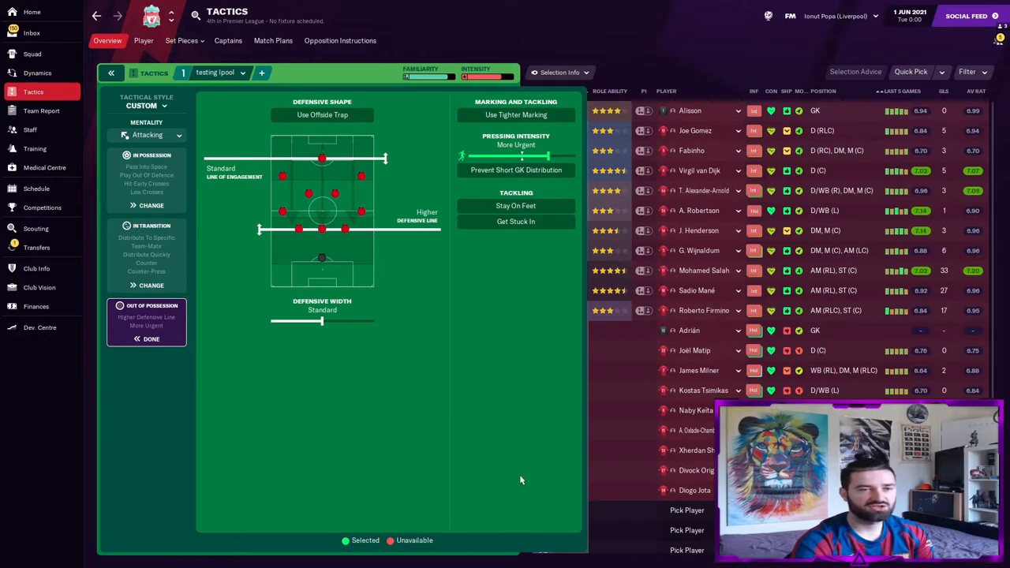
mouse_move(637, 529)
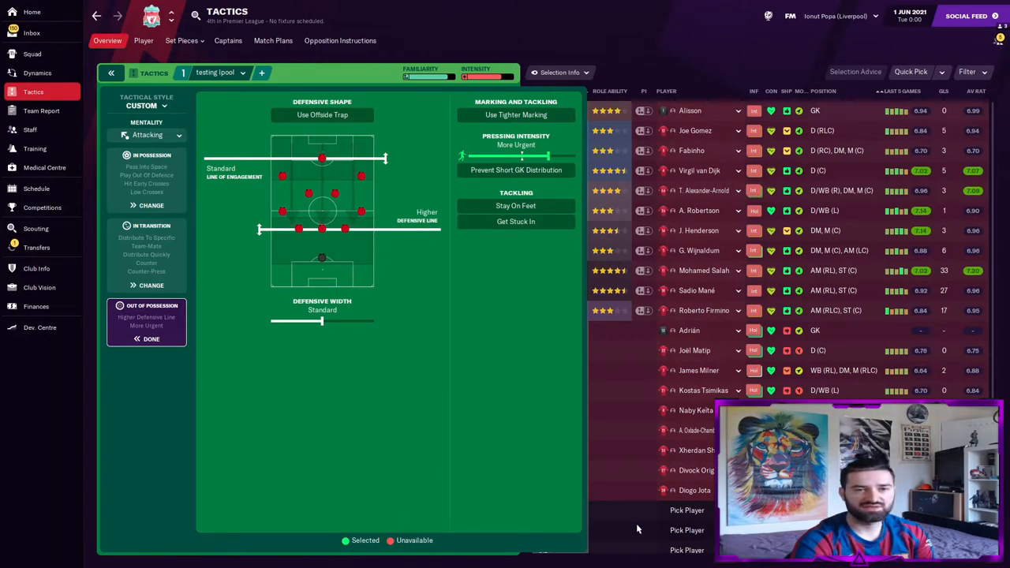
mouse_move(628, 524)
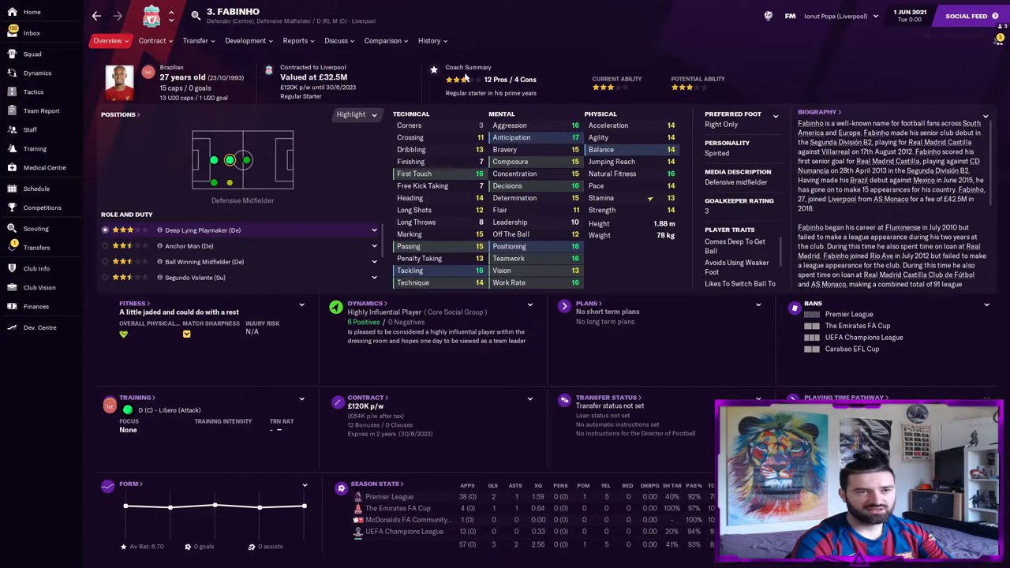
Review Fabinho's career history and positional abilities, then return to the 'testing lpool' tactic.
click(429, 40)
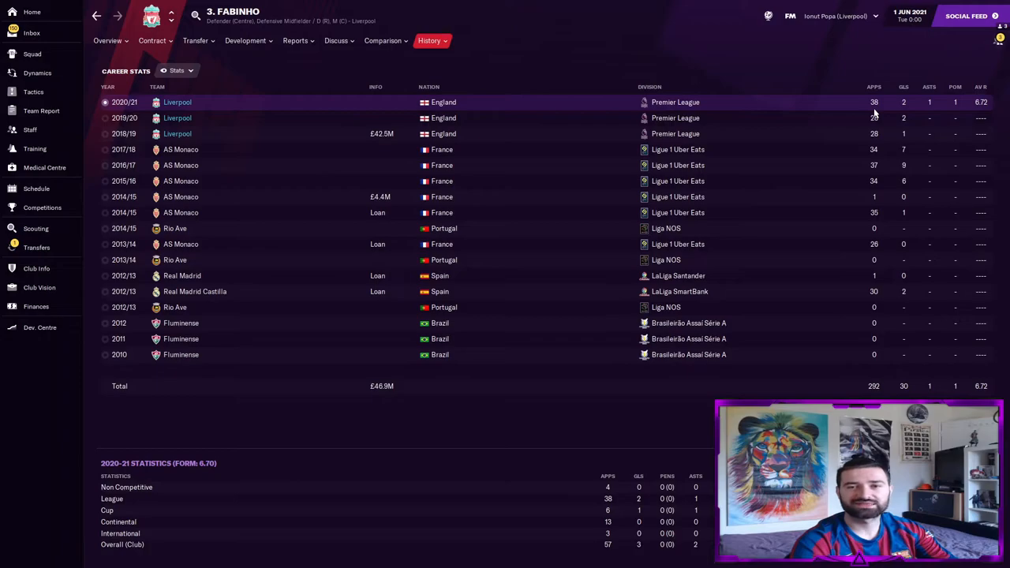
mouse_move(773, 113)
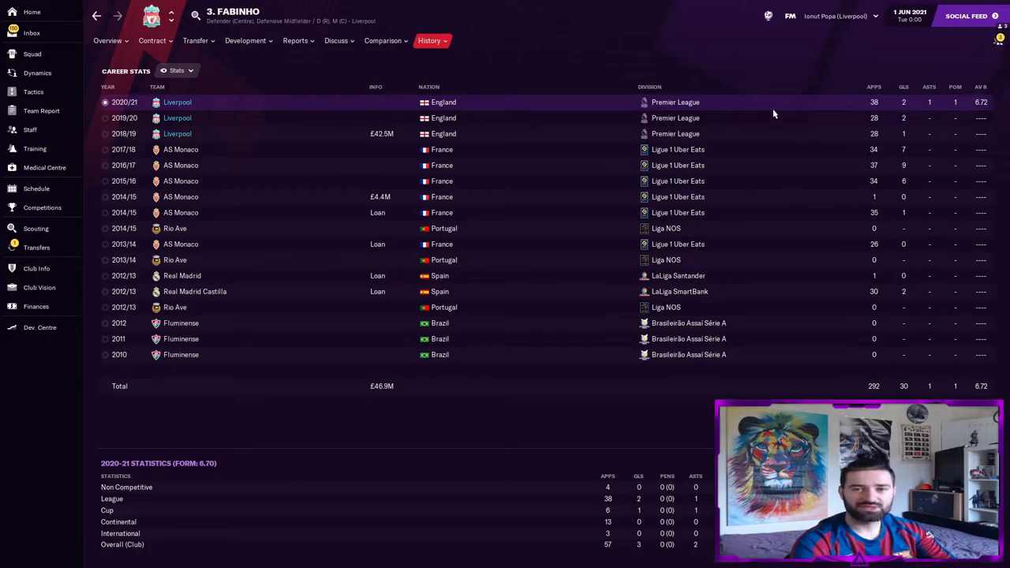
click(108, 40)
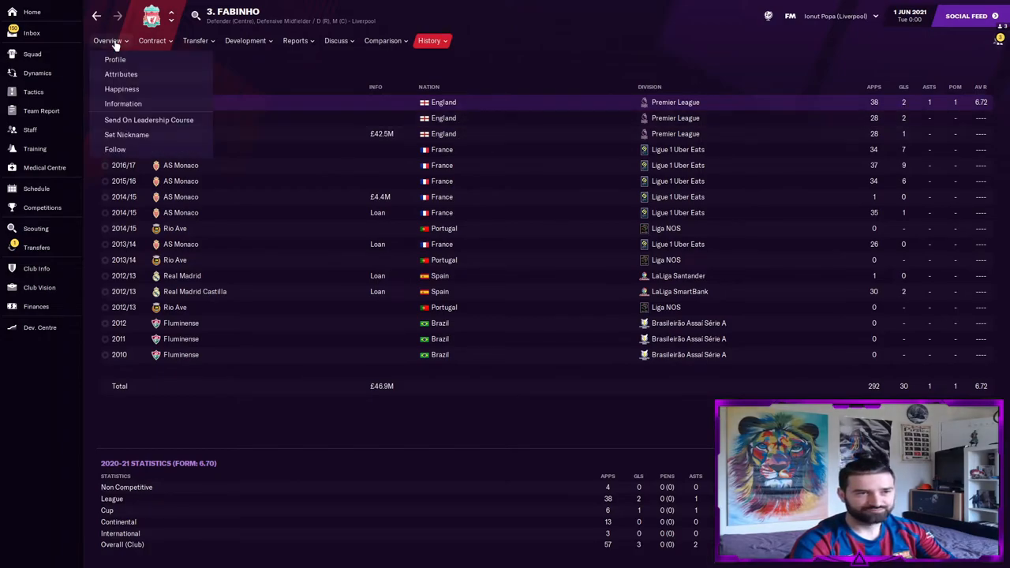
click(114, 59)
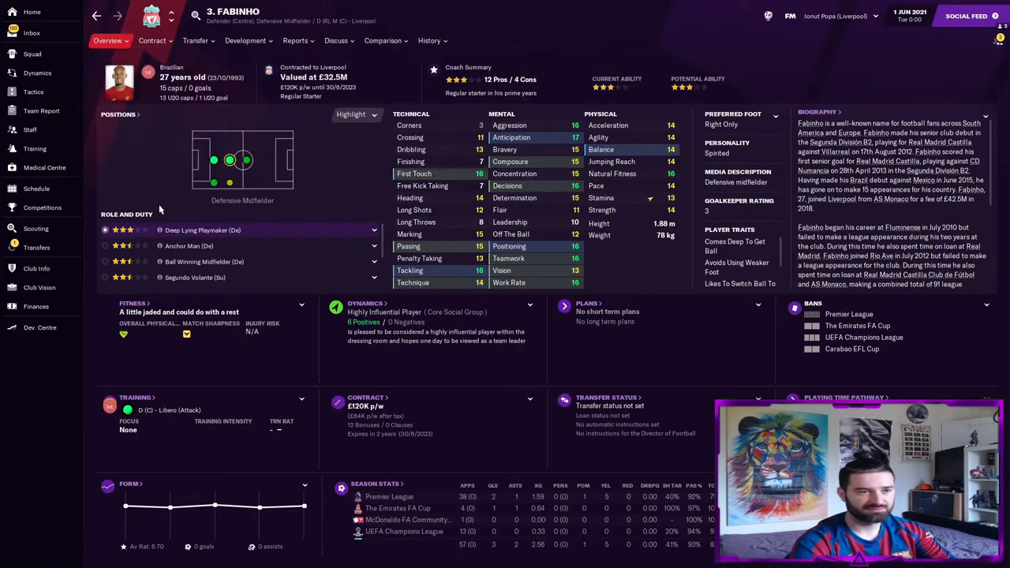
click(245, 40)
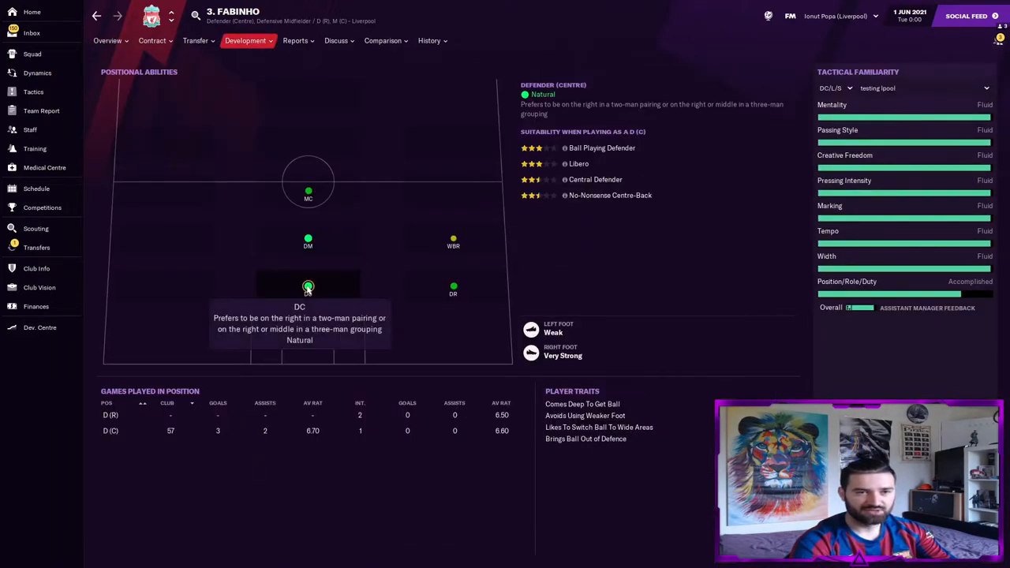
mouse_move(546, 171)
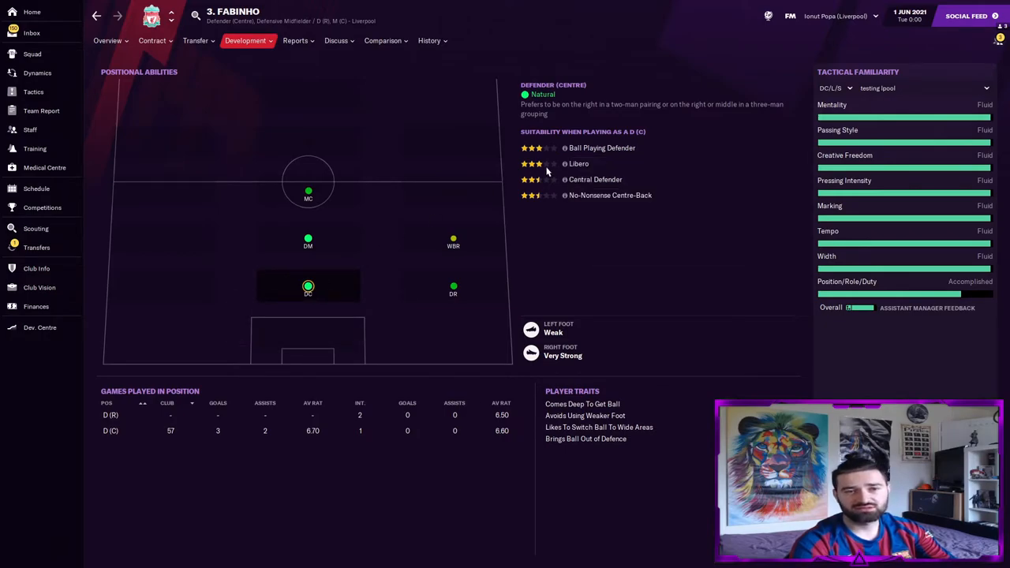
click(108, 40)
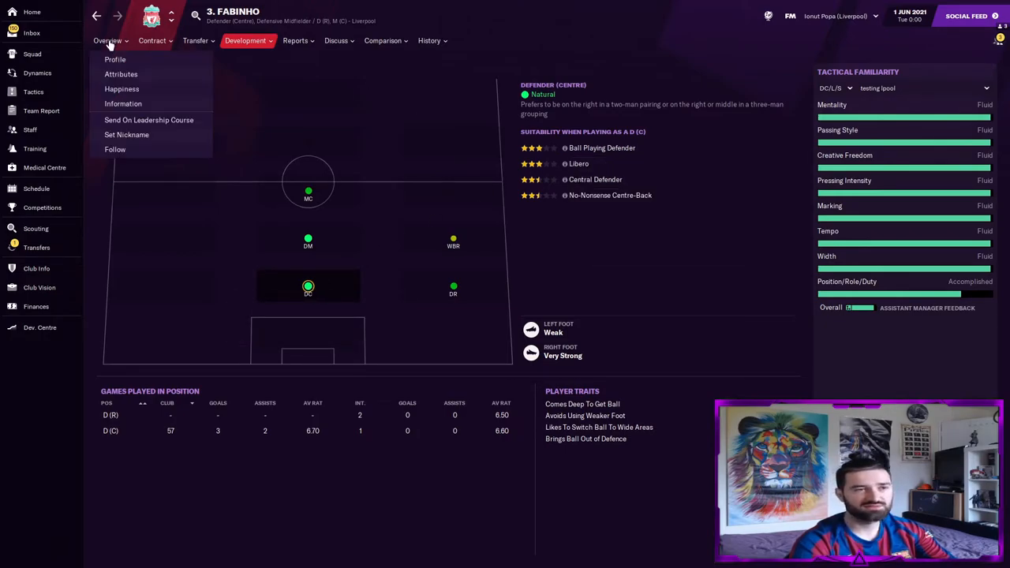
click(33, 92)
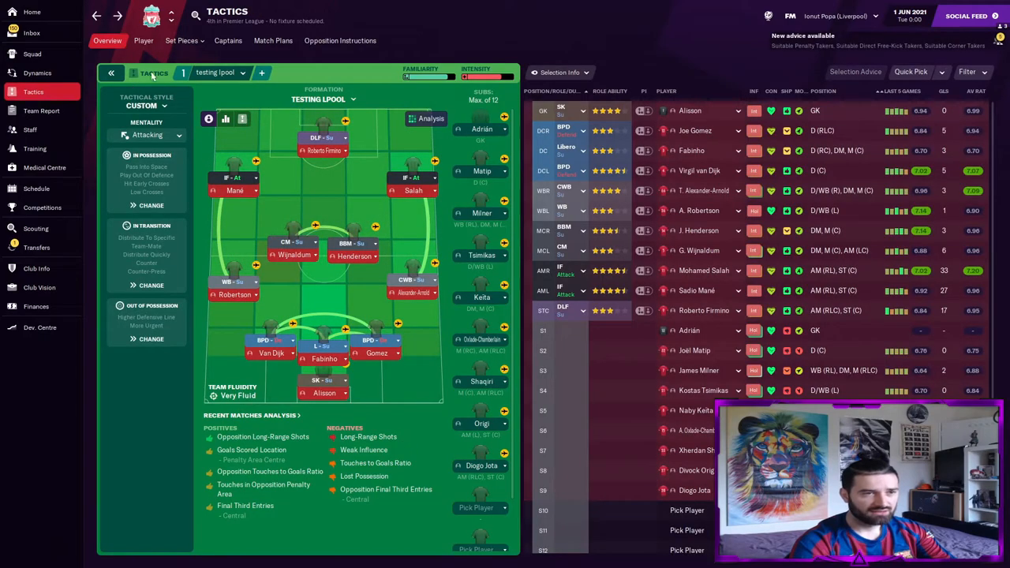
Open Liverpool's schedule and scroll down to the May 2021 Champions League Final.
click(36, 188)
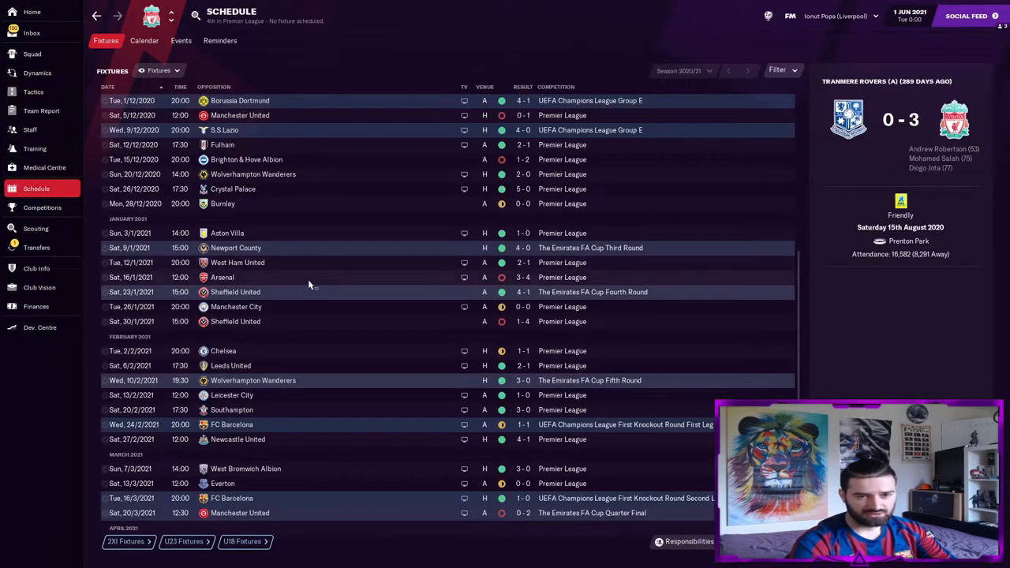
scroll(down, 3)
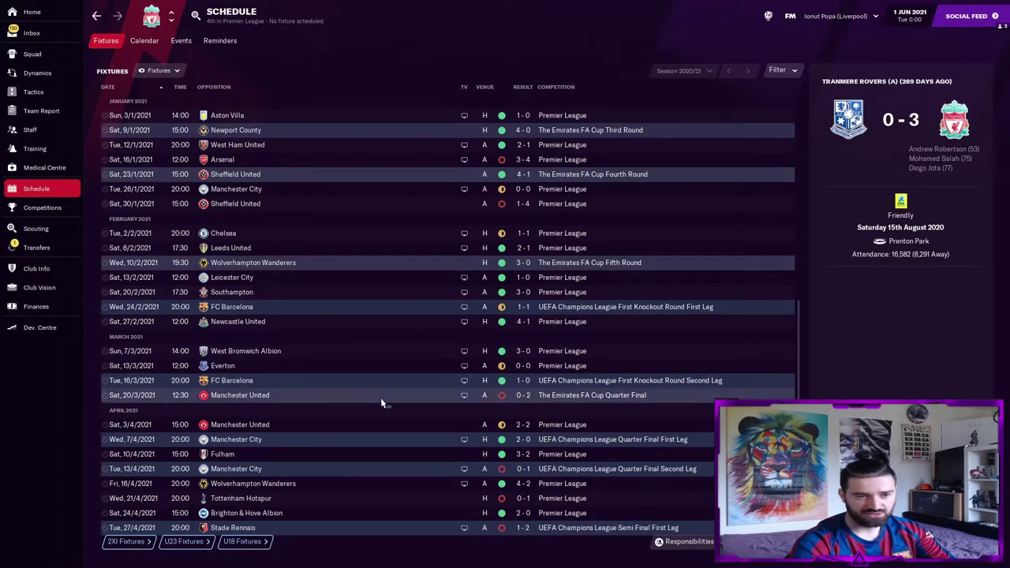
scroll(down, 3)
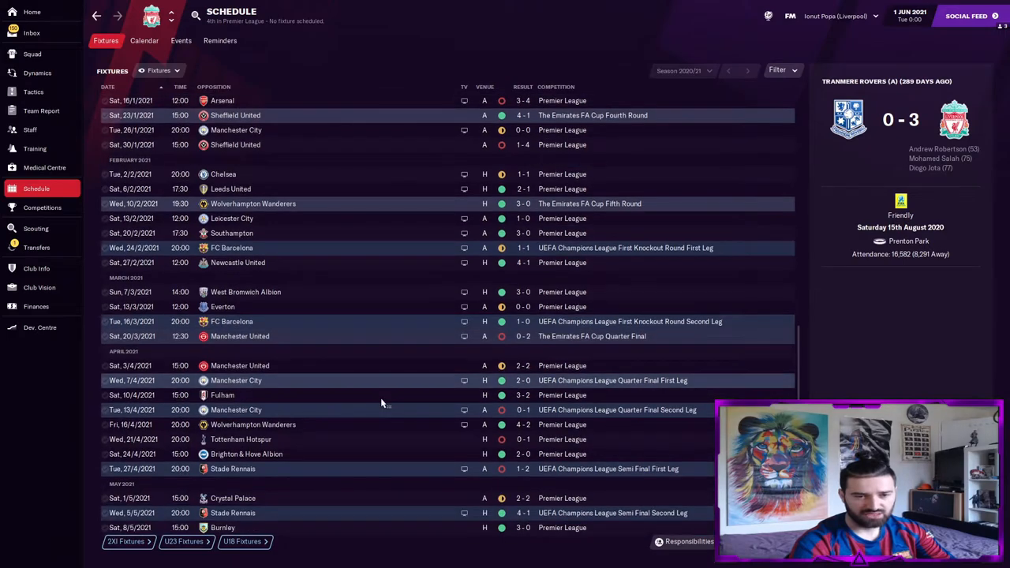
scroll(down, 3)
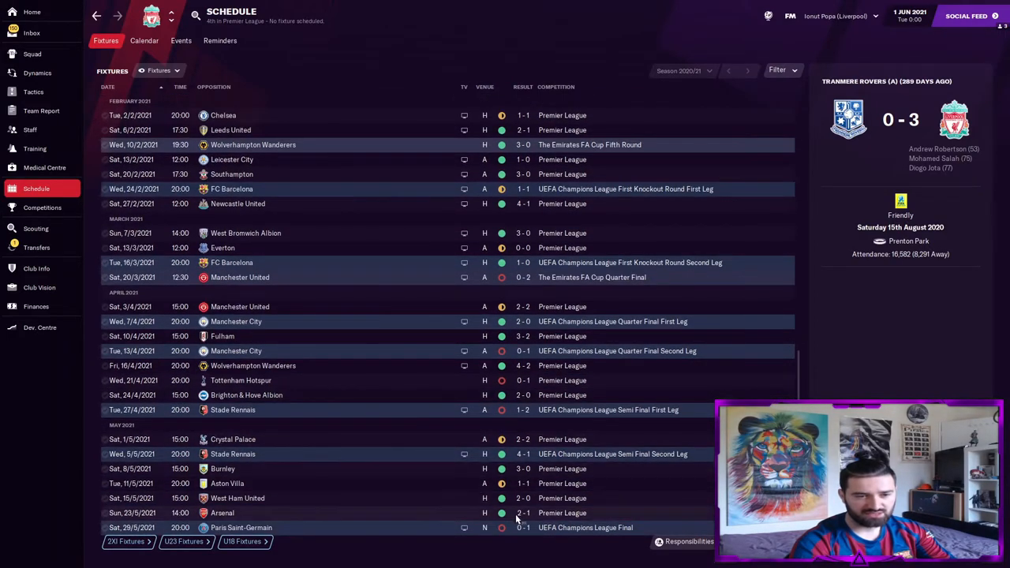
mouse_move(525, 527)
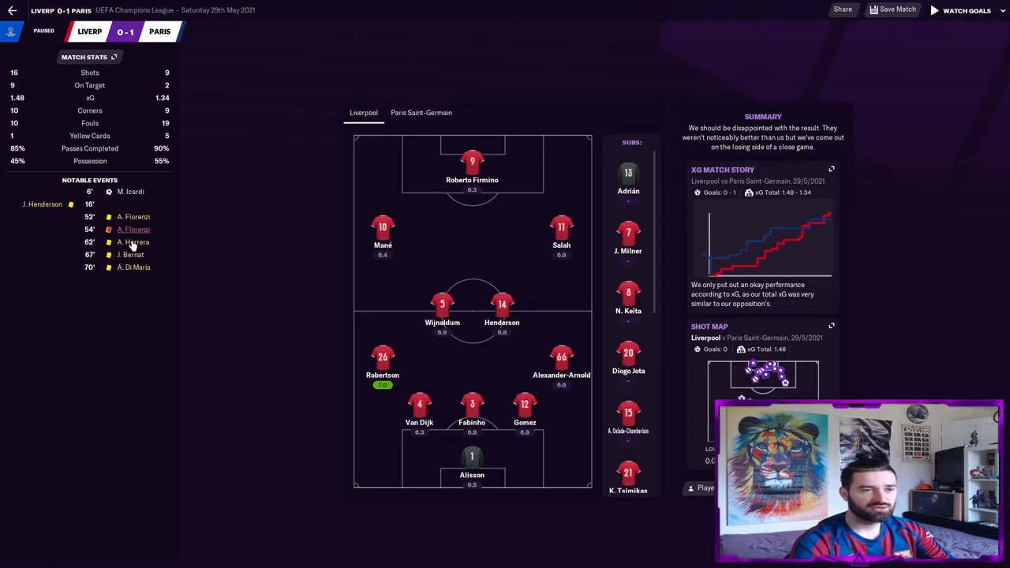
mouse_move(158, 245)
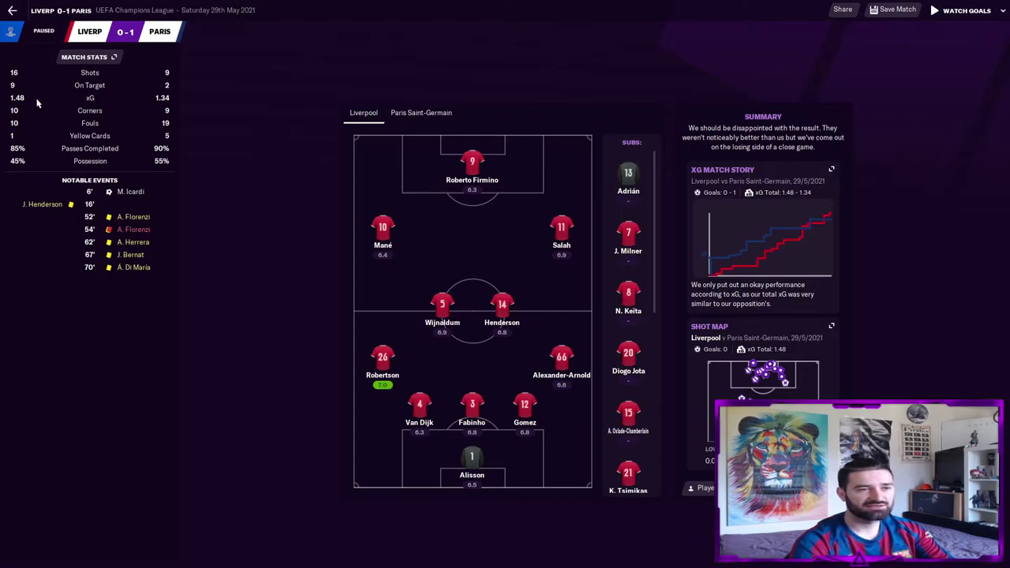
mouse_move(264, 114)
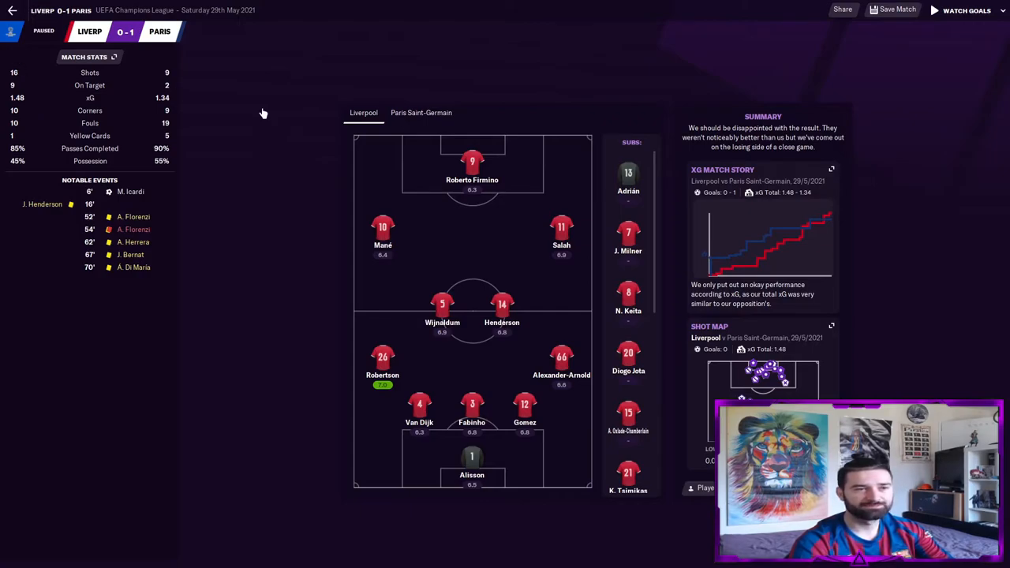
click(420, 112)
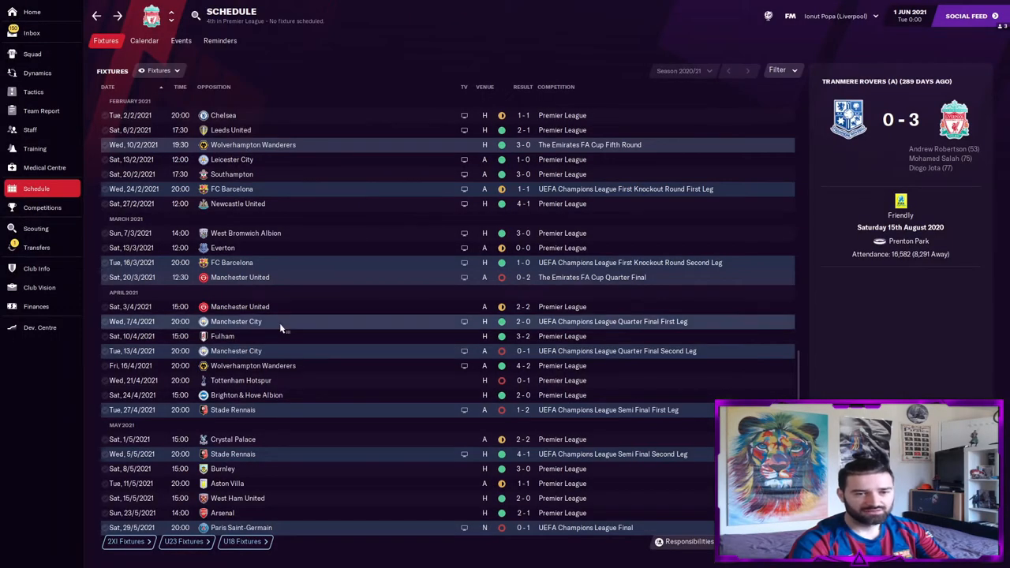
Scroll up through Liverpool's earlier 2020/21 fixtures, then back down the list.
scroll(up, 3)
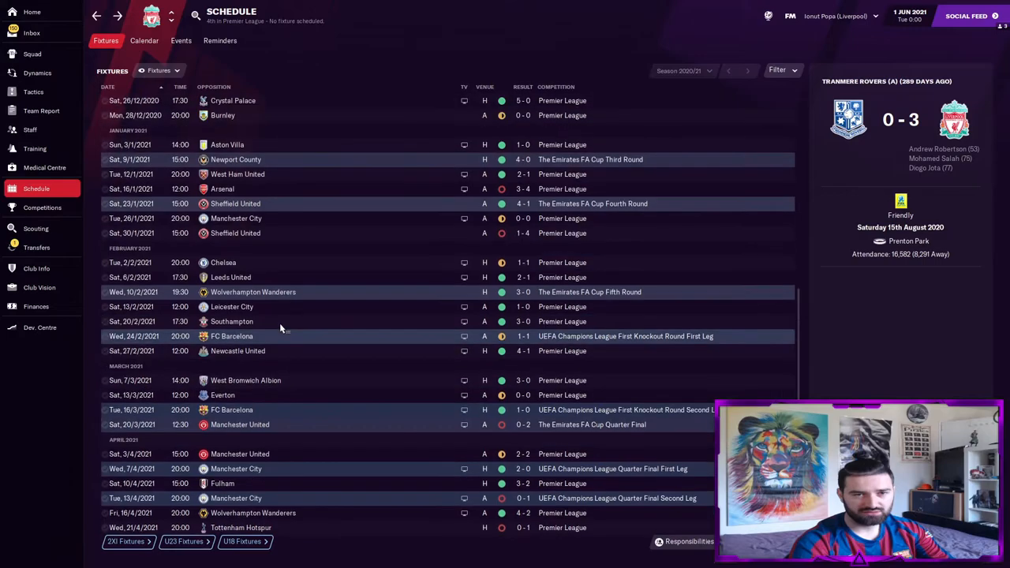
scroll(up, 3)
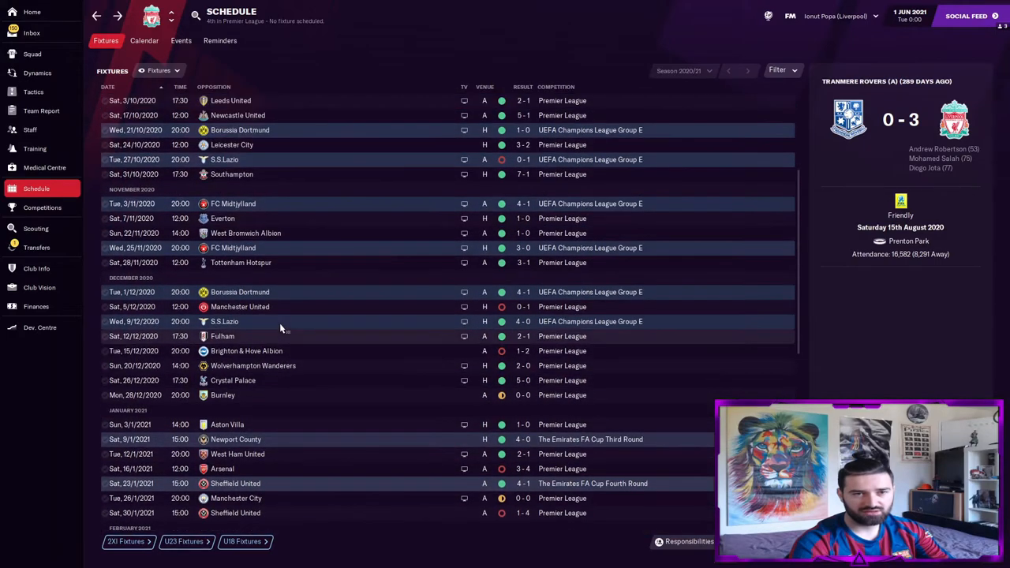
scroll(up, 3)
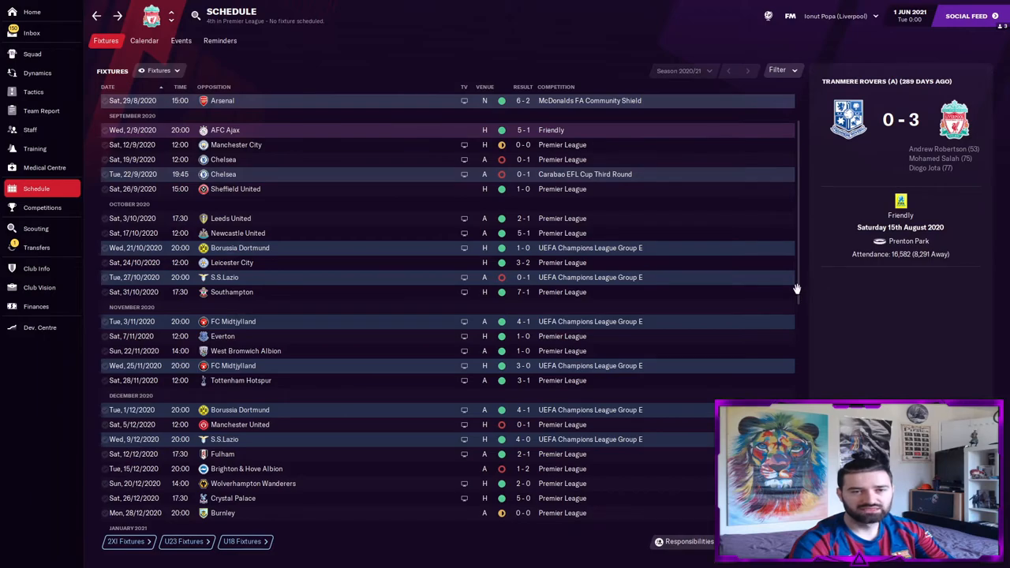
scroll(down, 3)
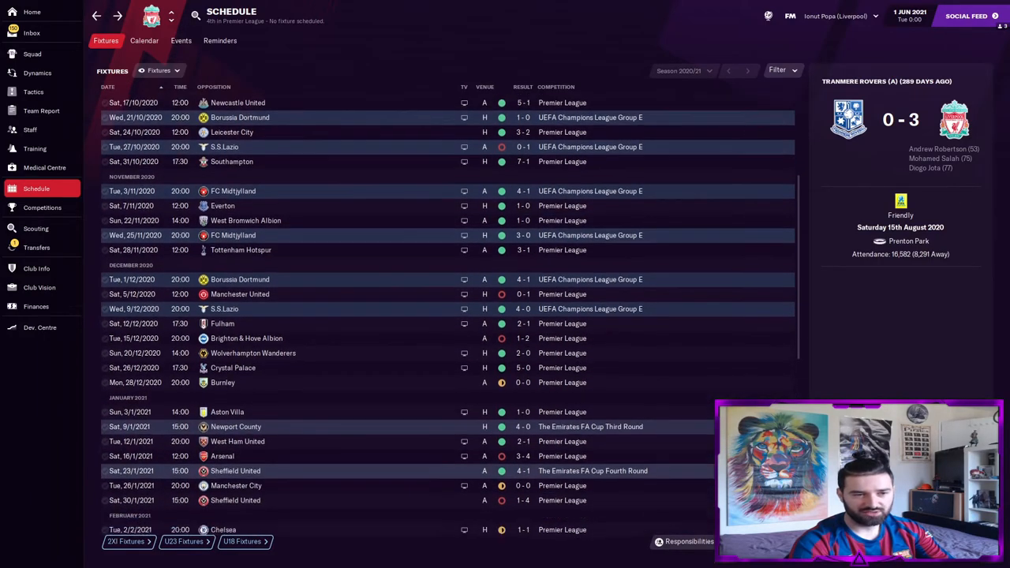
scroll(down, 3)
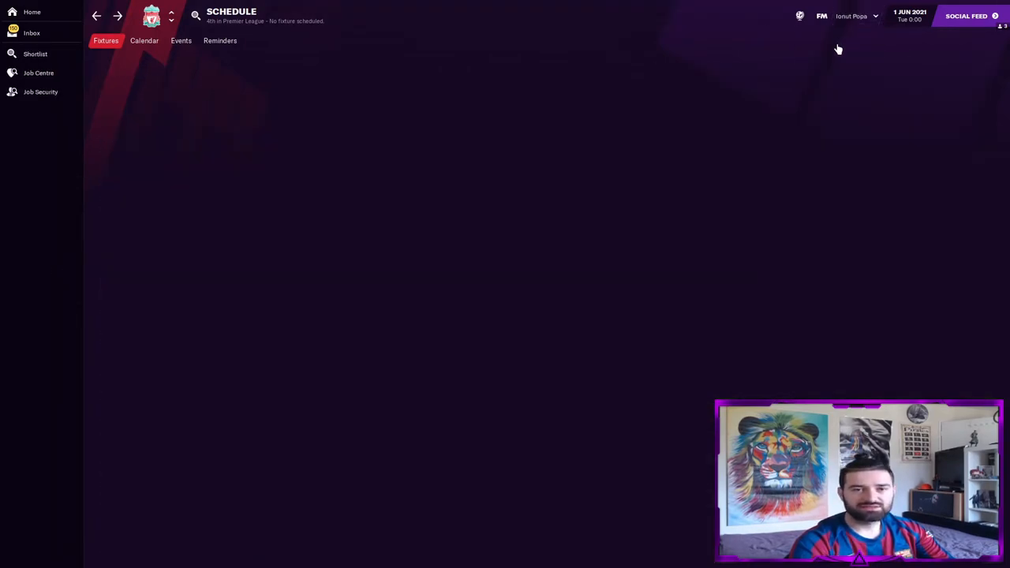
Open FC Barcelona's 2020/21 schedule from the LaLiga table in Leagues in Focus.
click(32, 33)
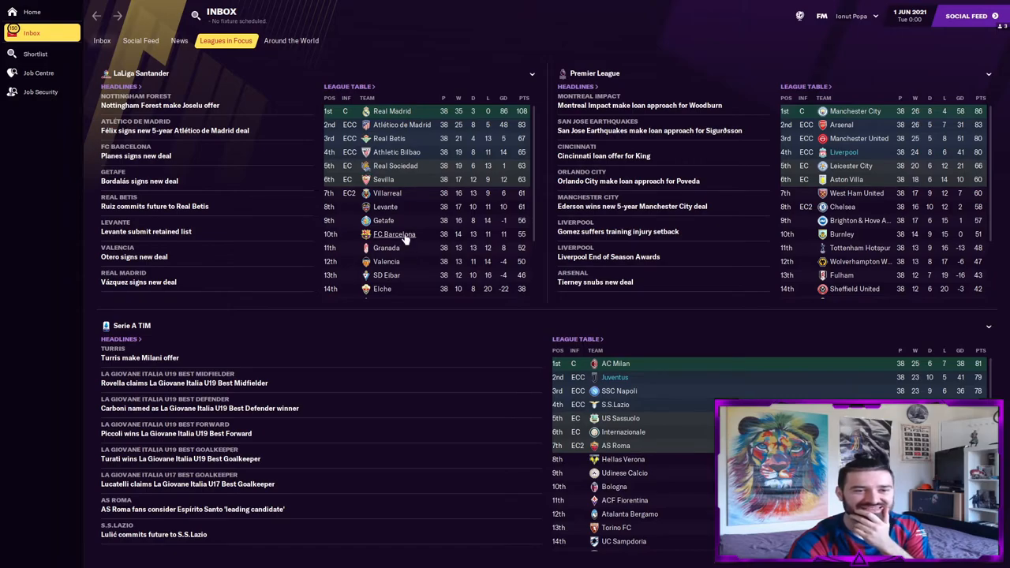
click(394, 235)
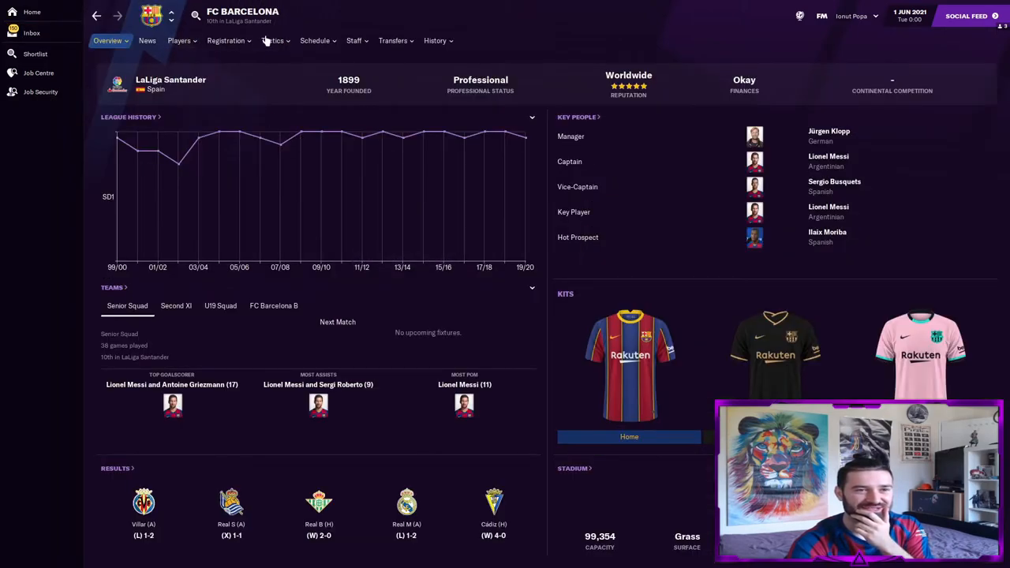
click(316, 40)
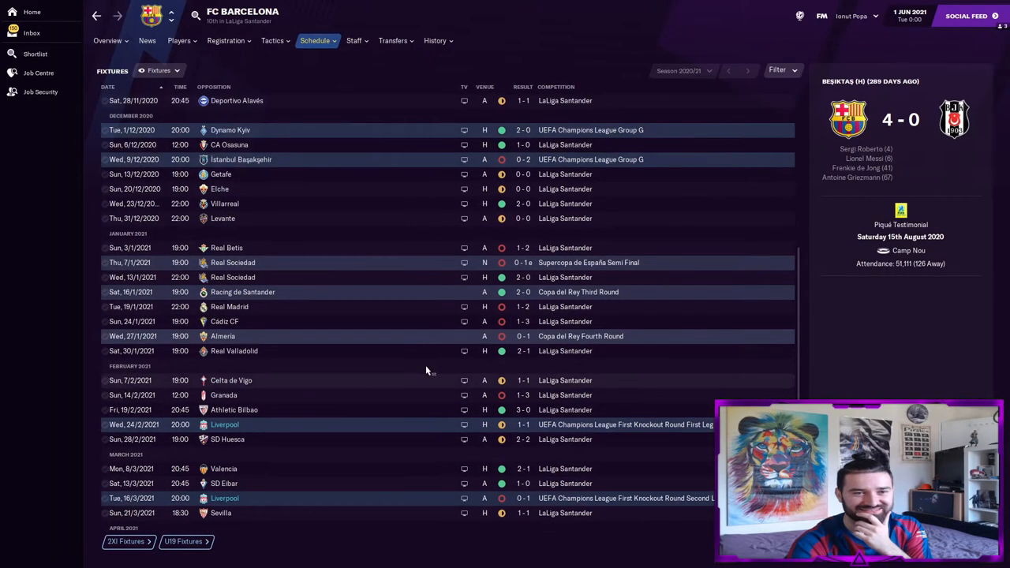
scroll(up, 3)
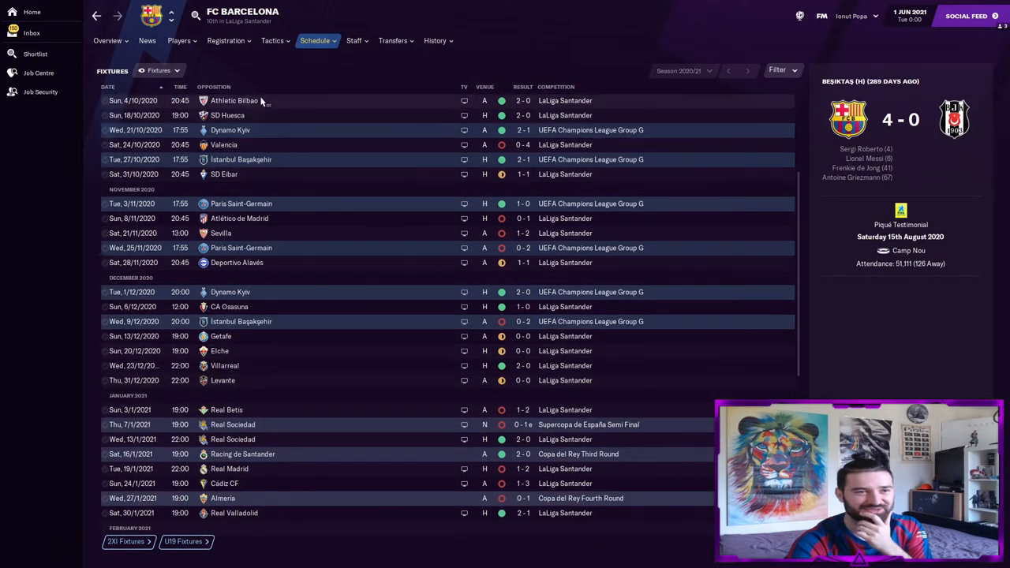
mouse_move(61, 12)
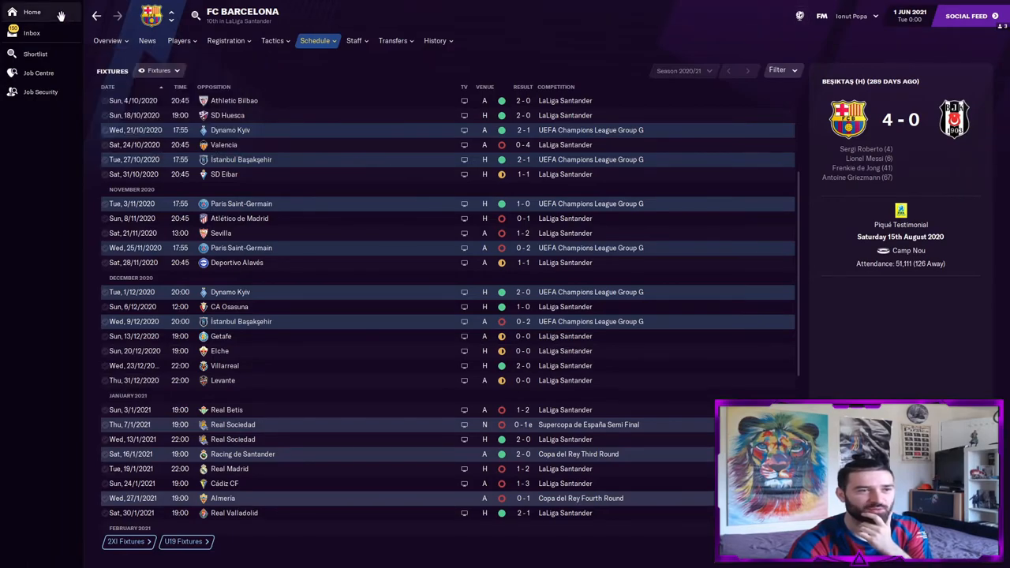
View the manager's profile and the full list of career milestones.
click(31, 12)
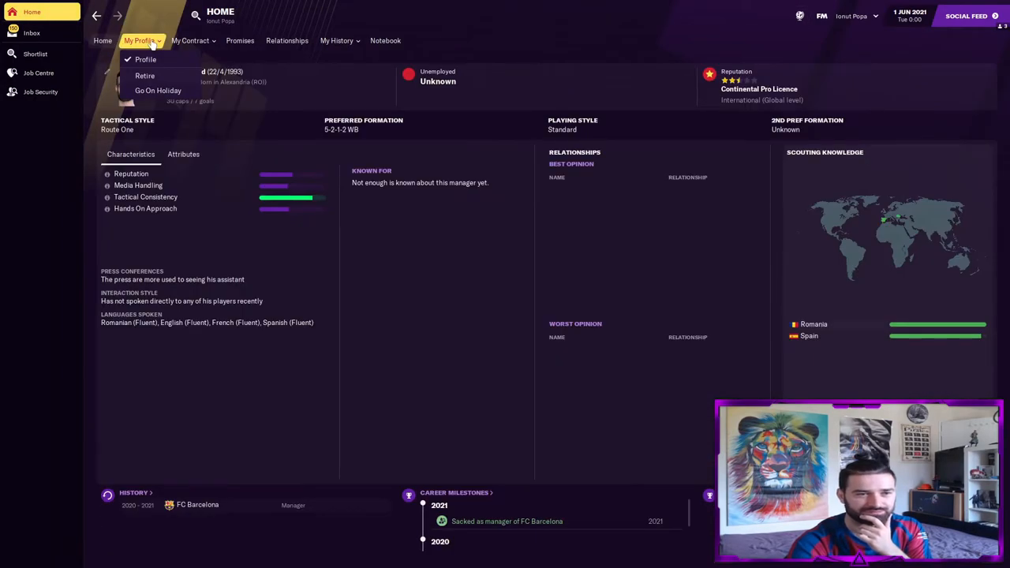
click(145, 59)
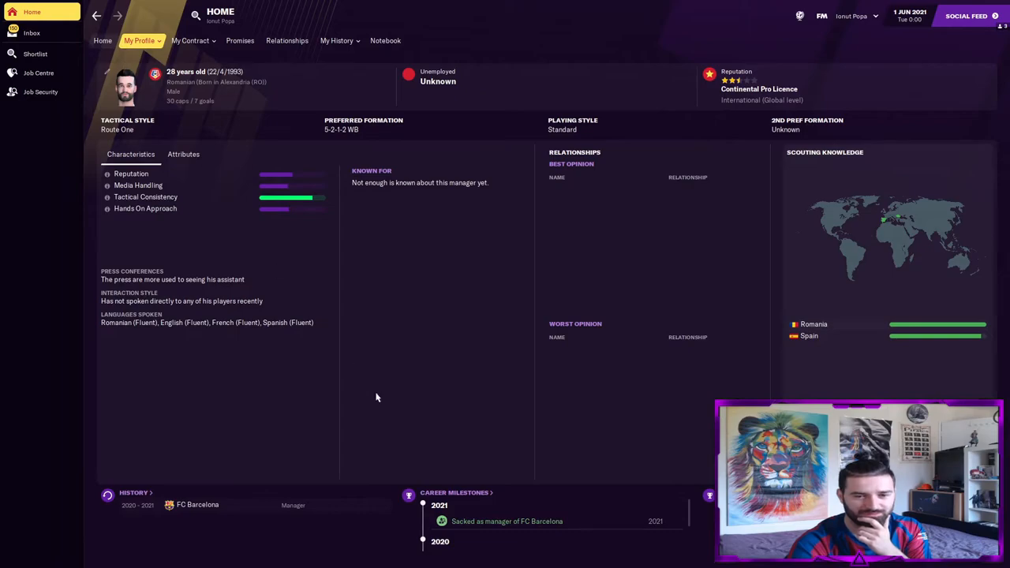
mouse_move(395, 520)
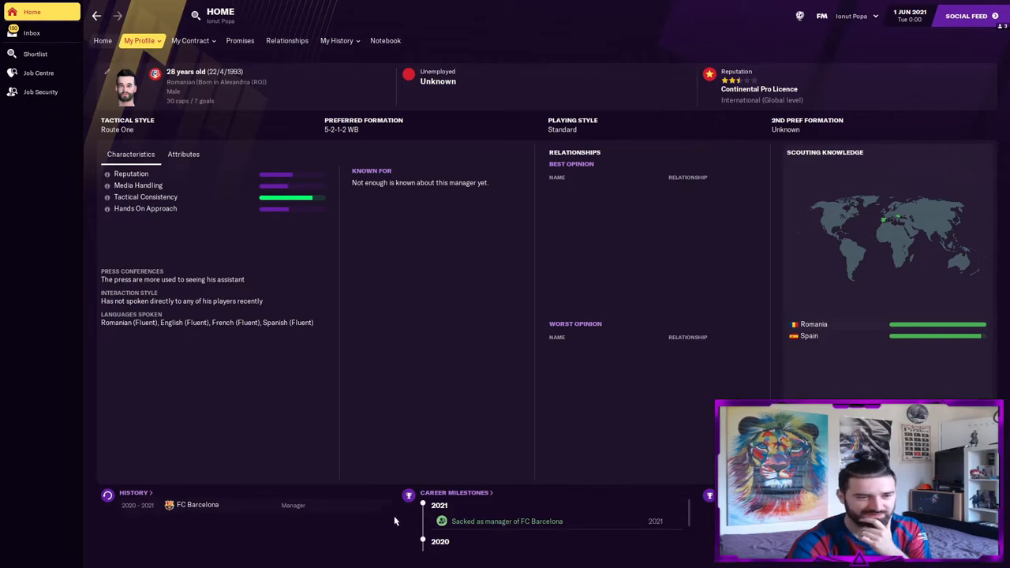
mouse_move(484, 496)
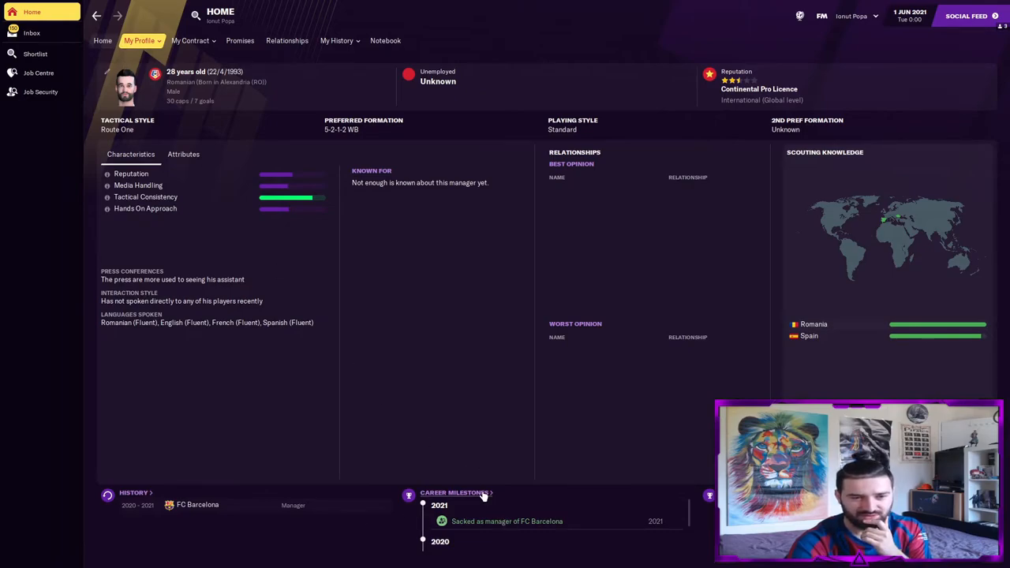
click(454, 492)
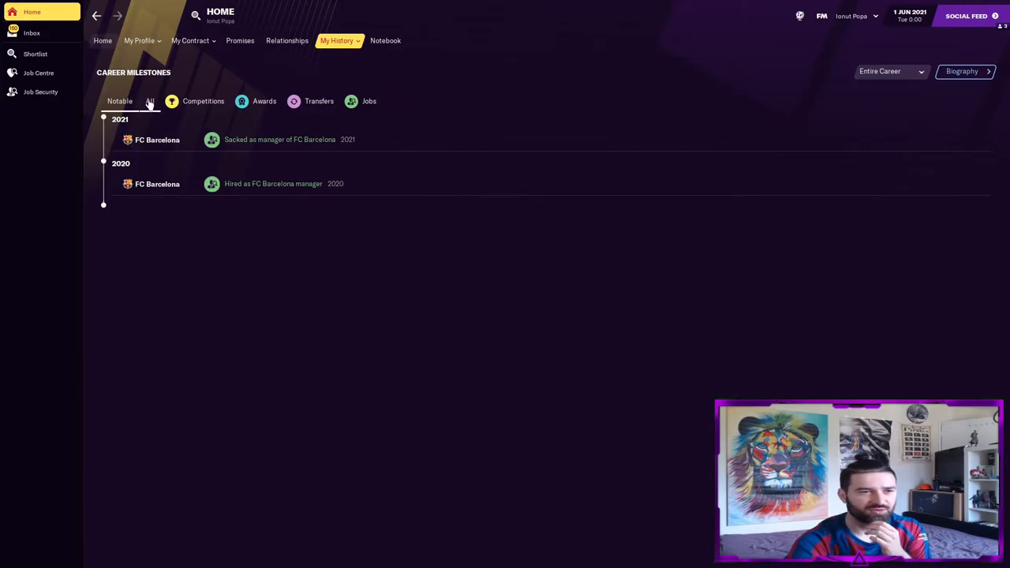
click(202, 101)
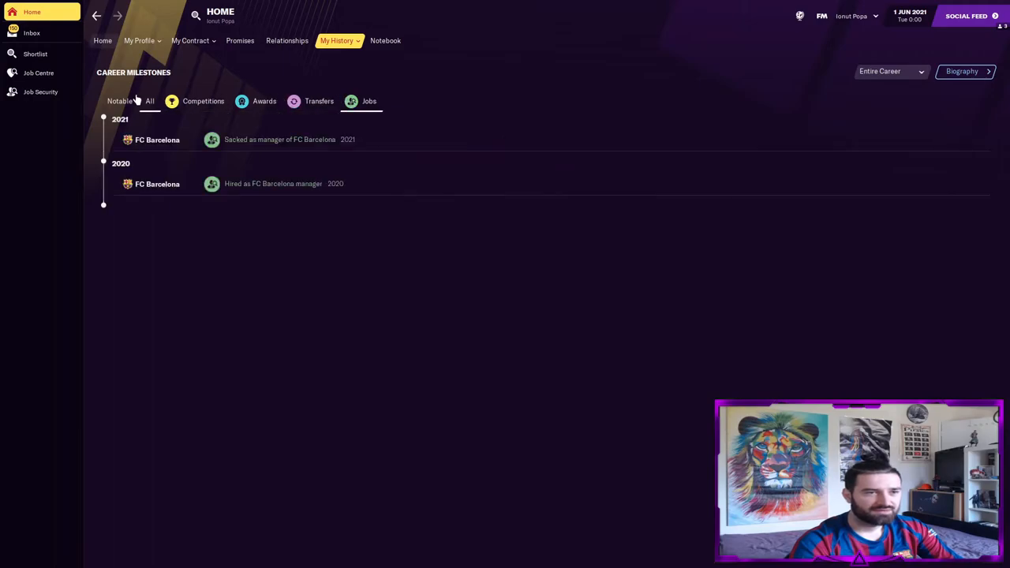
click(139, 40)
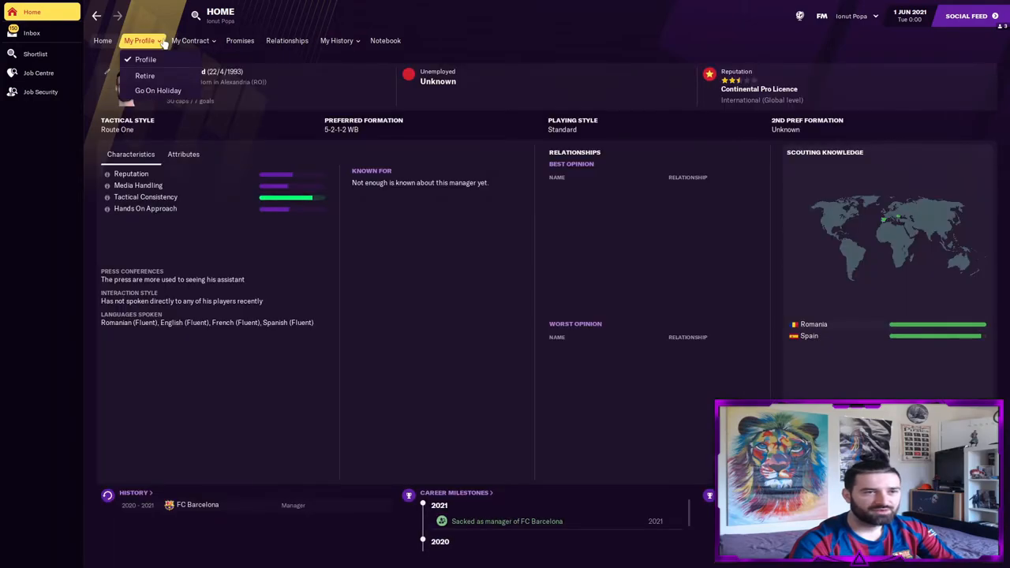
Check the manager's job history and biography, then open FC Barcelona's club overview.
click(337, 41)
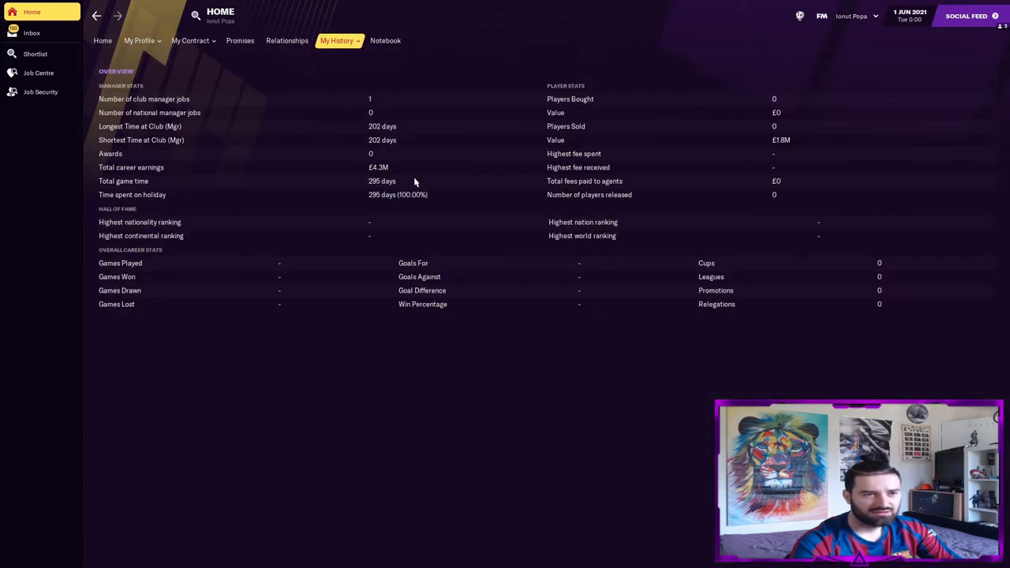
mouse_move(354, 129)
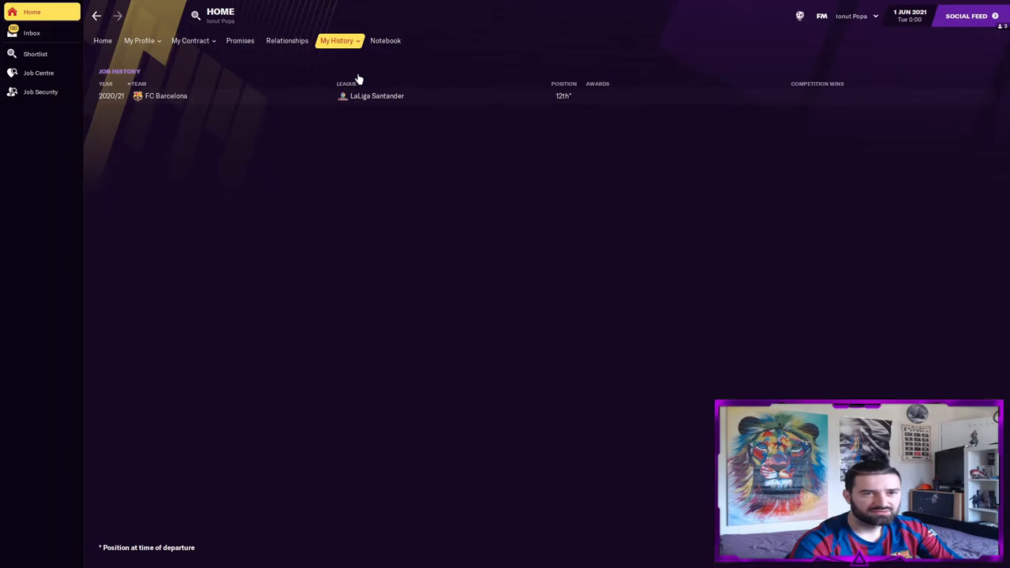
mouse_move(528, 104)
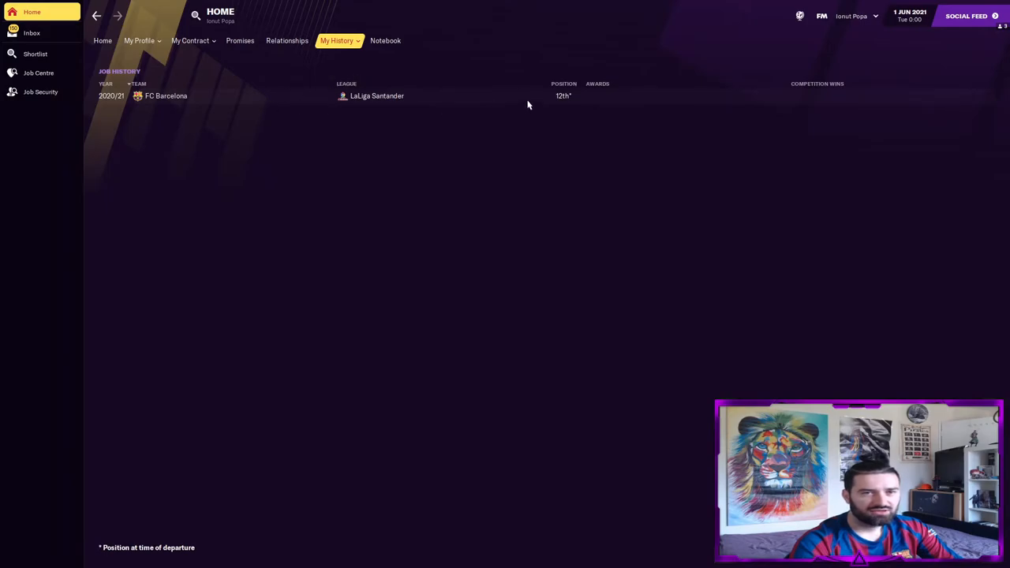
mouse_move(564, 99)
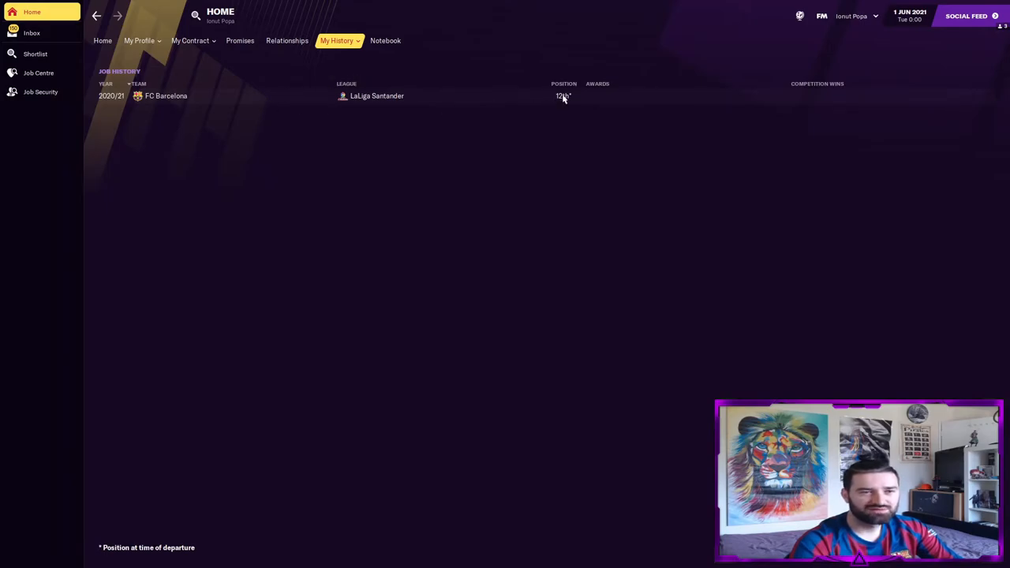
click(337, 40)
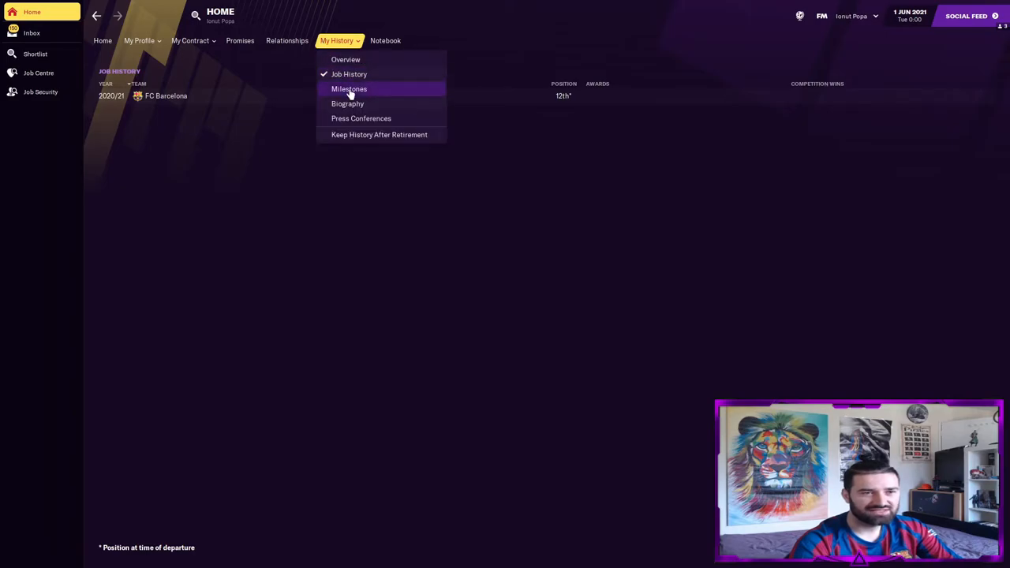
click(347, 103)
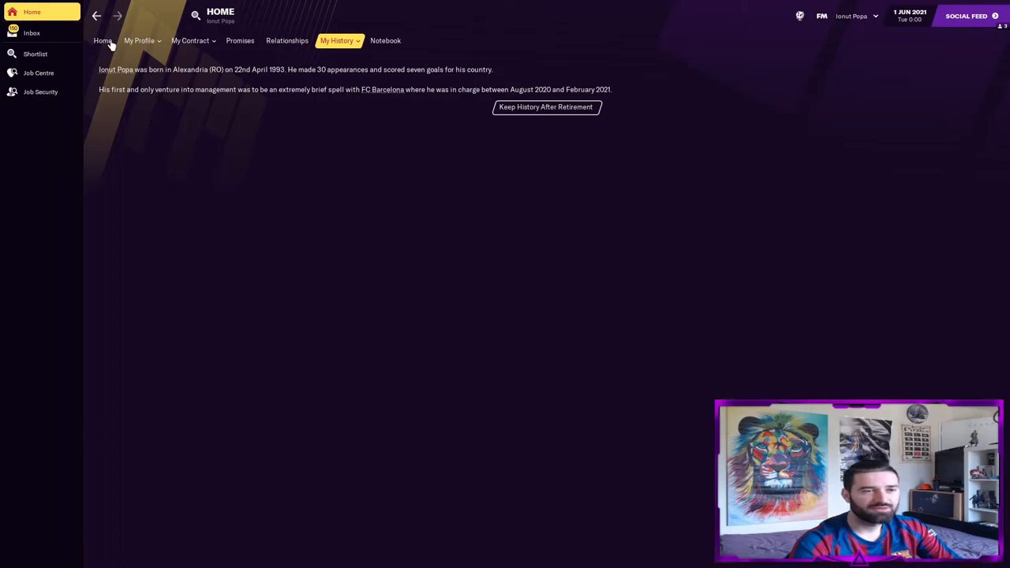
click(382, 89)
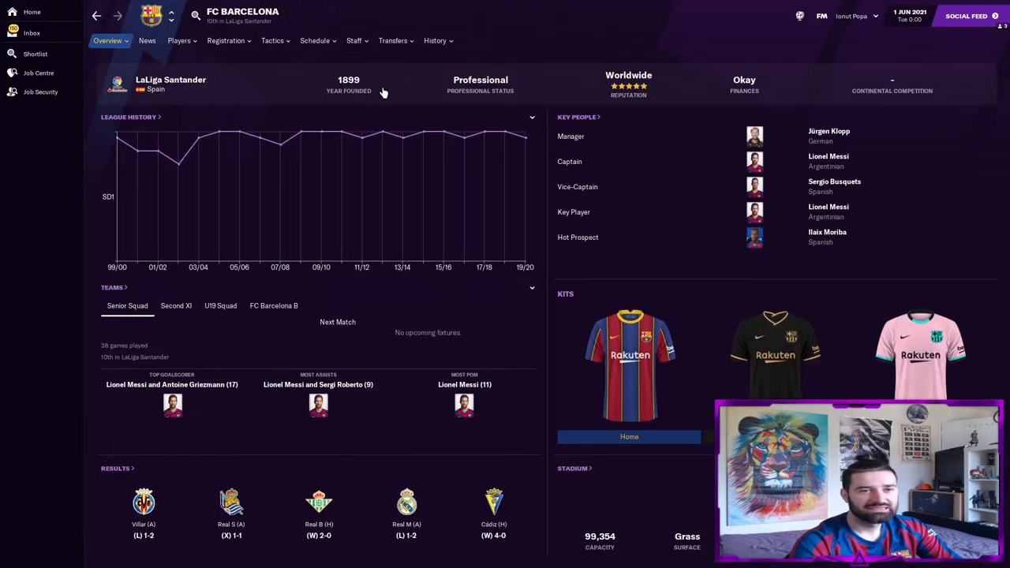
View Barcelona's squad list, glance at the tactic, then return to the squad list.
click(179, 40)
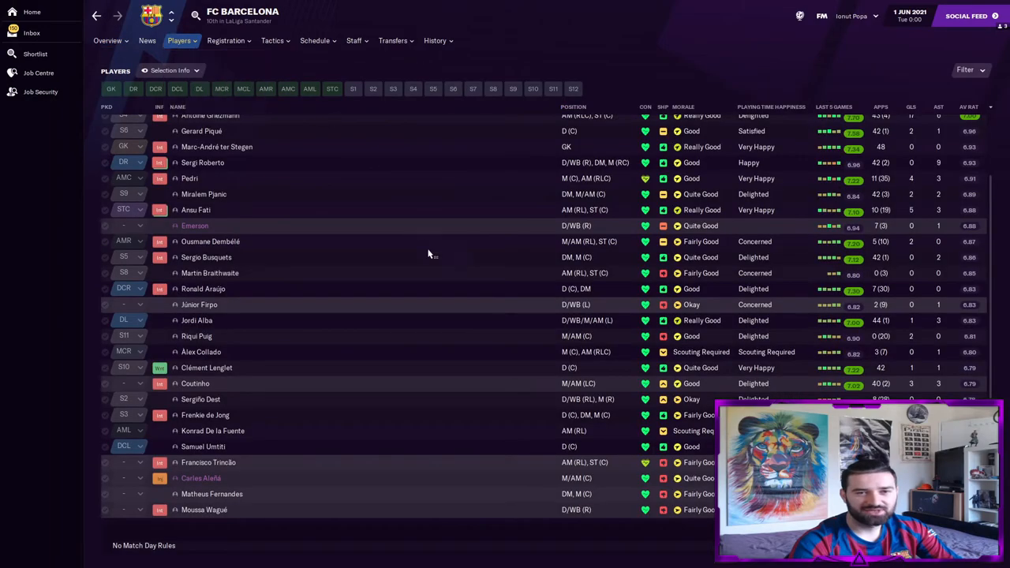
scroll(up, 3)
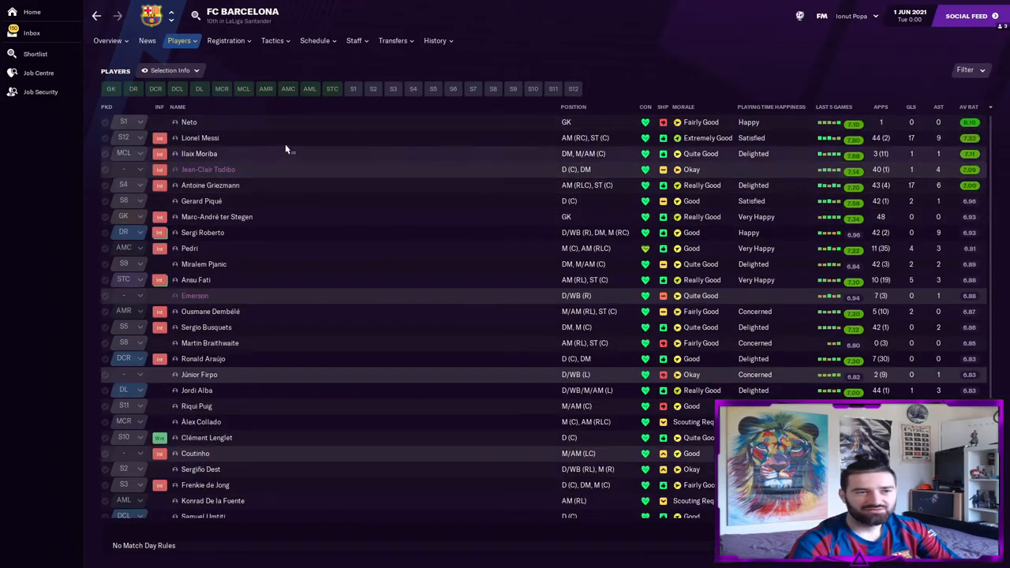
mouse_move(330, 143)
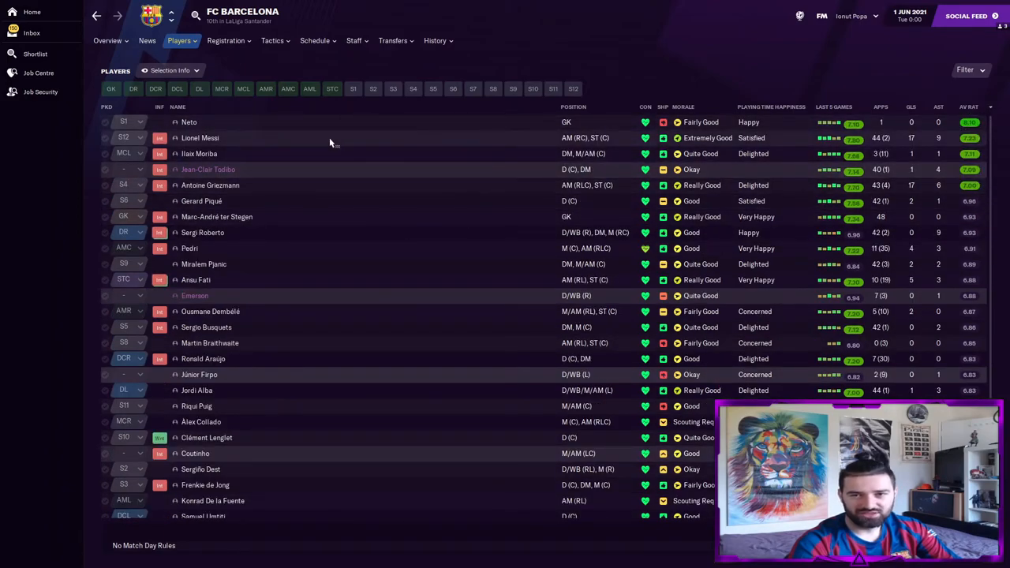
mouse_move(305, 145)
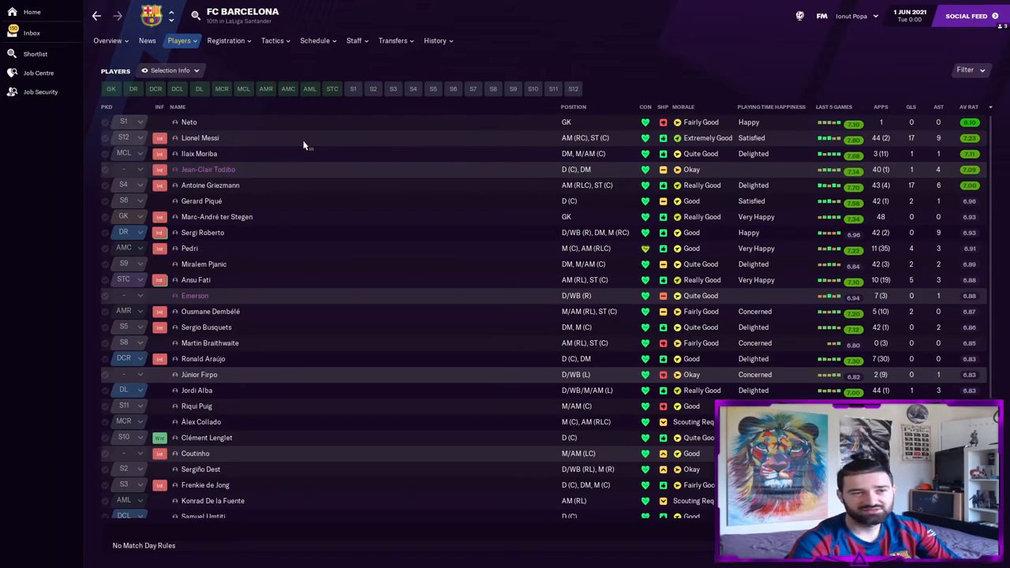
click(272, 40)
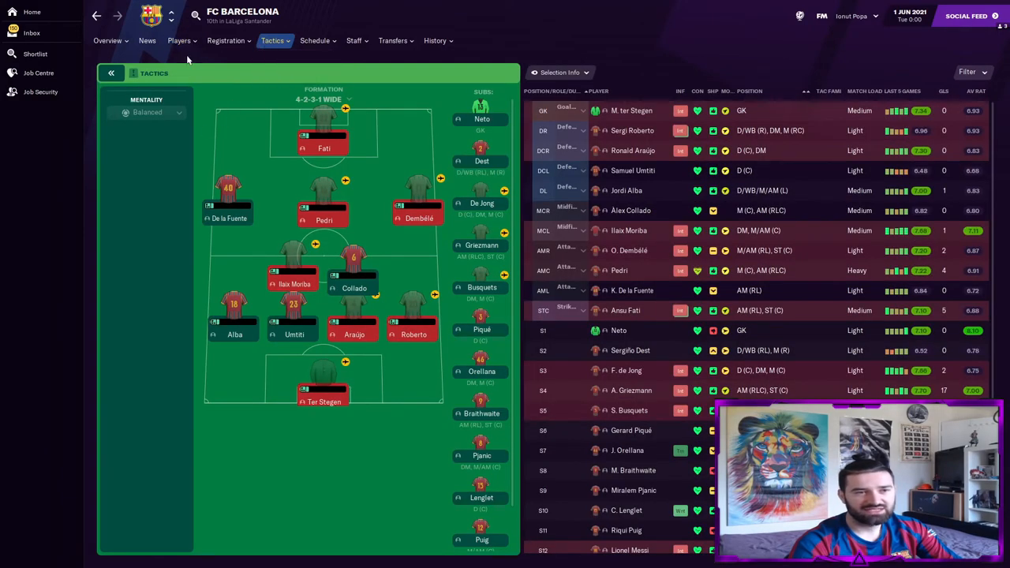
click(179, 40)
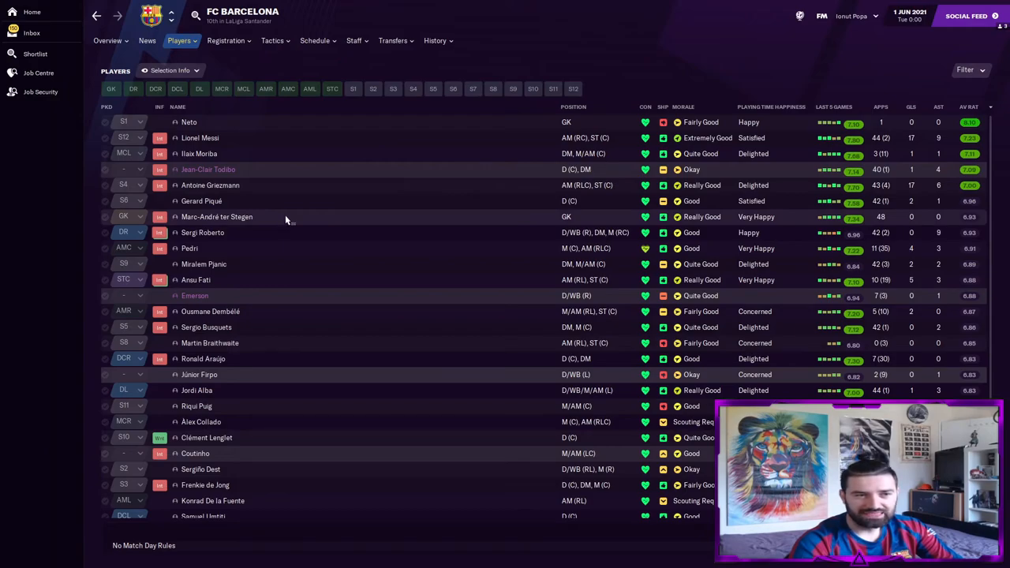
mouse_move(310, 287)
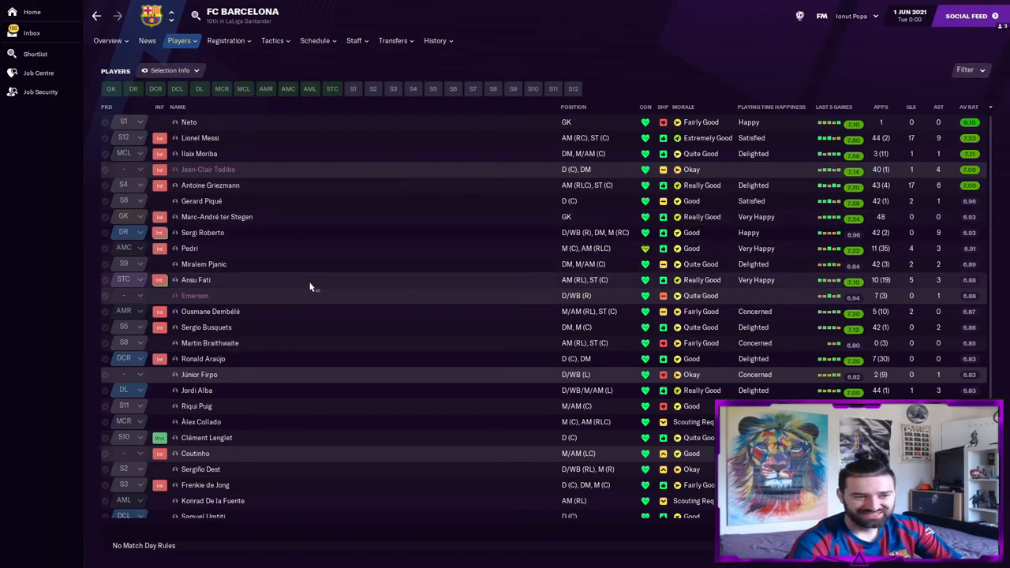
mouse_move(315, 296)
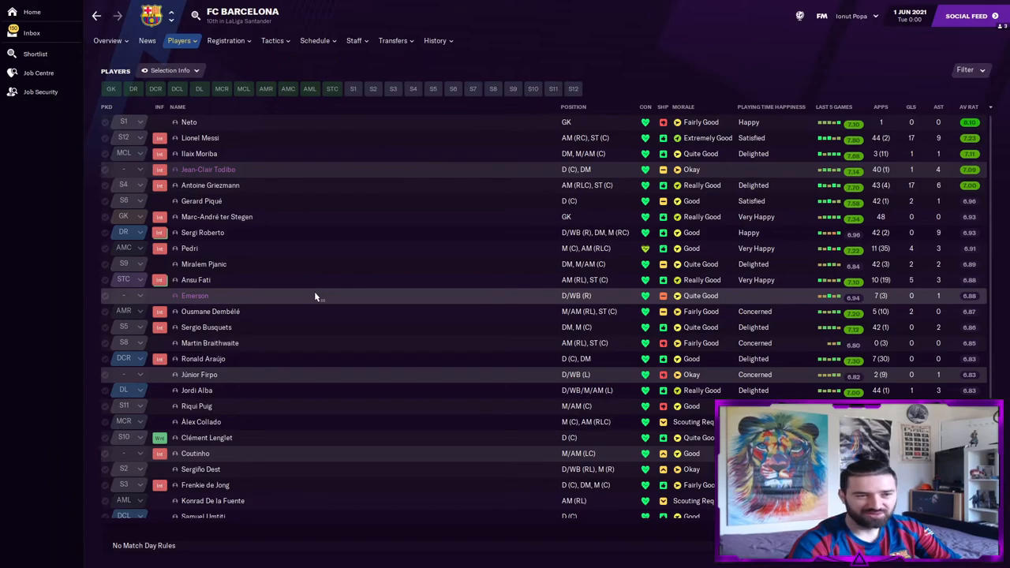
mouse_move(281, 246)
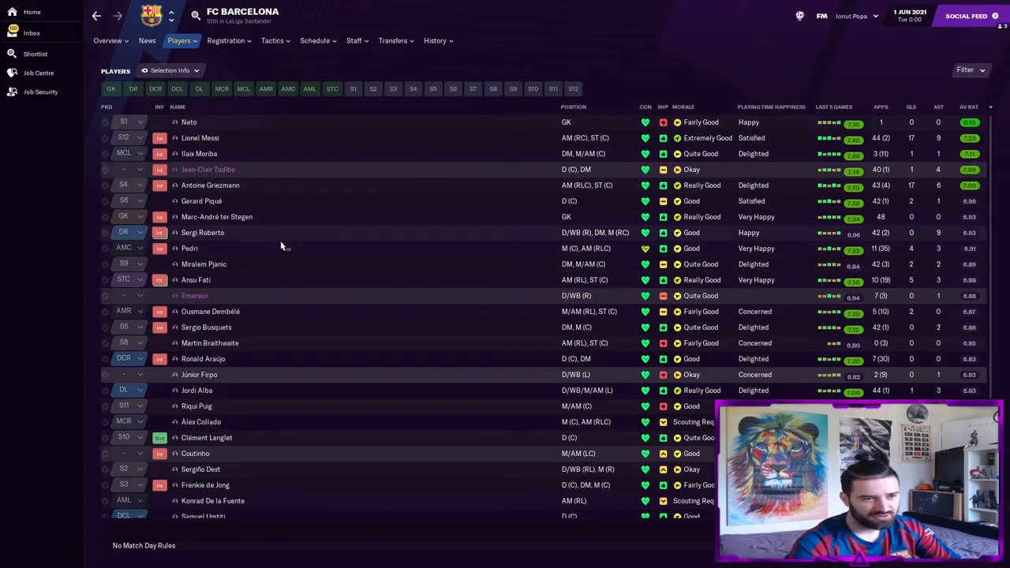
mouse_move(278, 330)
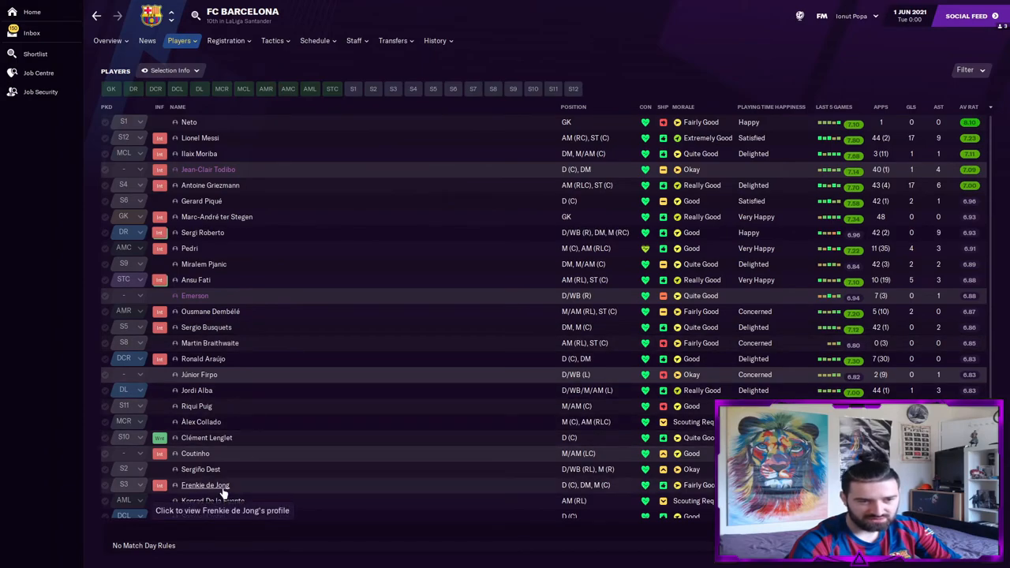
click(205, 485)
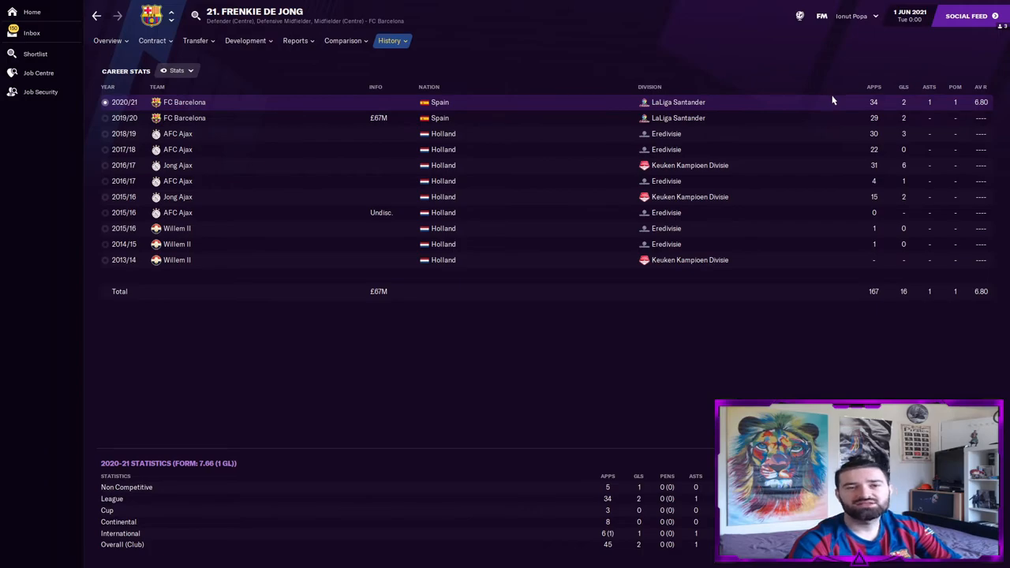
click(107, 40)
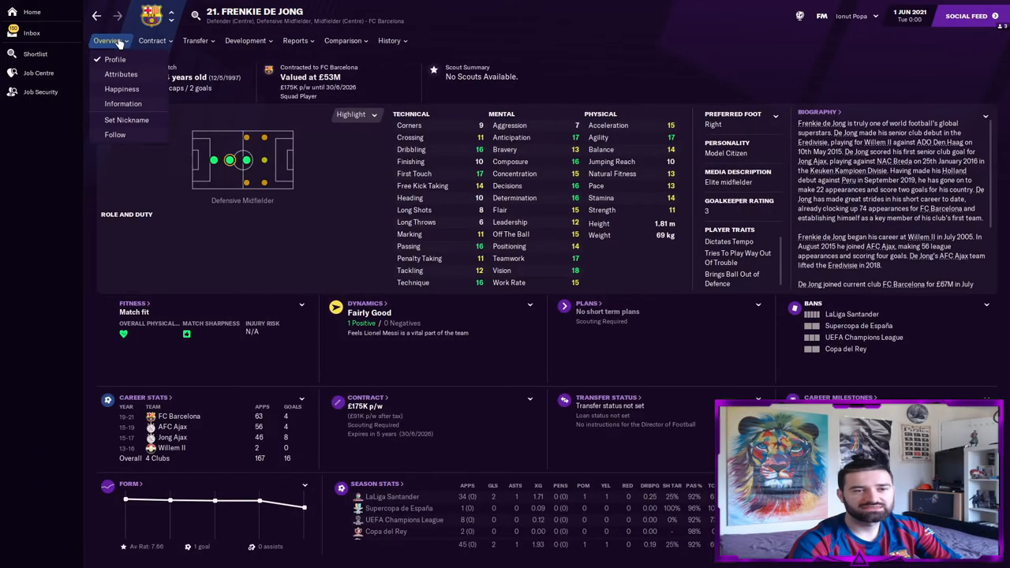
click(109, 40)
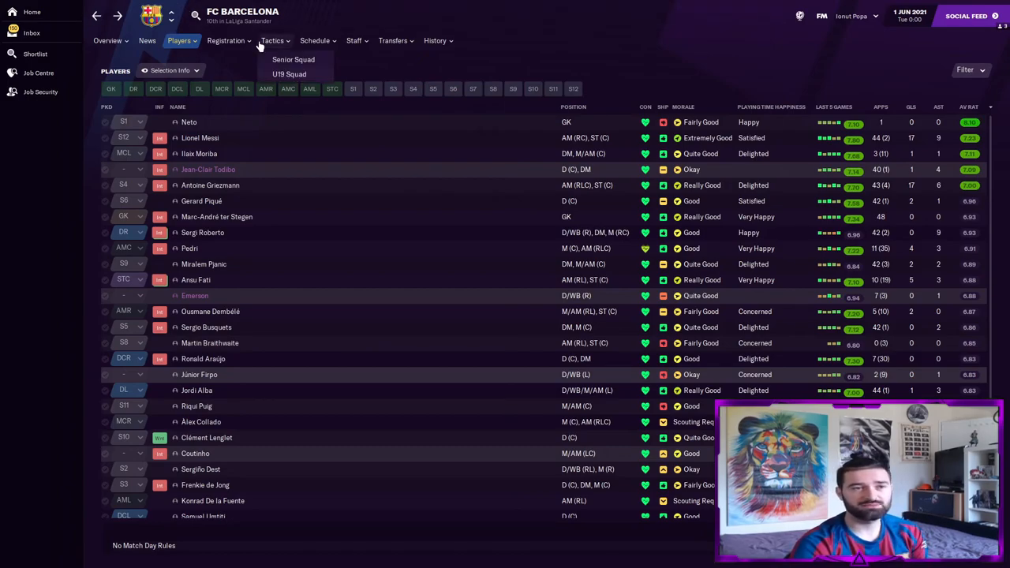
View Barcelona's 4-2-3-1 Wide formation, then go to the manager's Home screen.
click(272, 40)
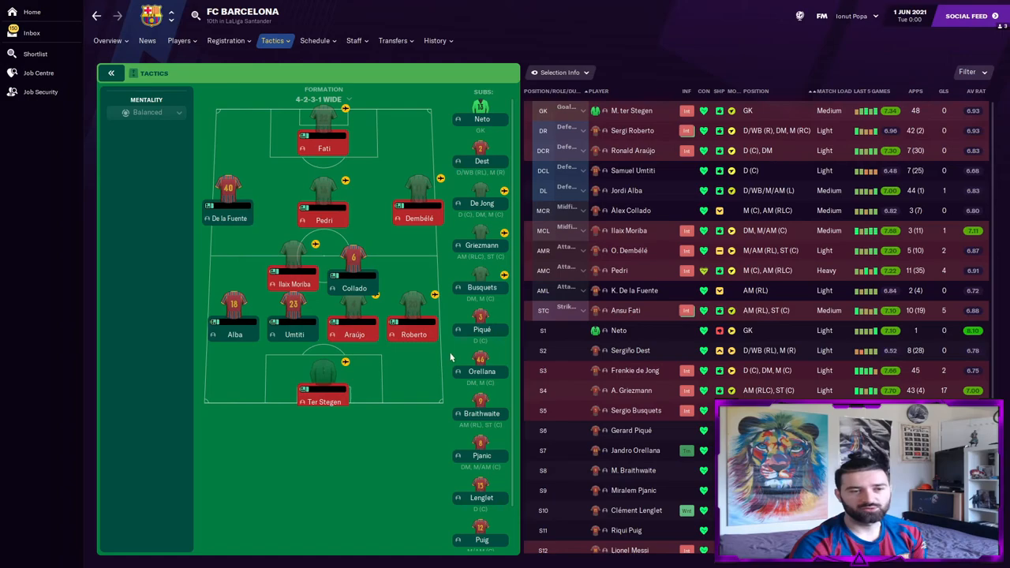
mouse_move(374, 456)
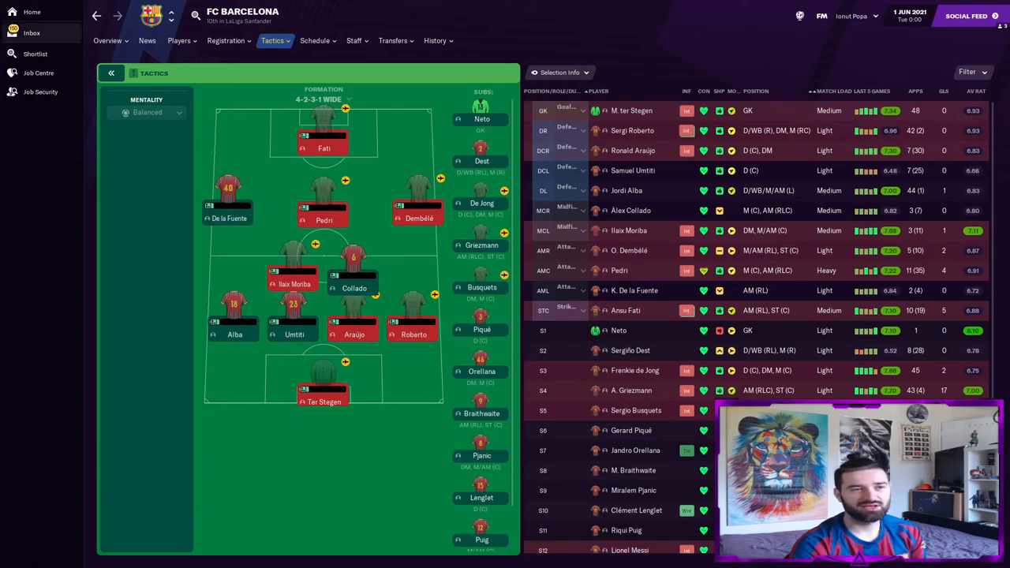
click(31, 11)
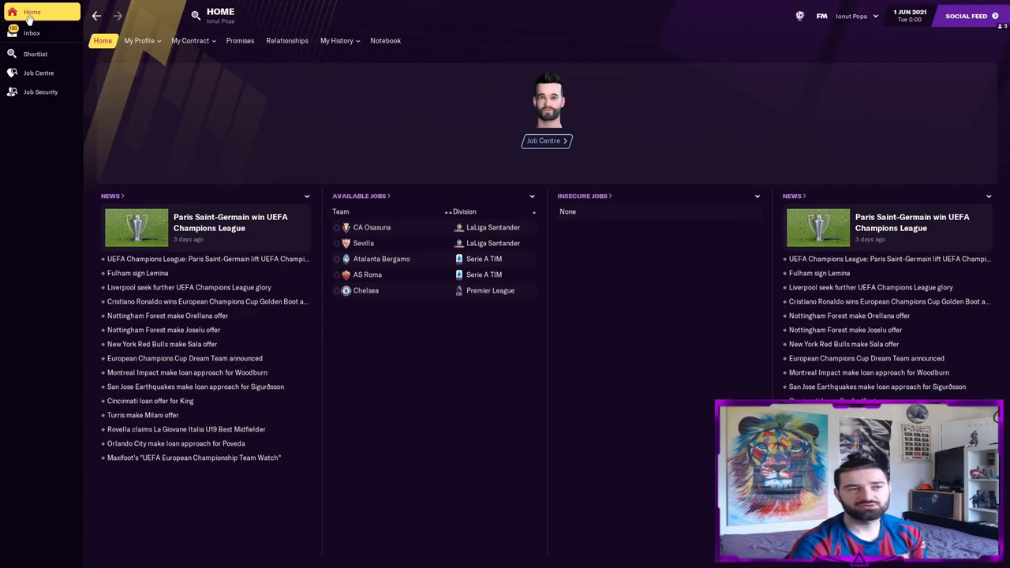
click(189, 41)
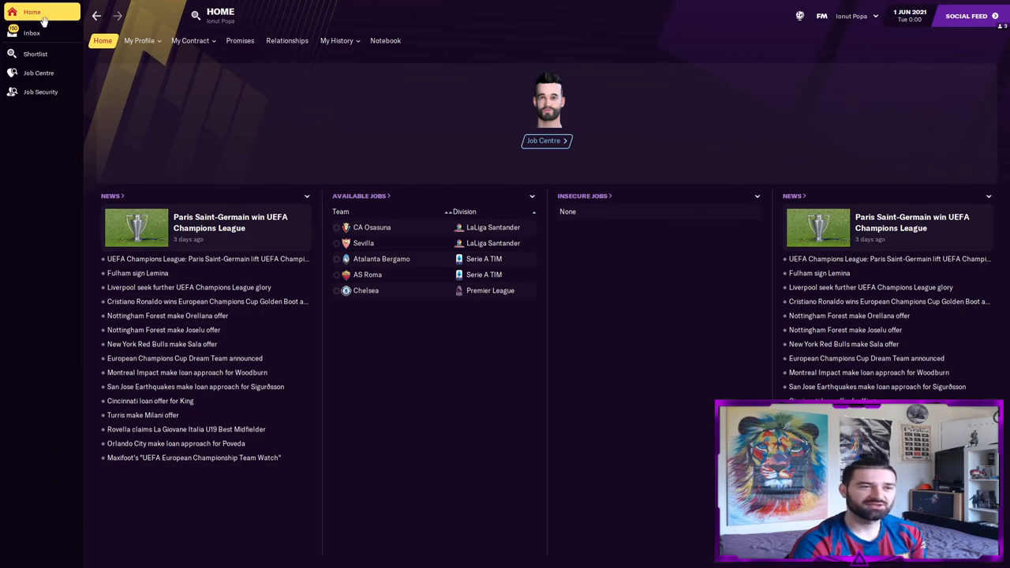
click(31, 32)
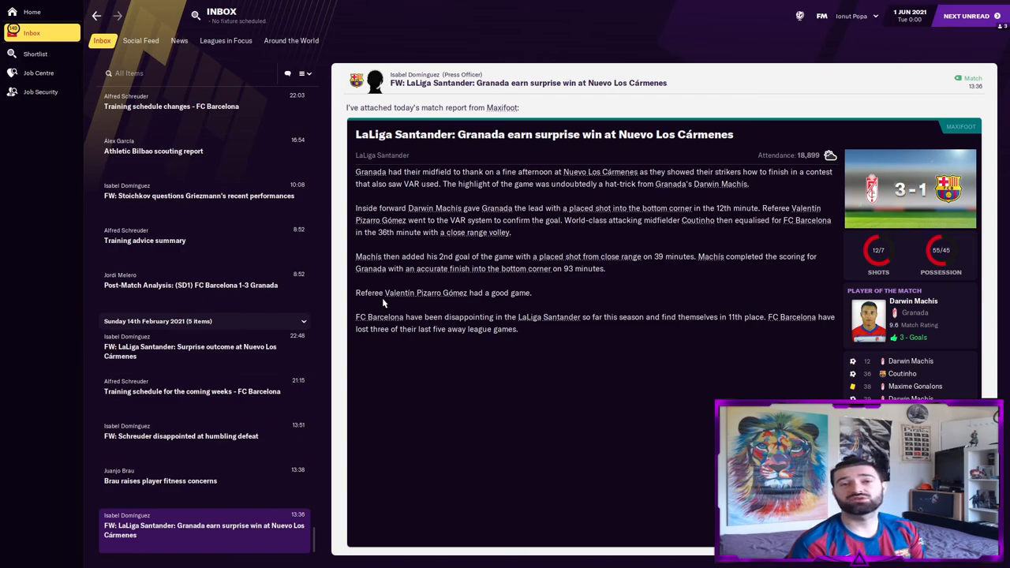
mouse_move(506, 418)
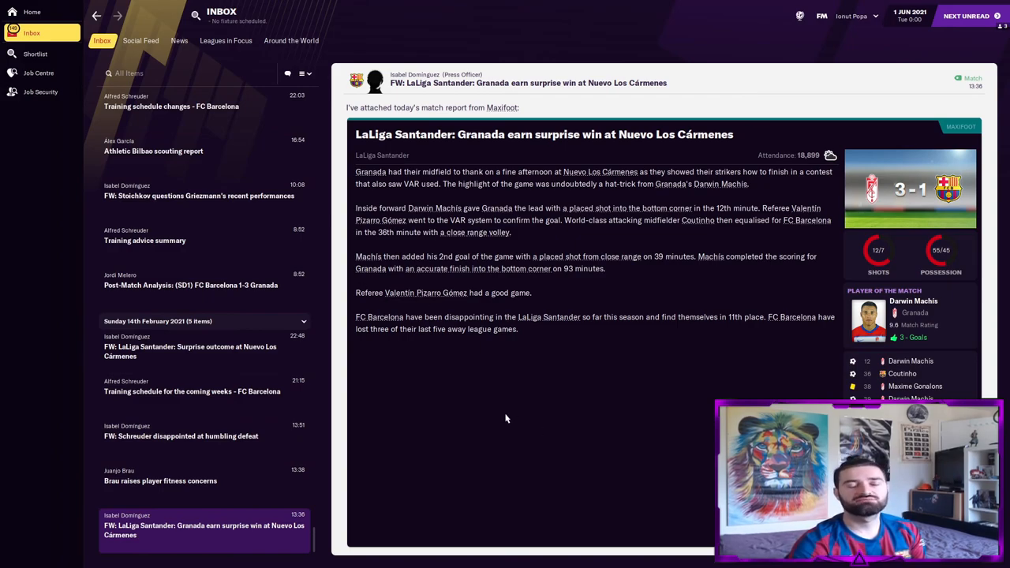